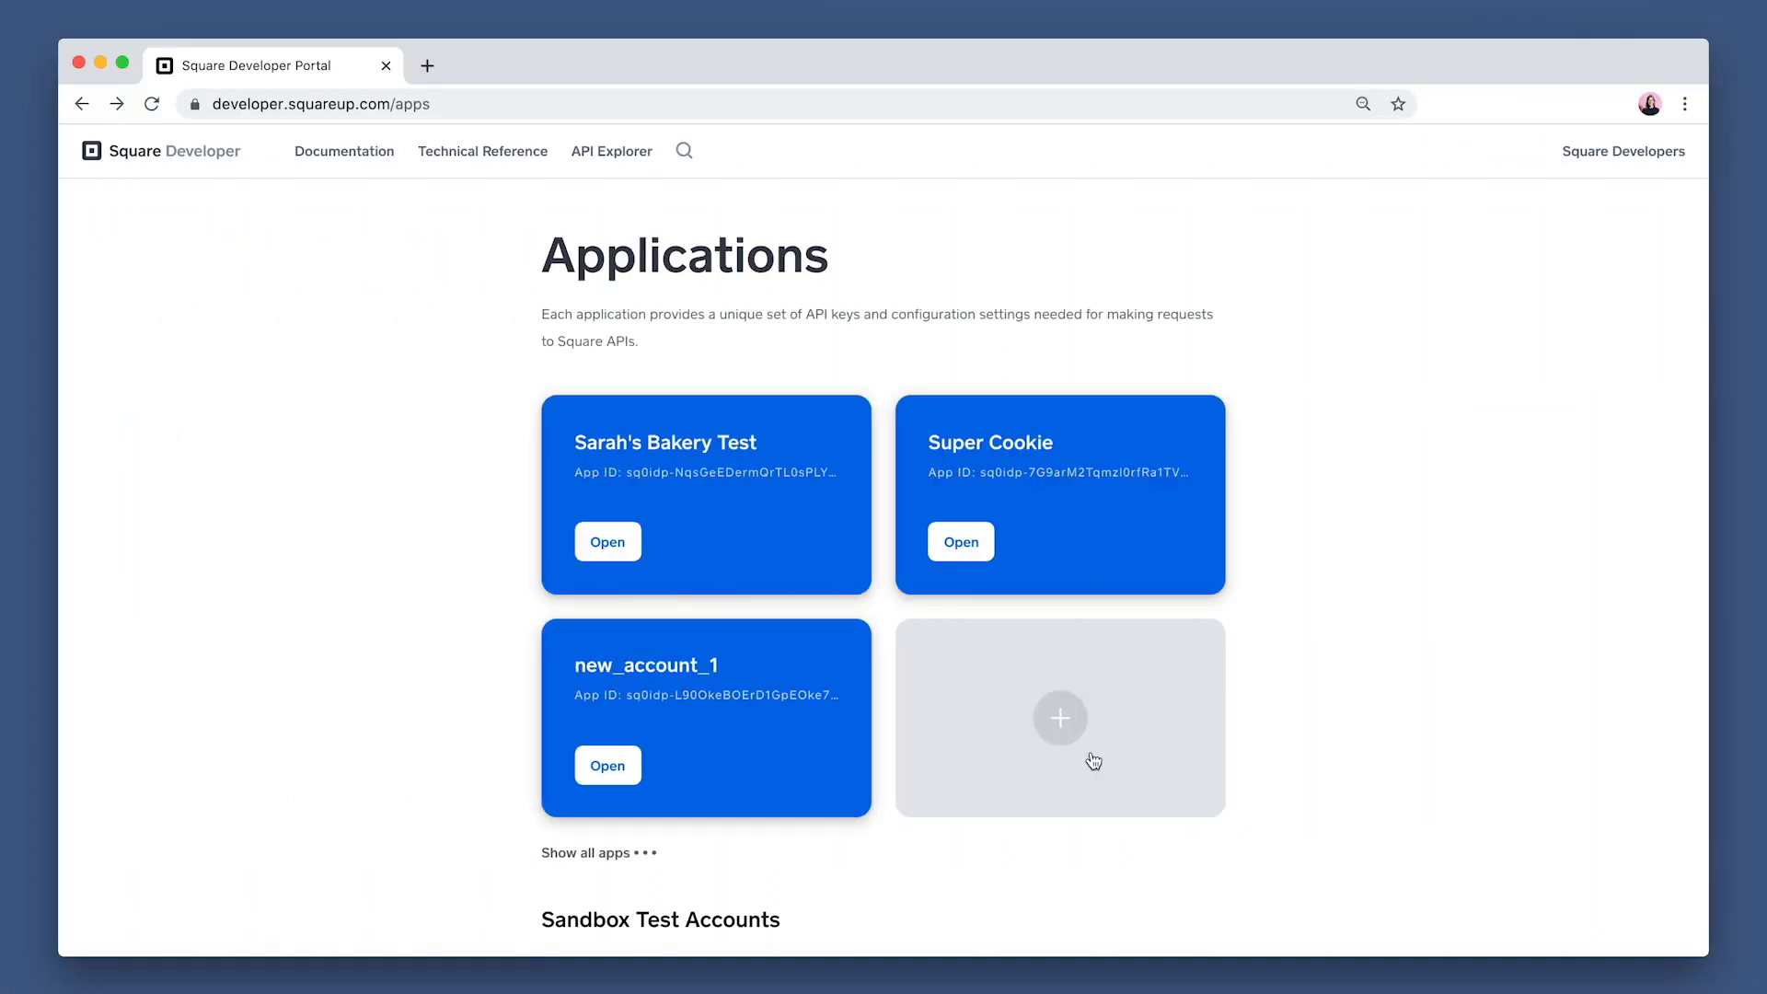
mouse_move(1056, 717)
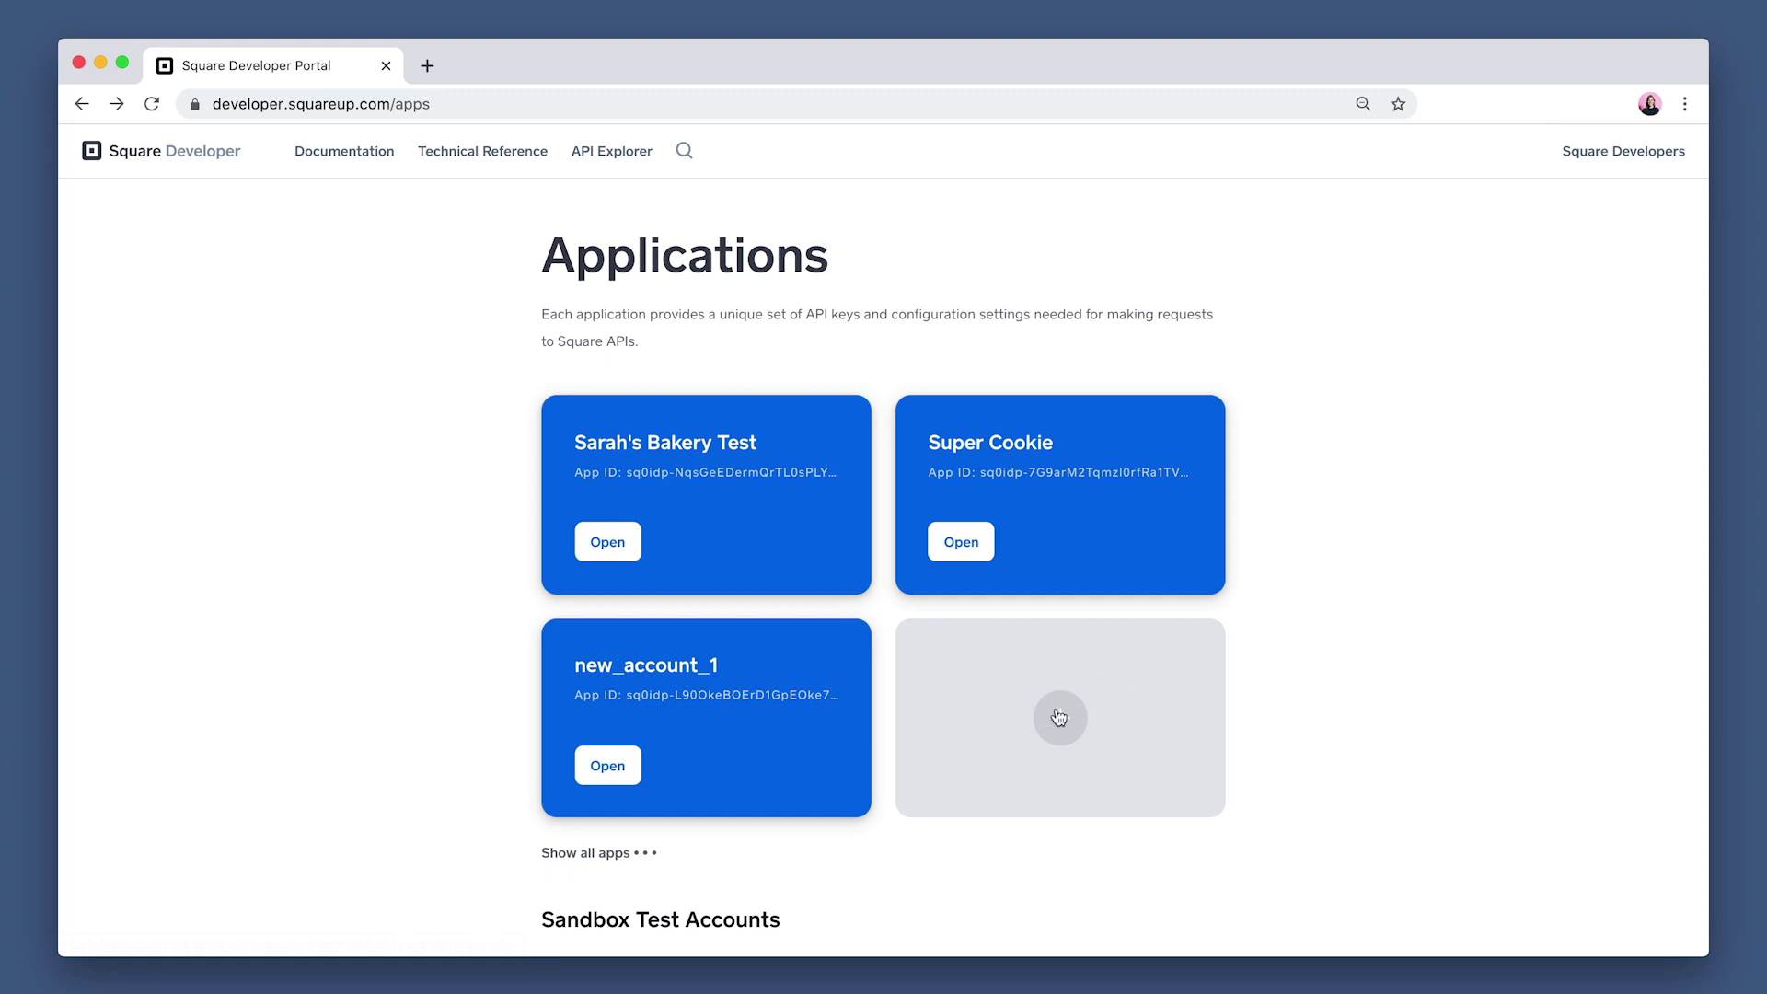
- Back out of creating a new application and open the existing Sarah's Bakery Test app instead
click(1060, 718)
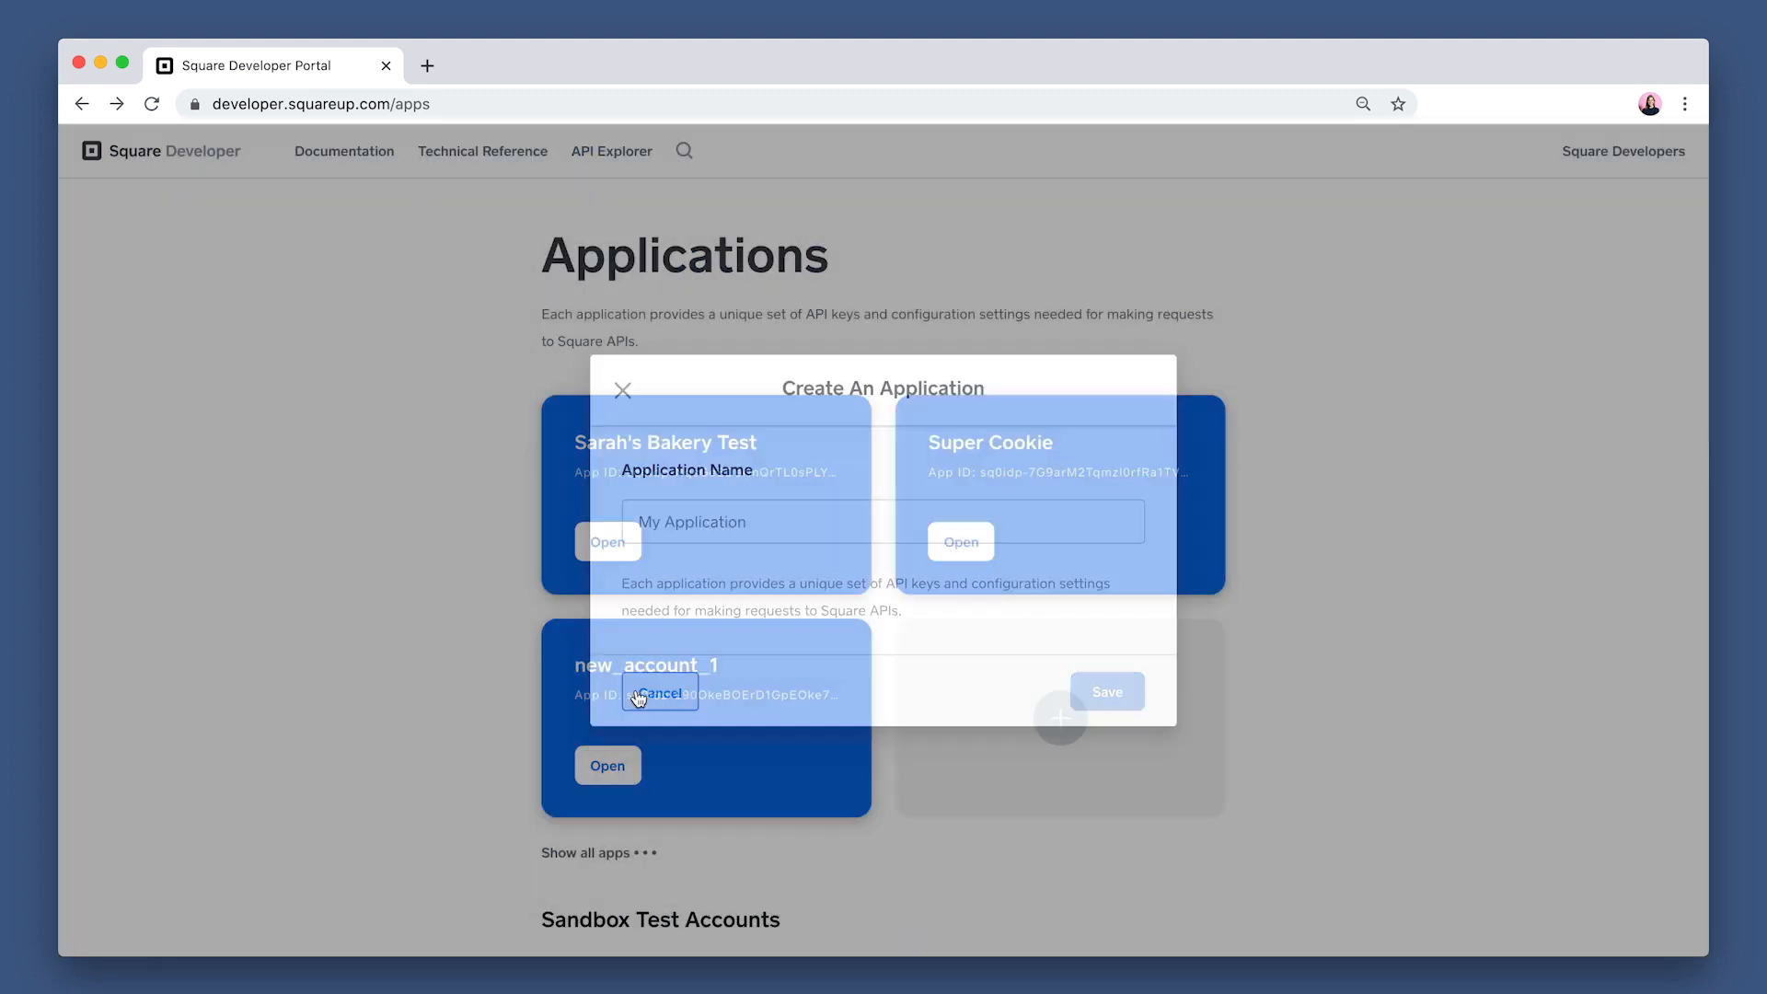
click(658, 692)
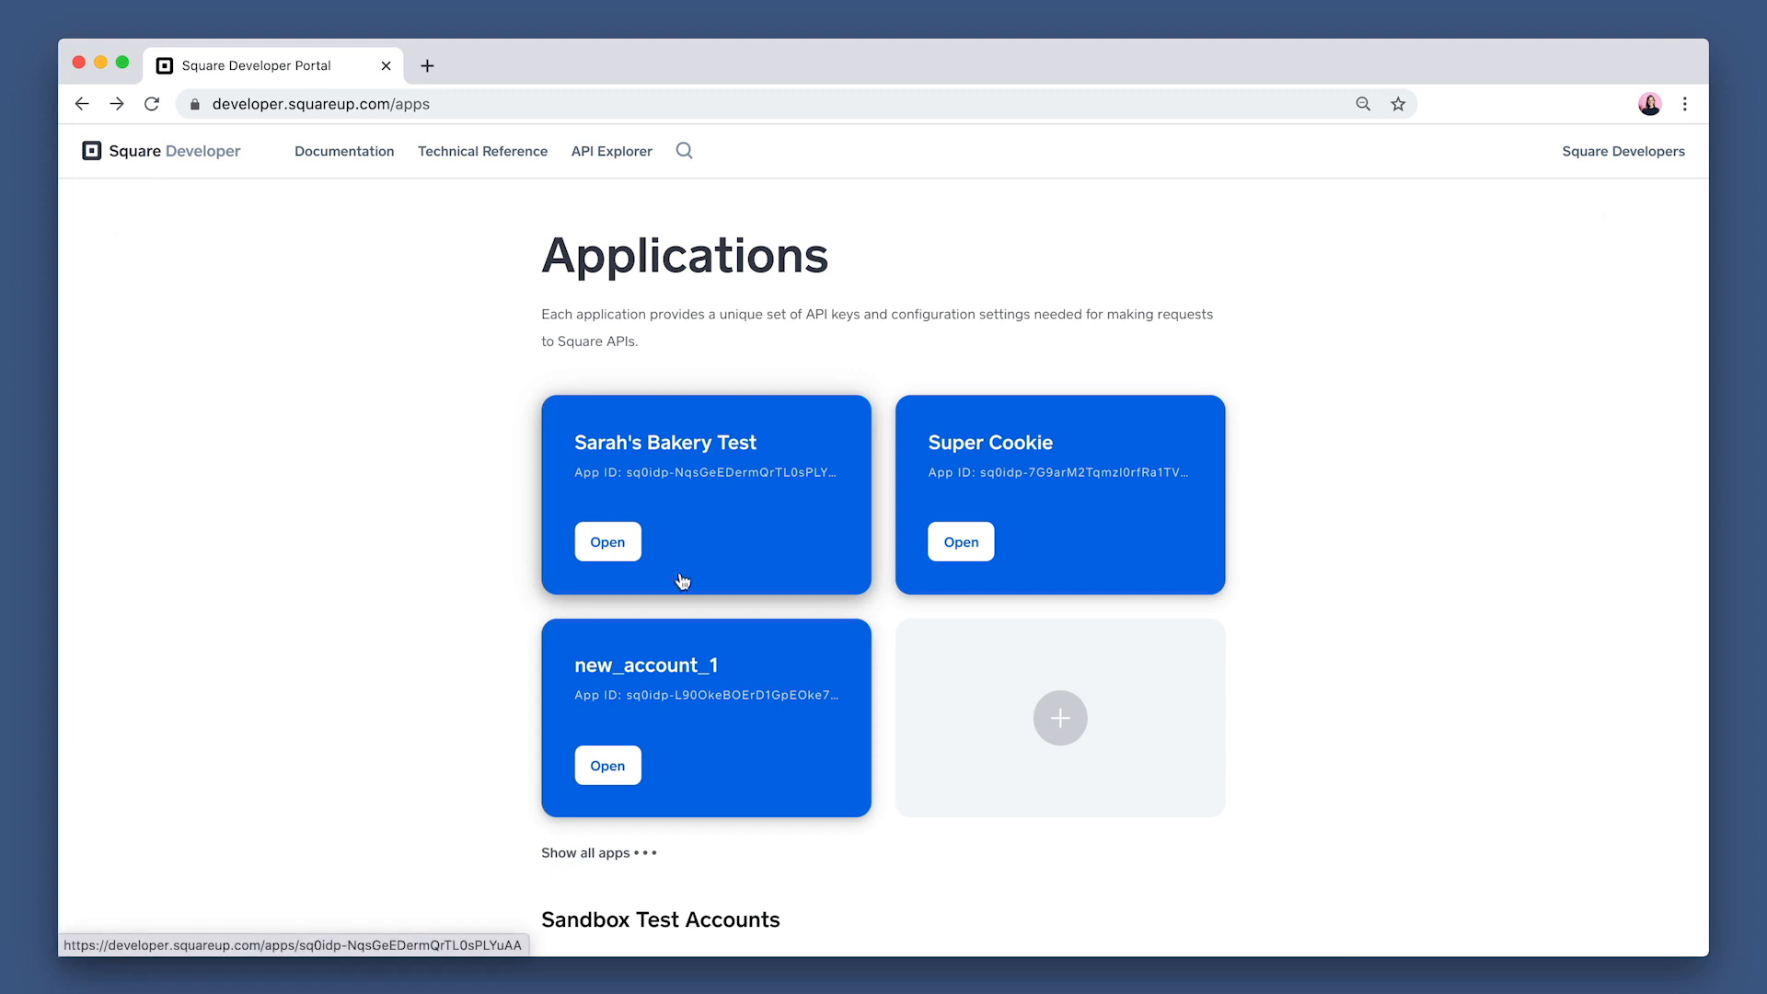
click(607, 541)
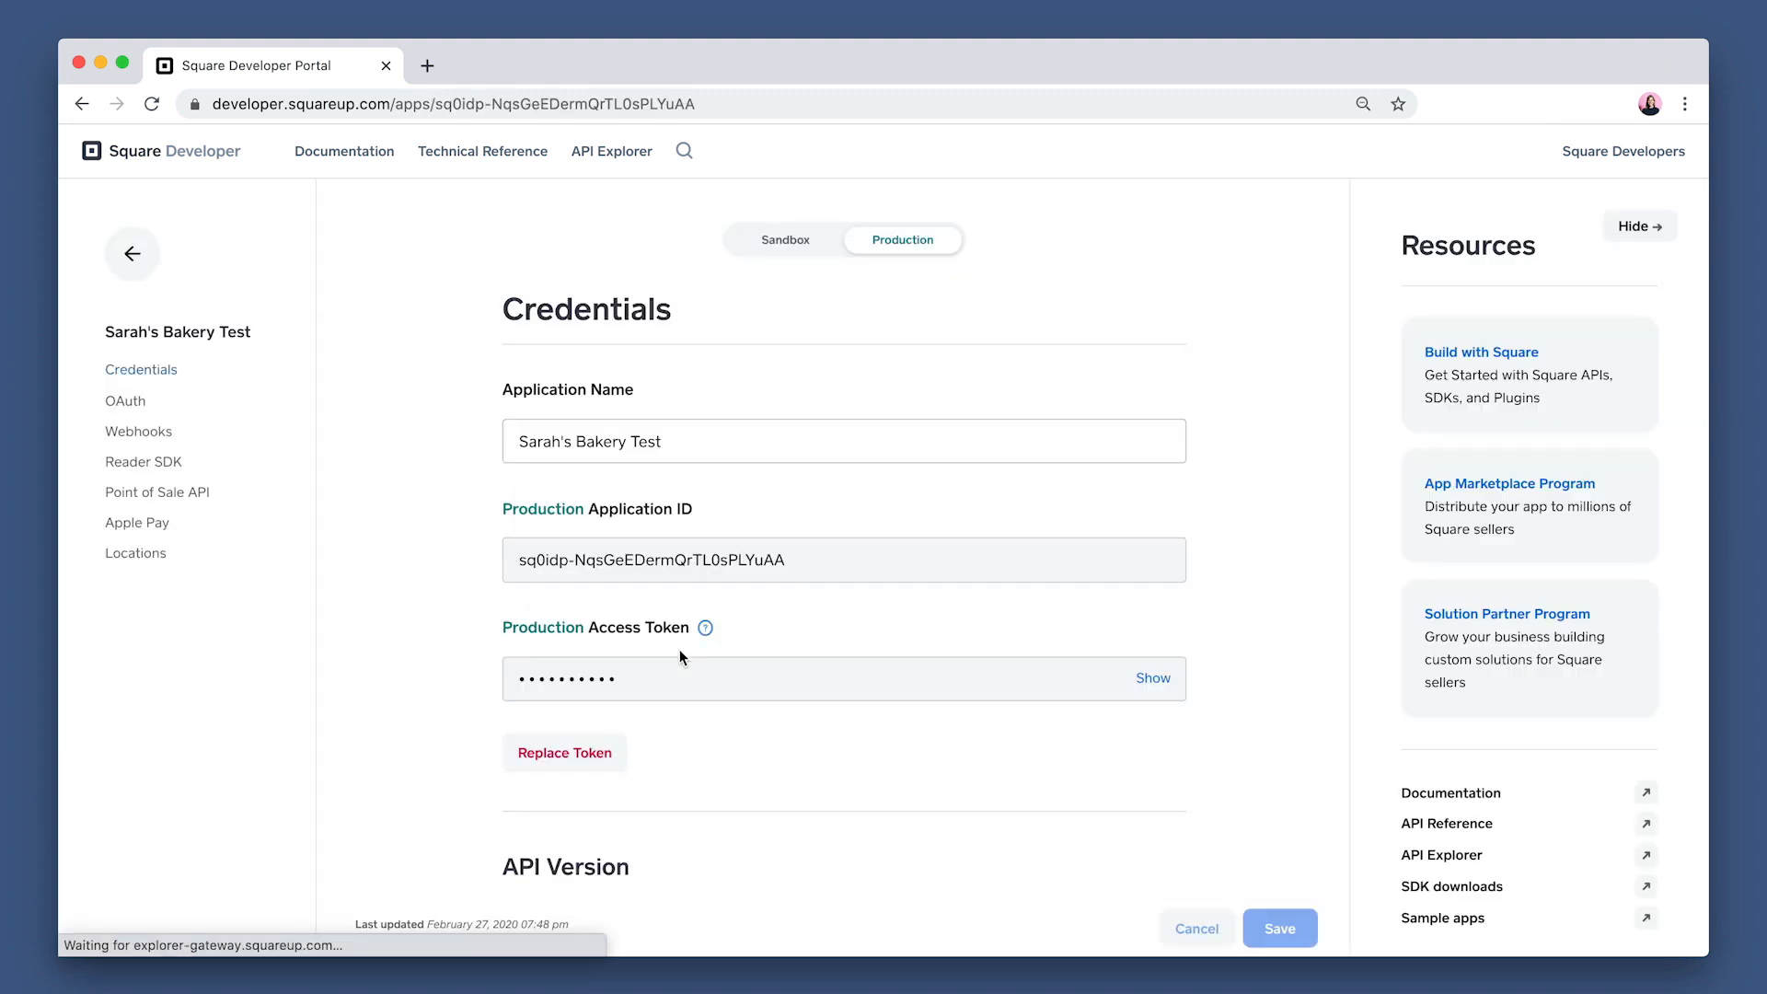
mouse_move(368, 153)
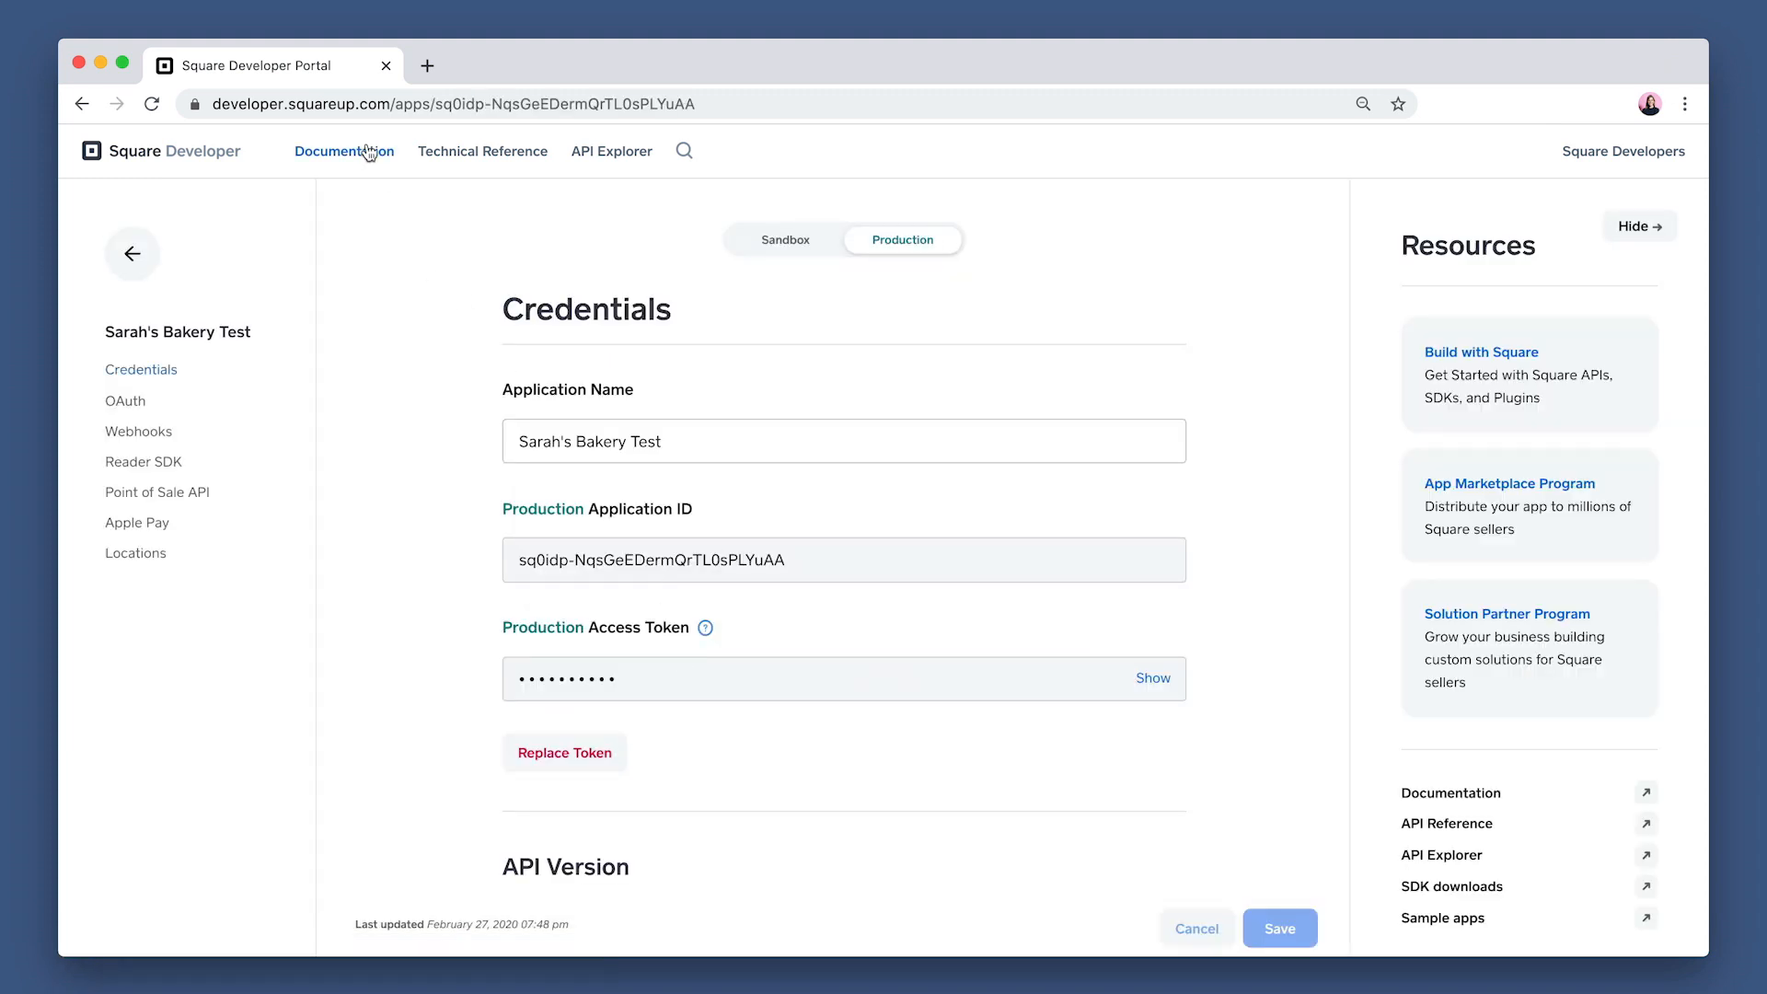
- Reach the API Explorer from the Documentation page's Development Tools section, in sandbox mode
click(343, 150)
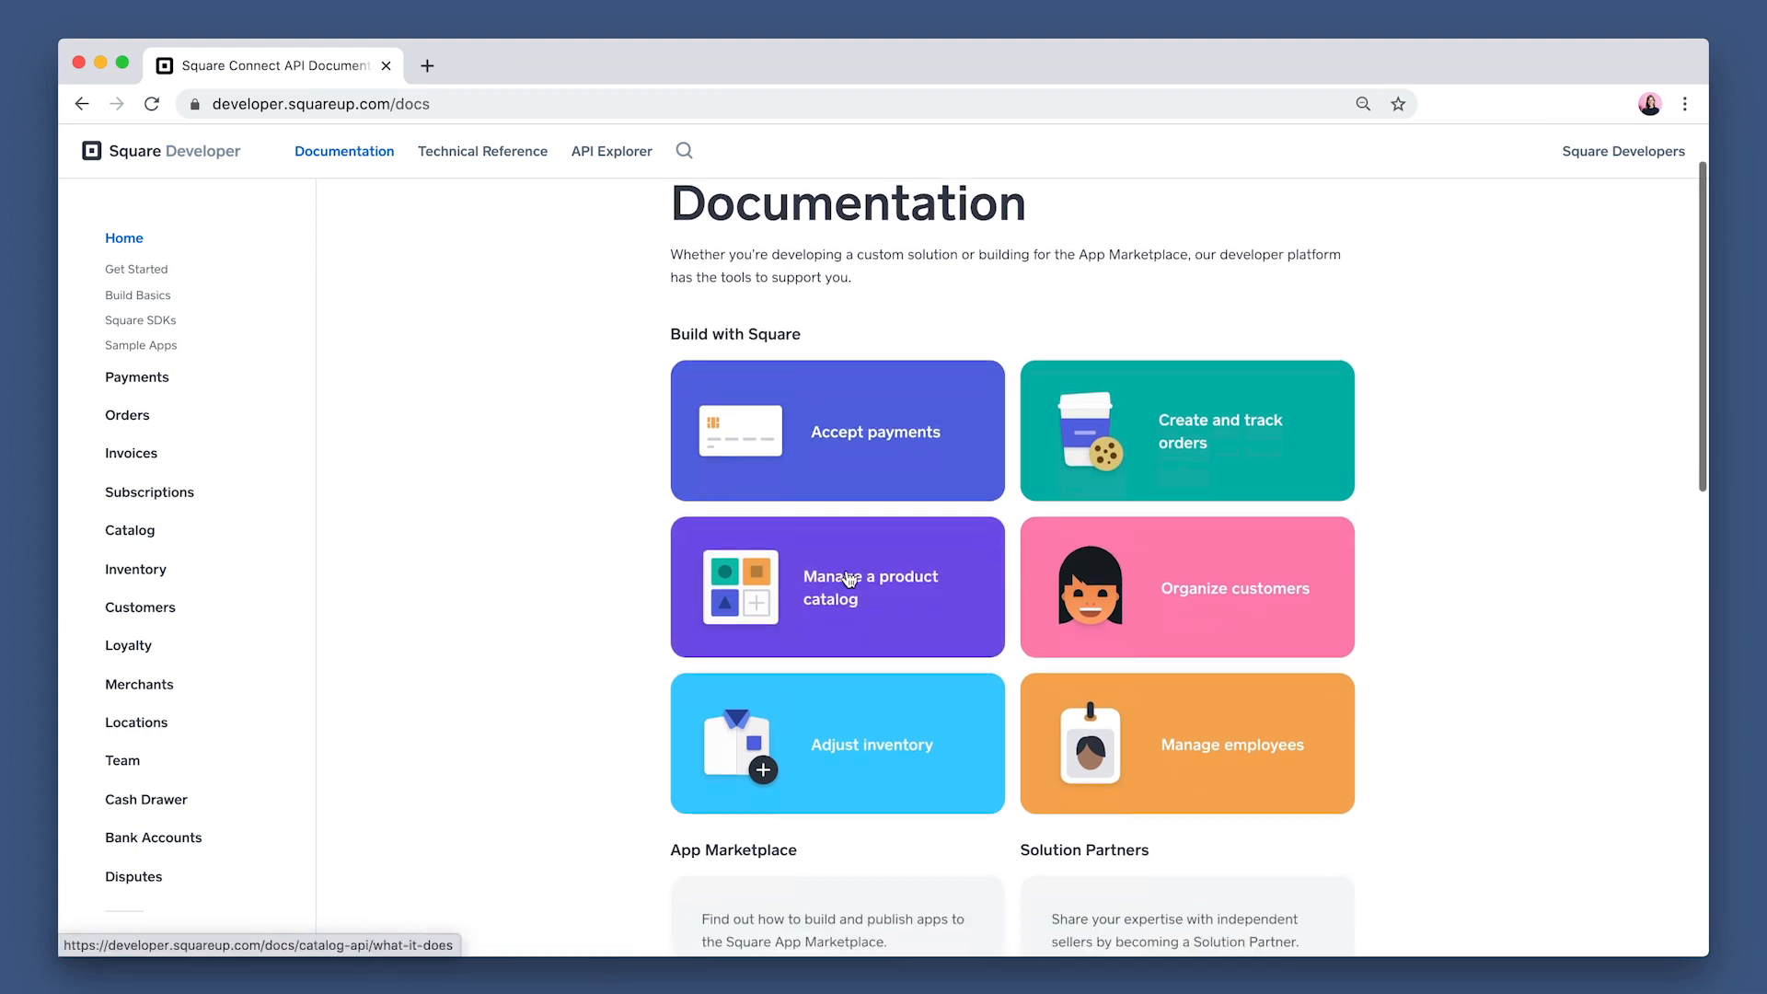
scroll(down, 3)
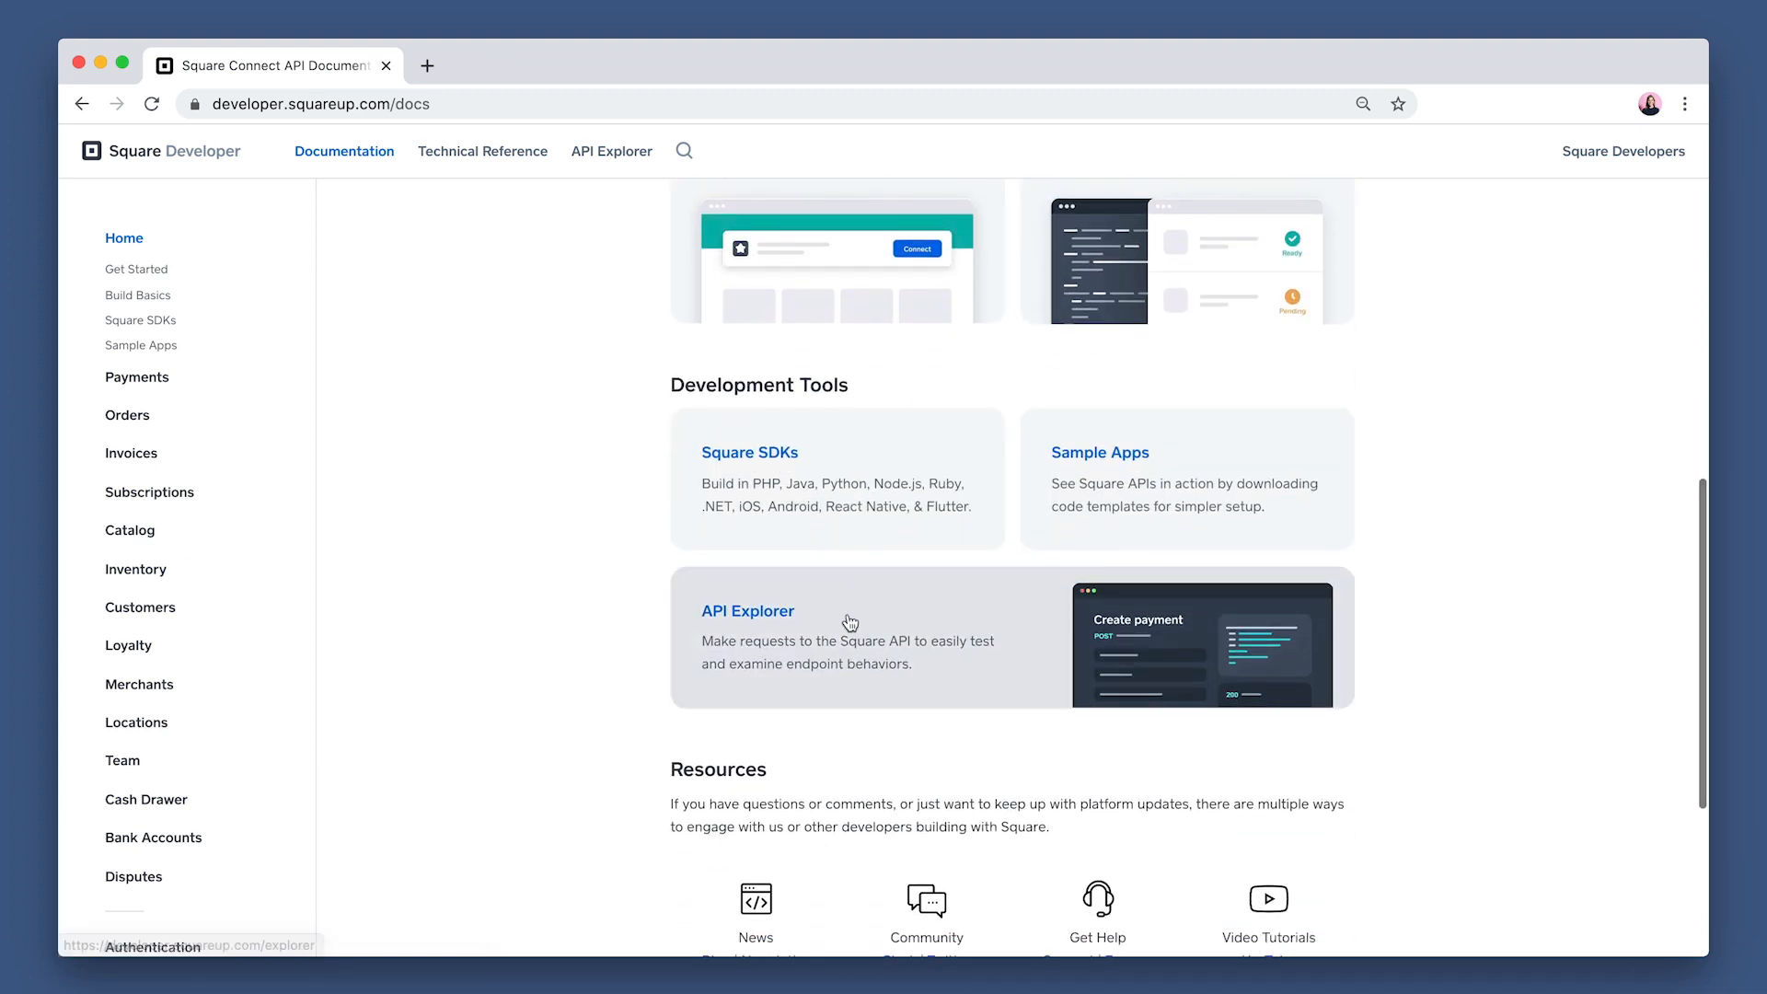
click(747, 611)
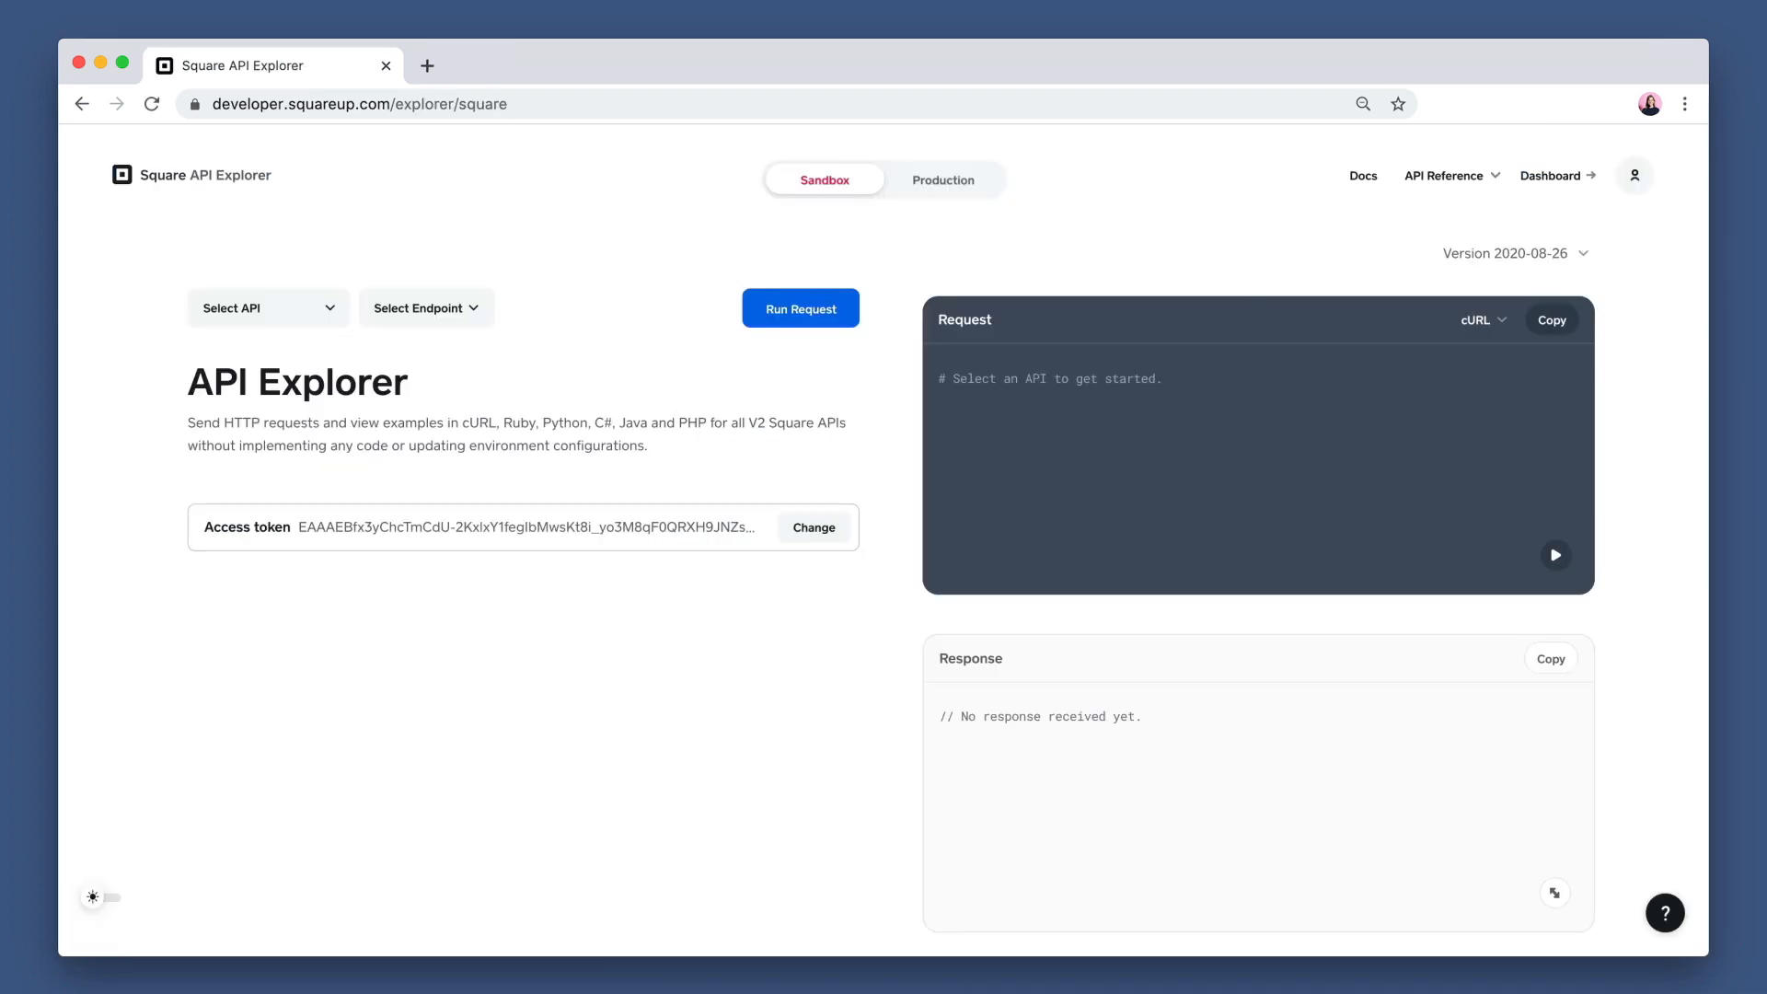
click(943, 181)
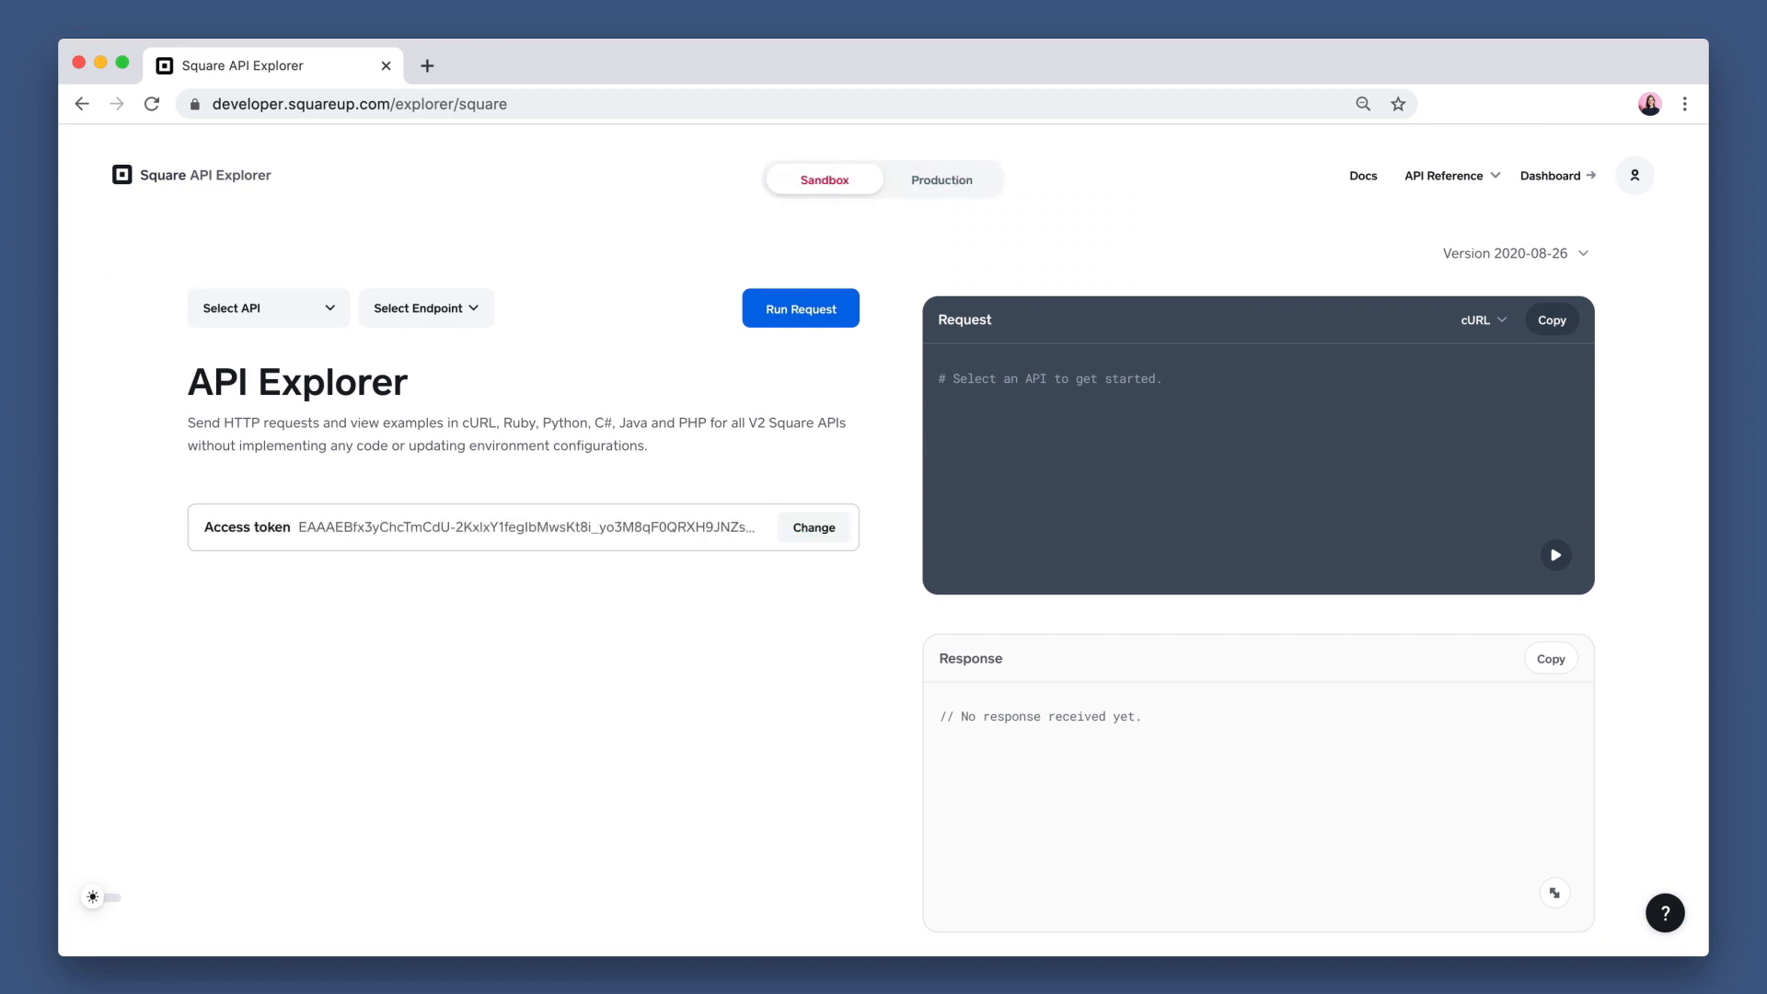
mouse_move(299, 321)
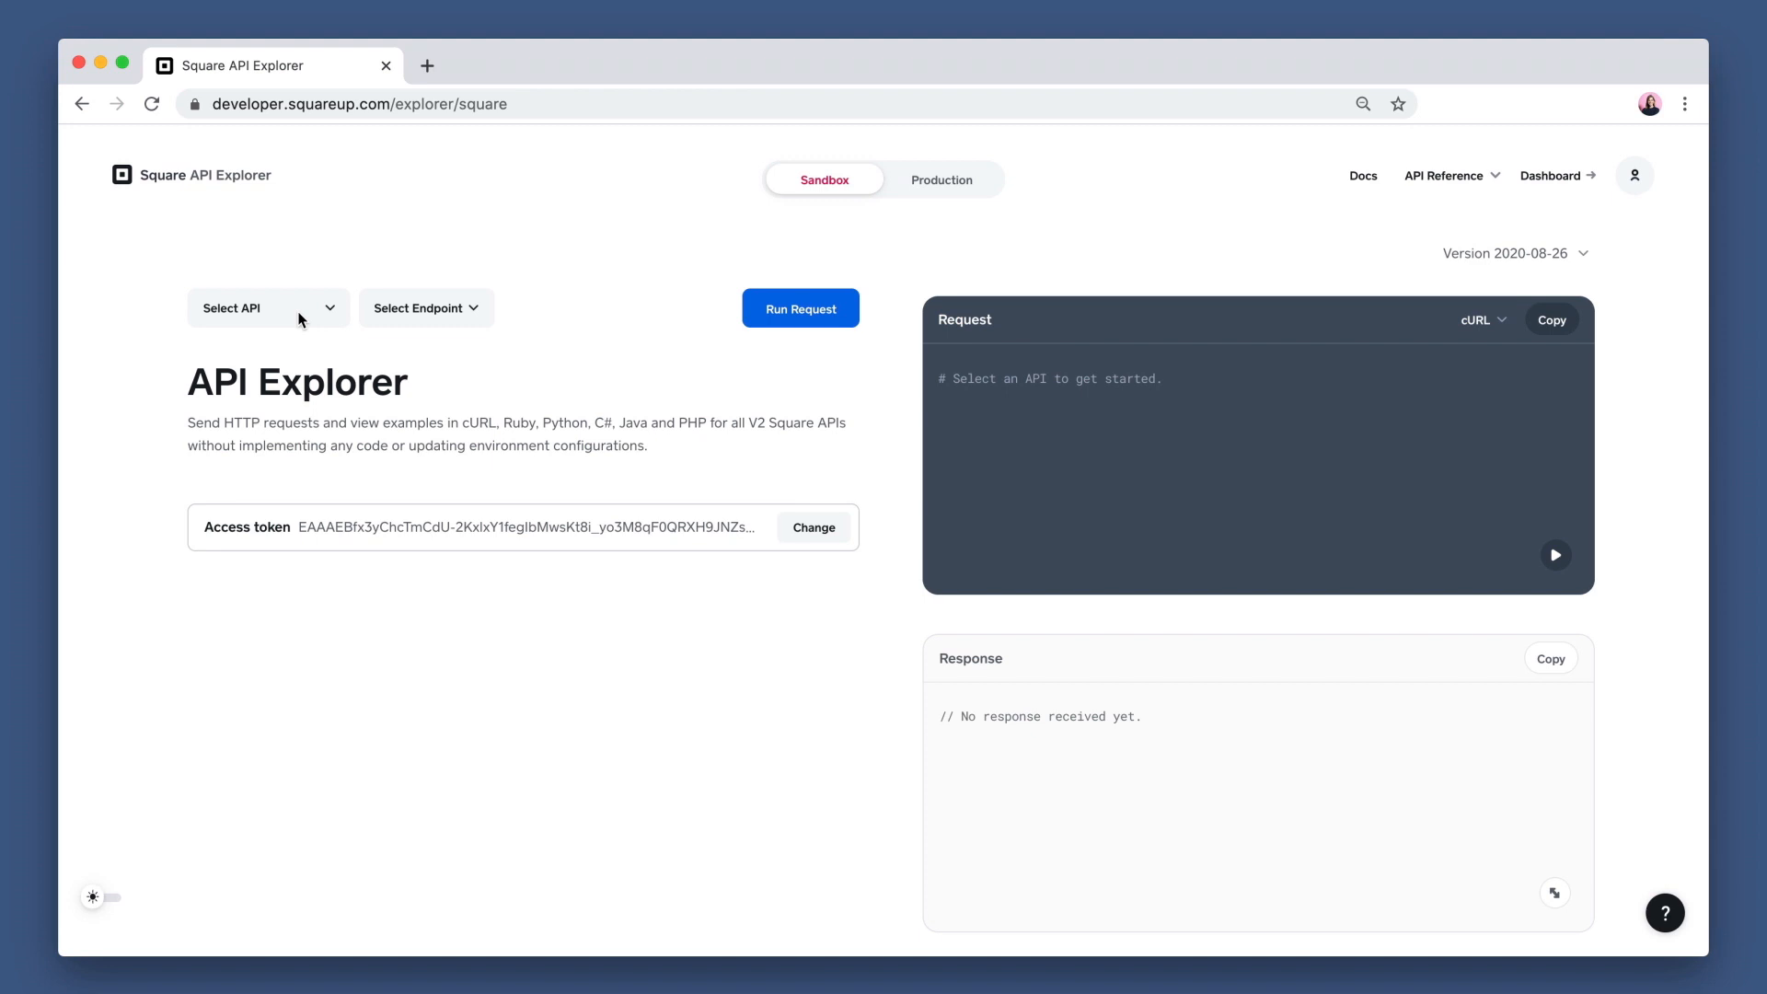
- Load the Customers API's Create customer endpoint and bring up the saved access tokens
click(268, 308)
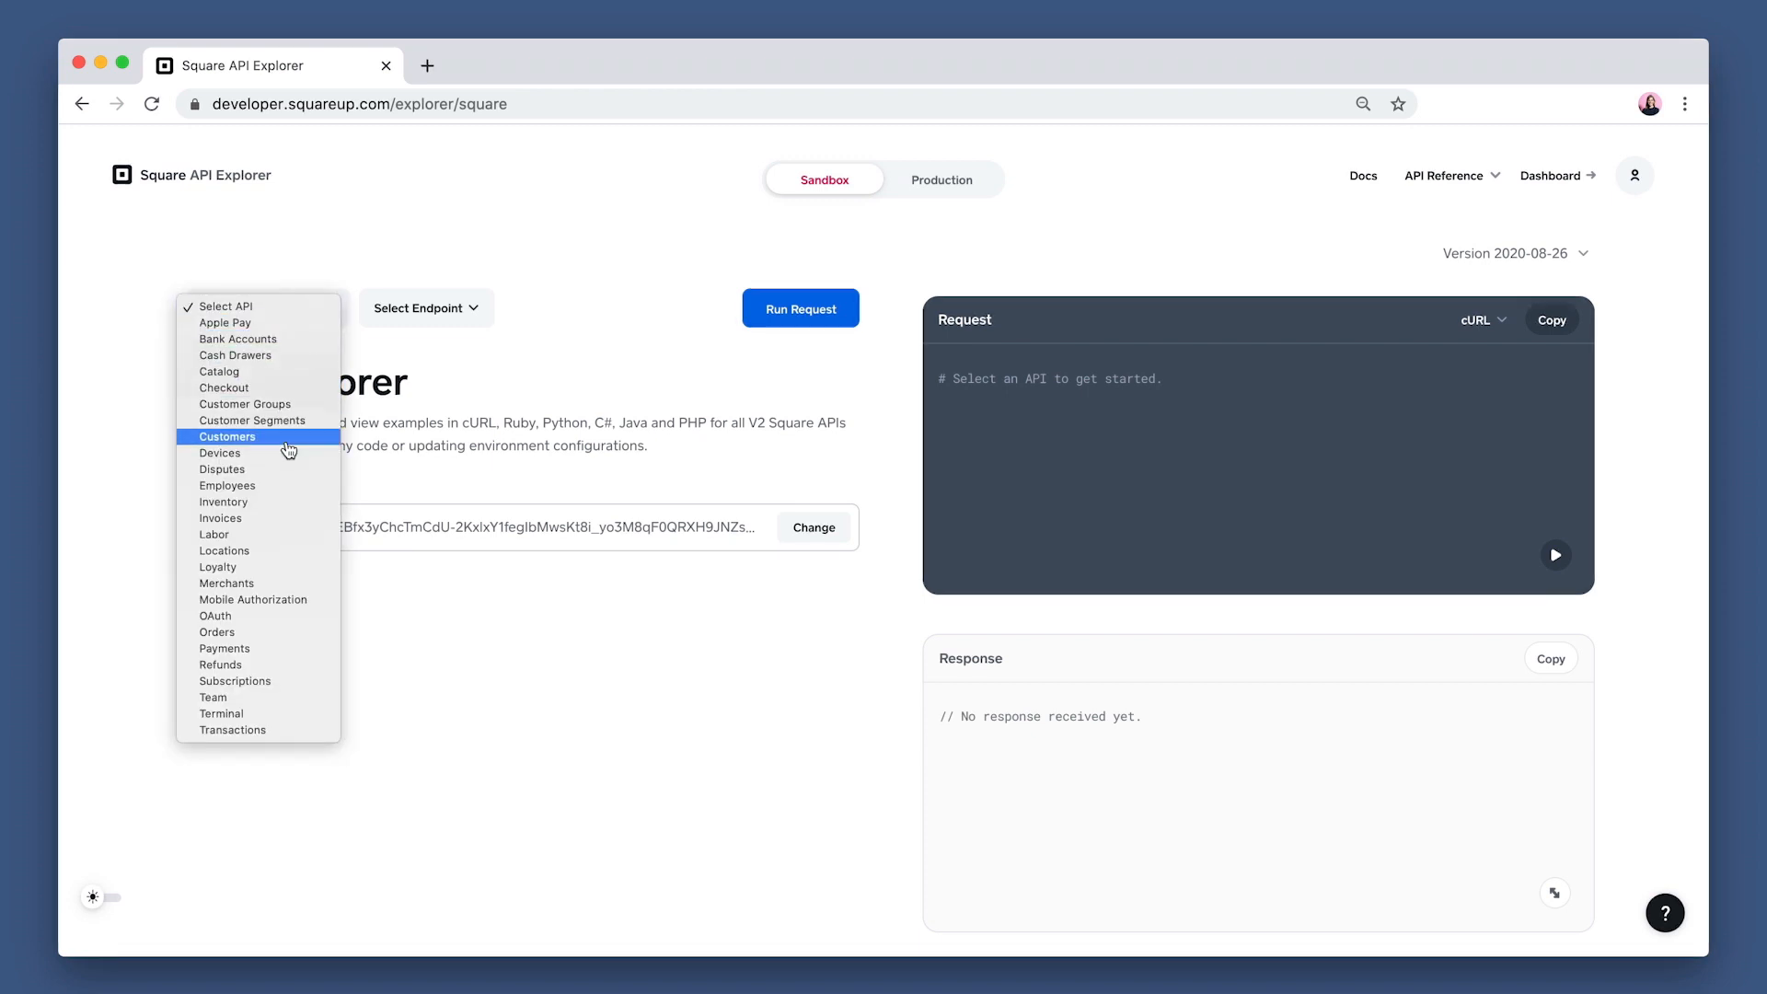
click(228, 436)
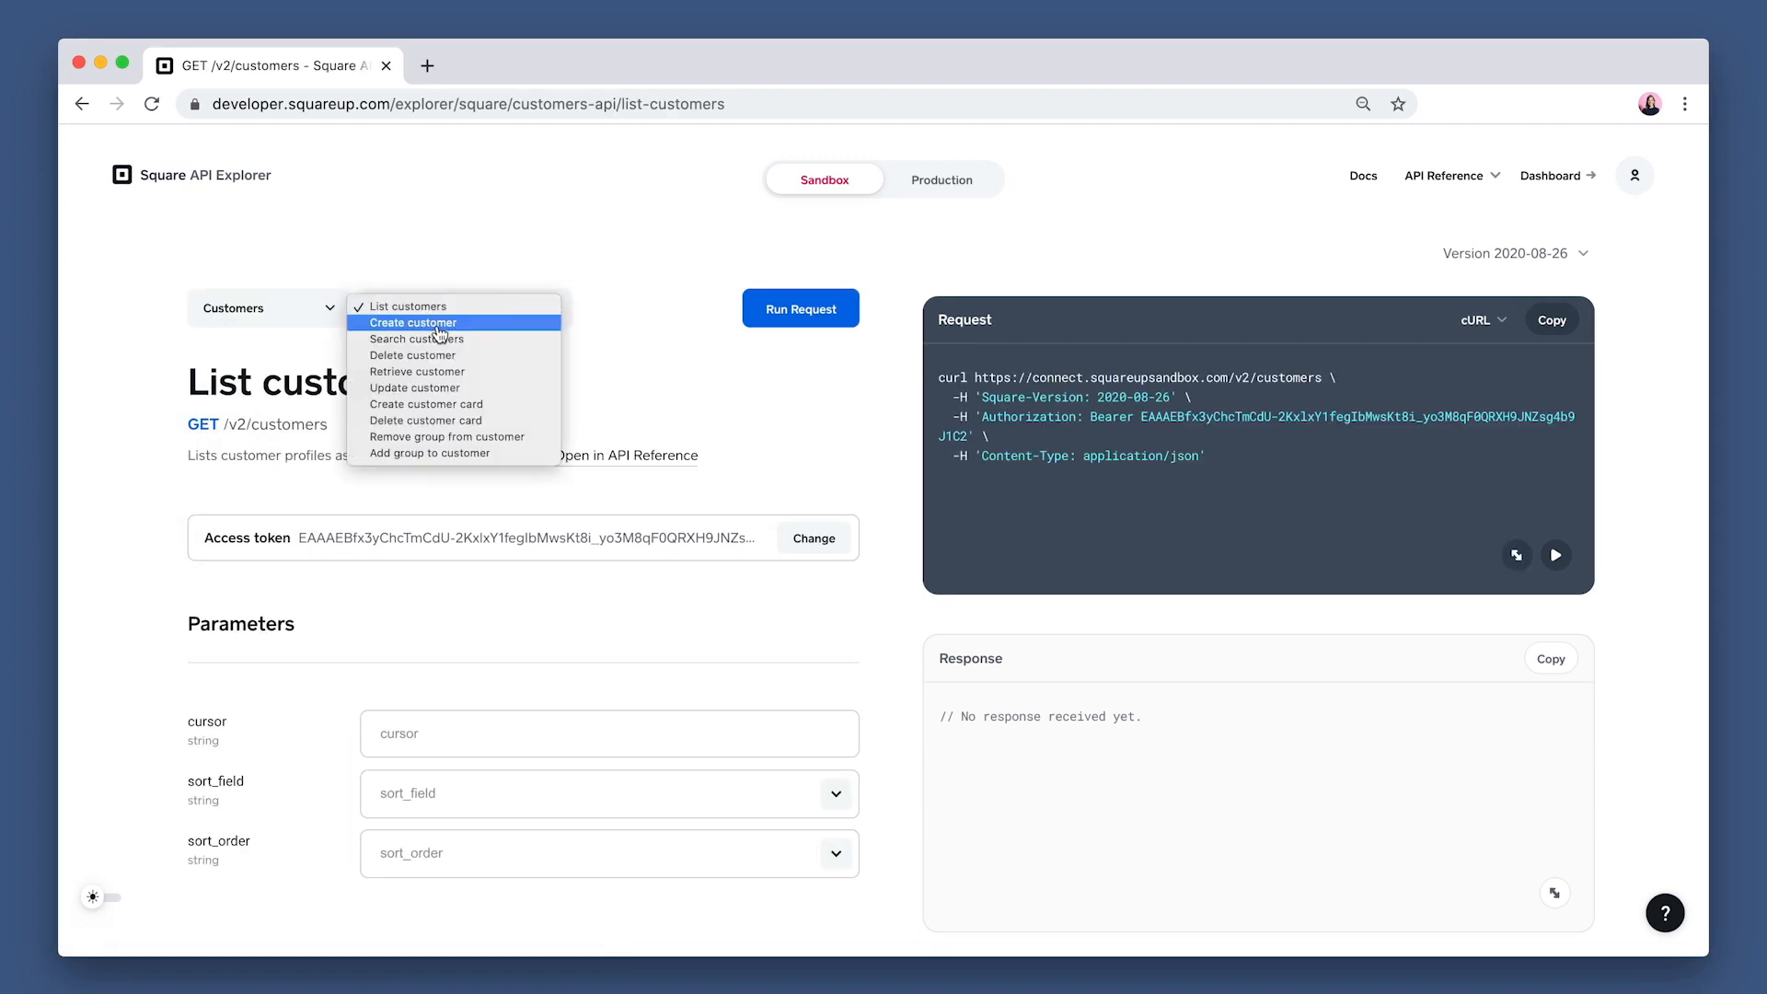
click(413, 322)
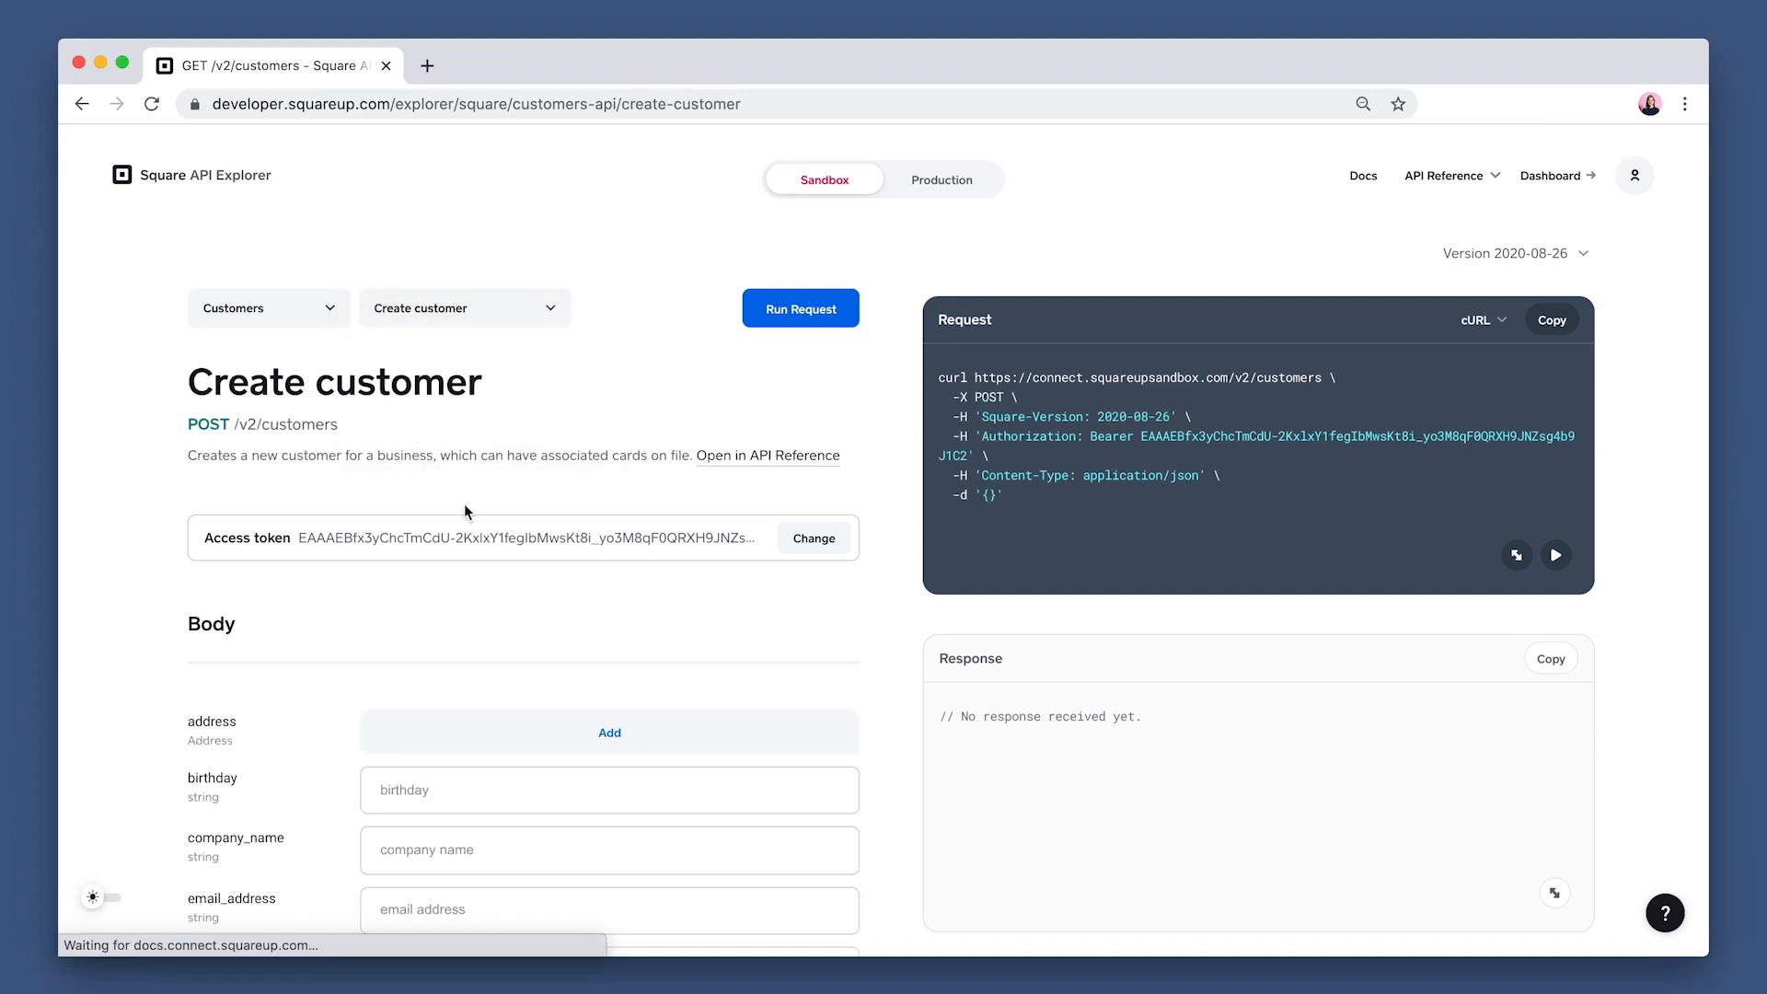
click(813, 537)
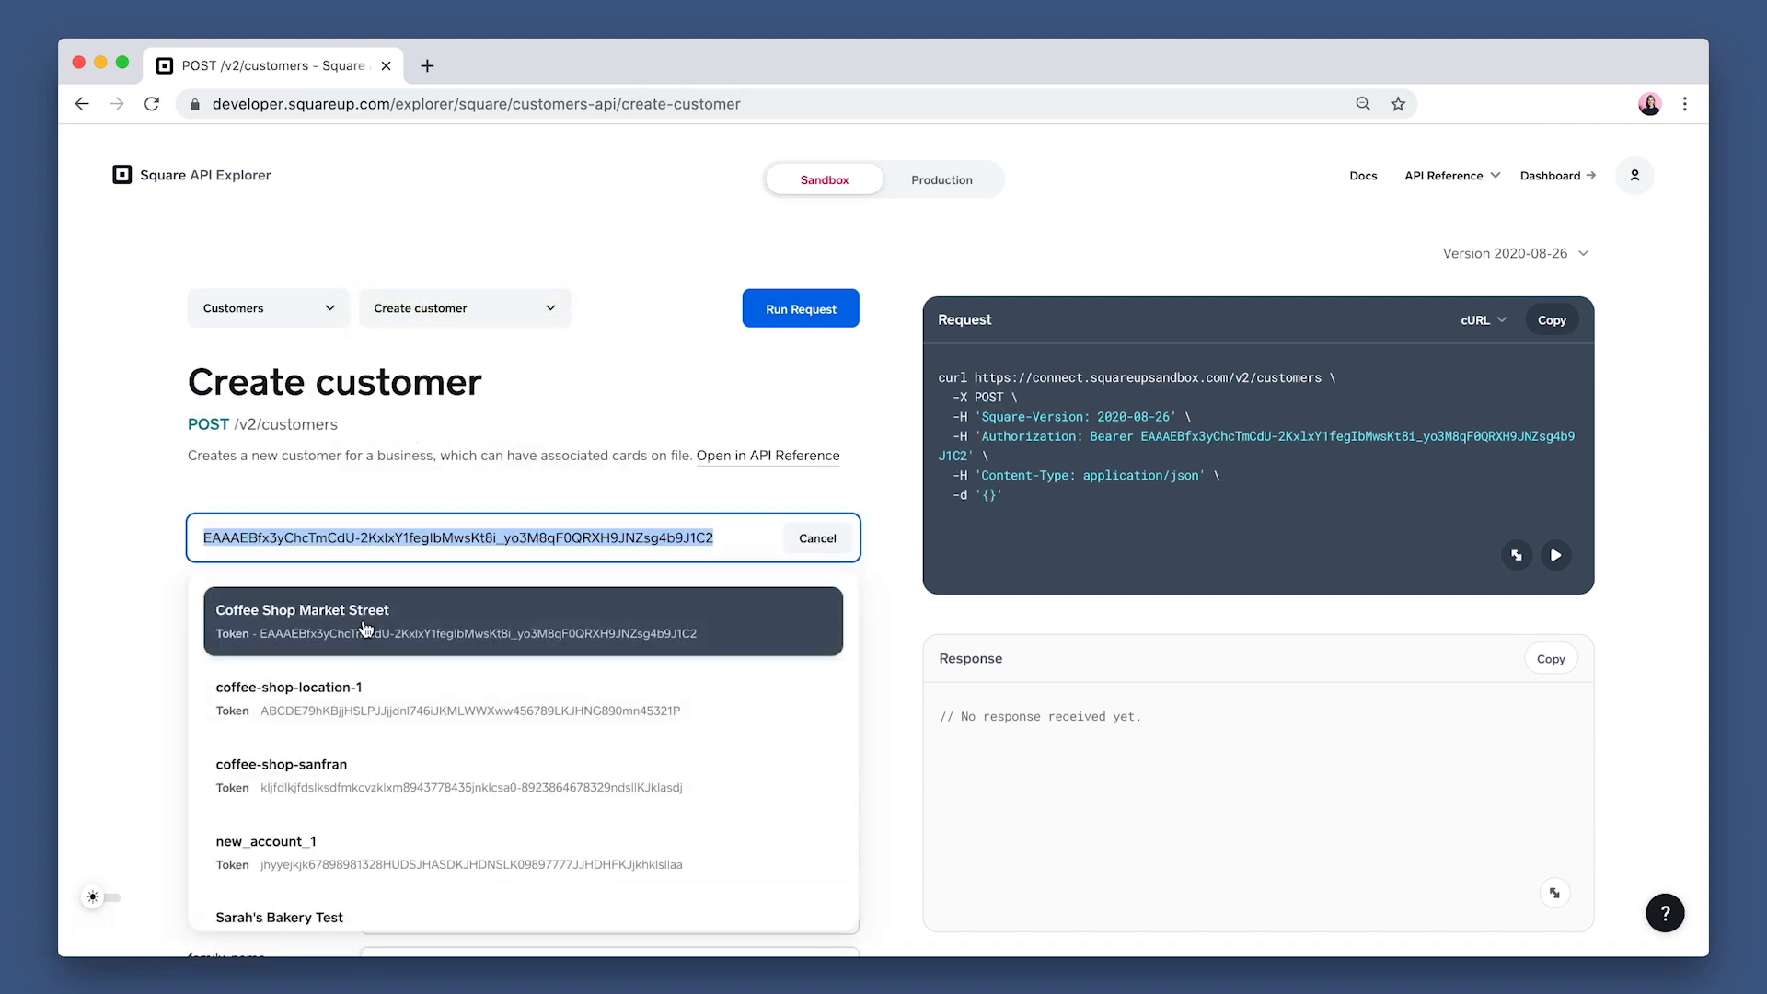
- Use the Coffee Shop Market Street token and fill email_address, family_name and given_name for the new customer
click(301, 622)
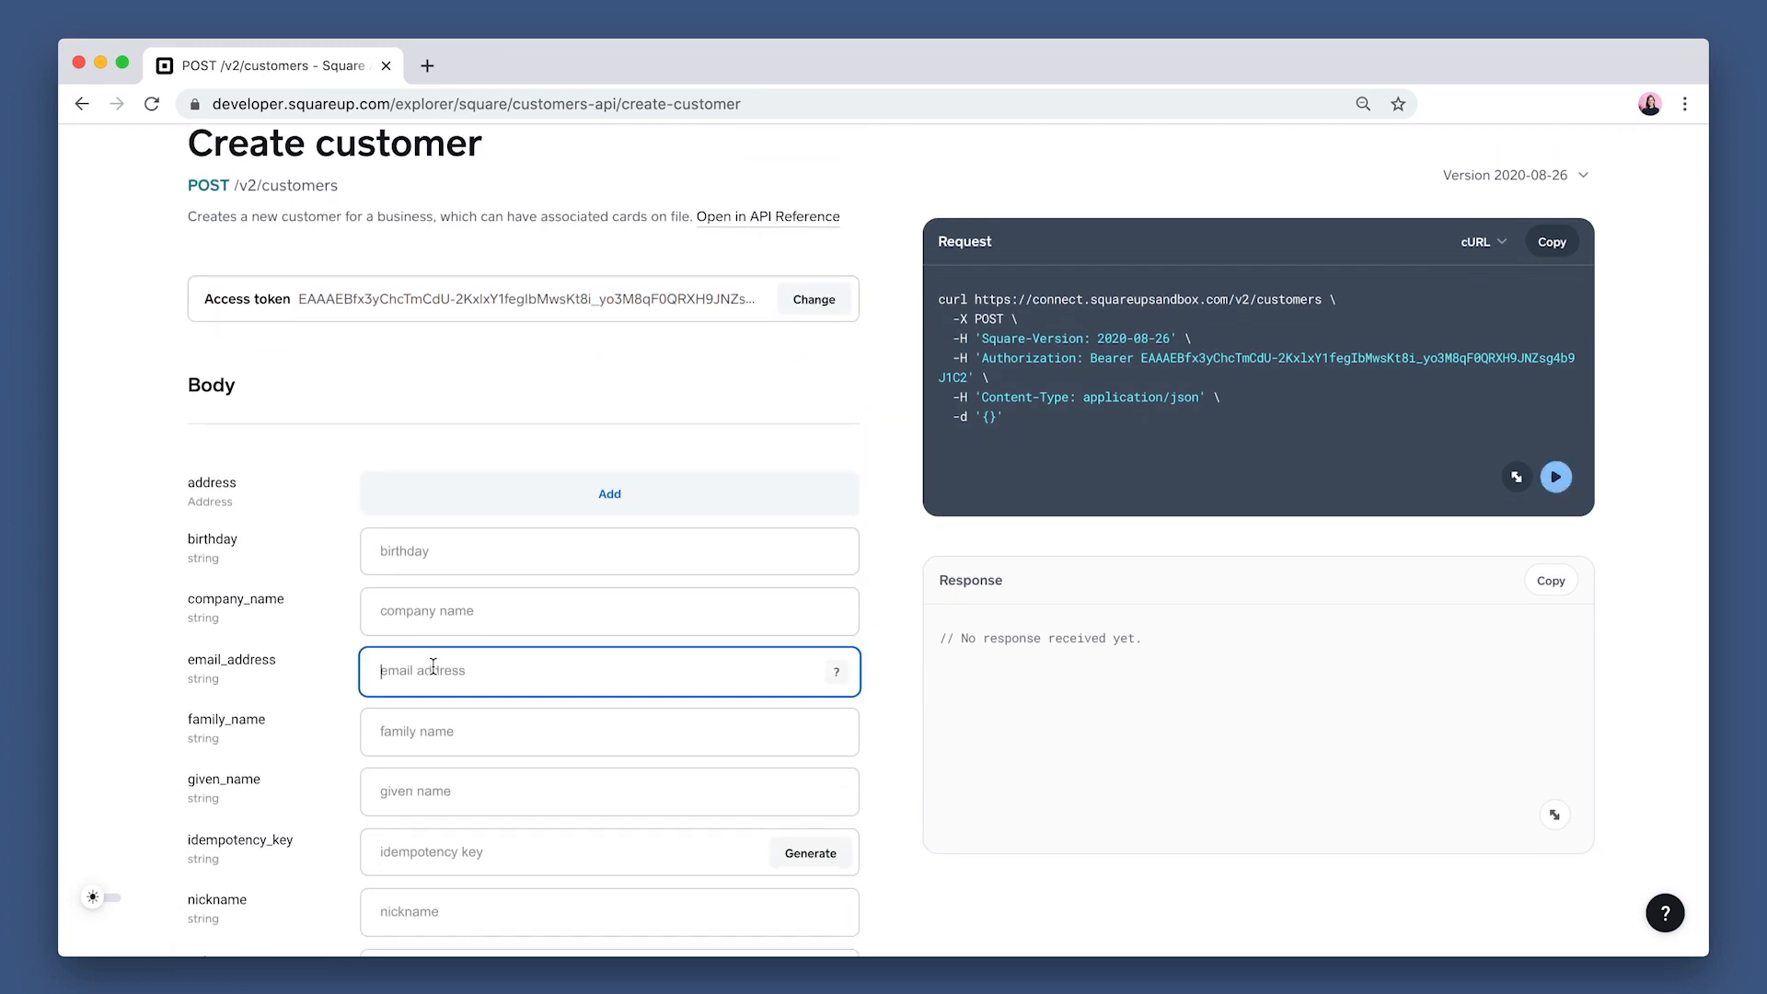
text(rachel@exa)
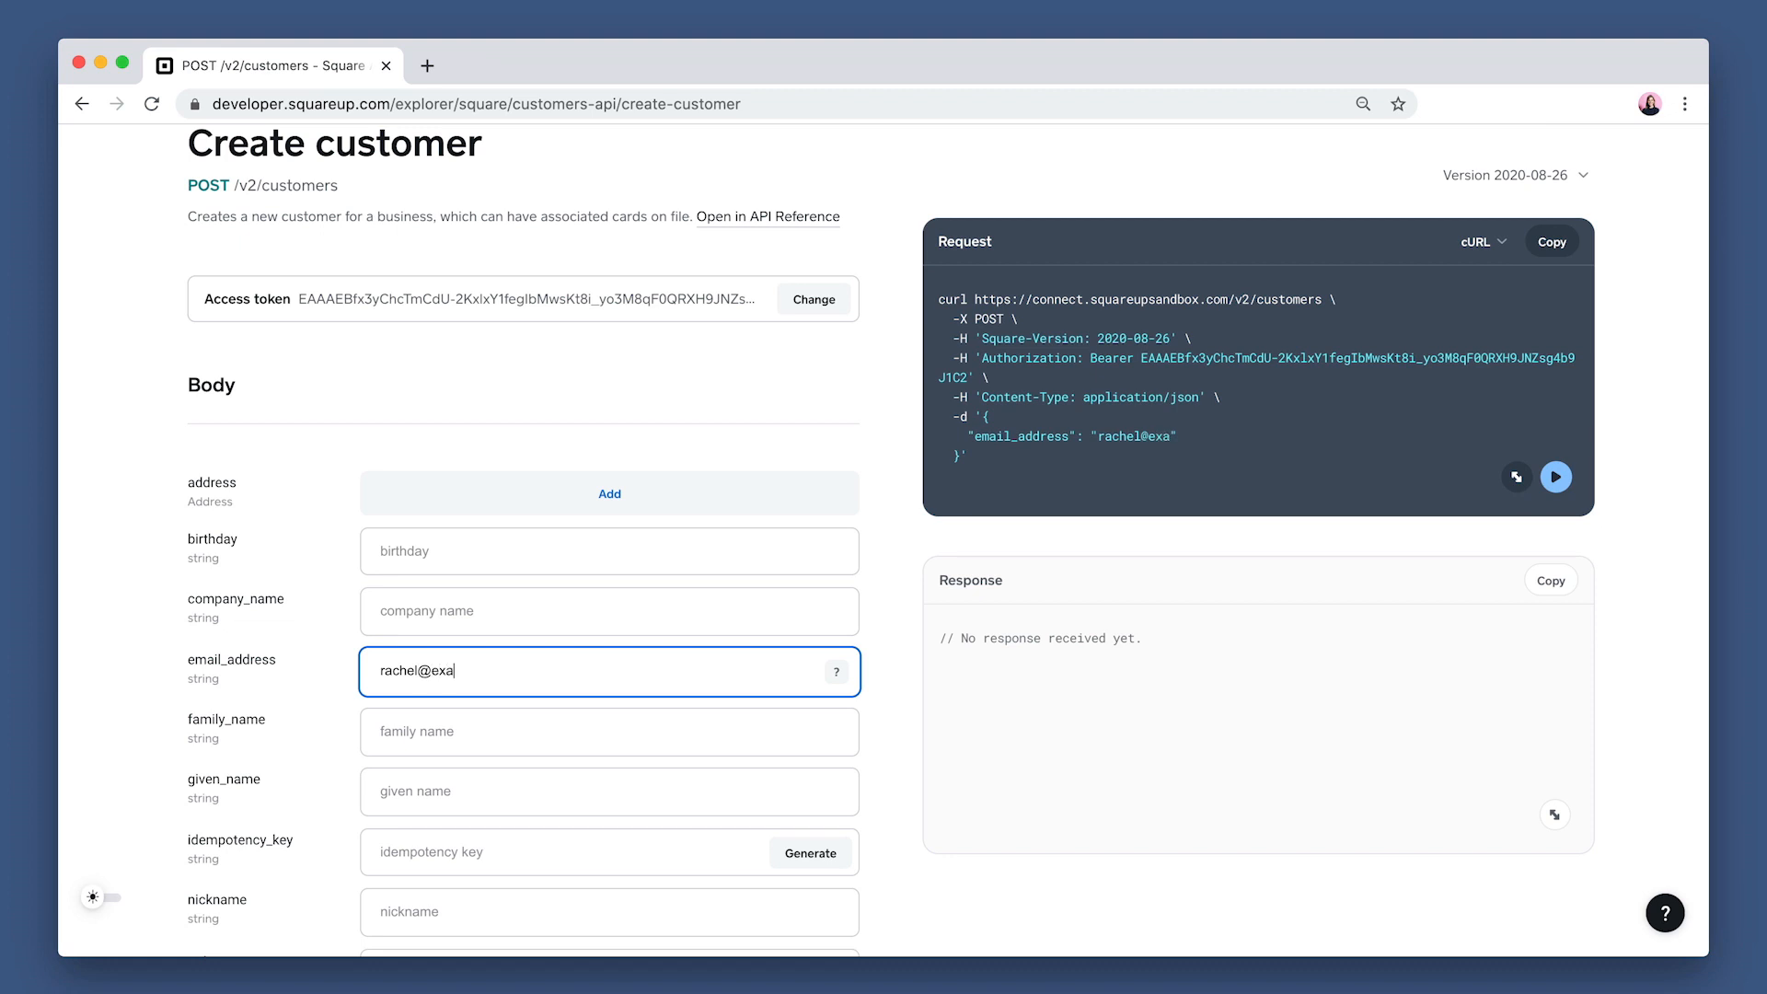
text(ba)
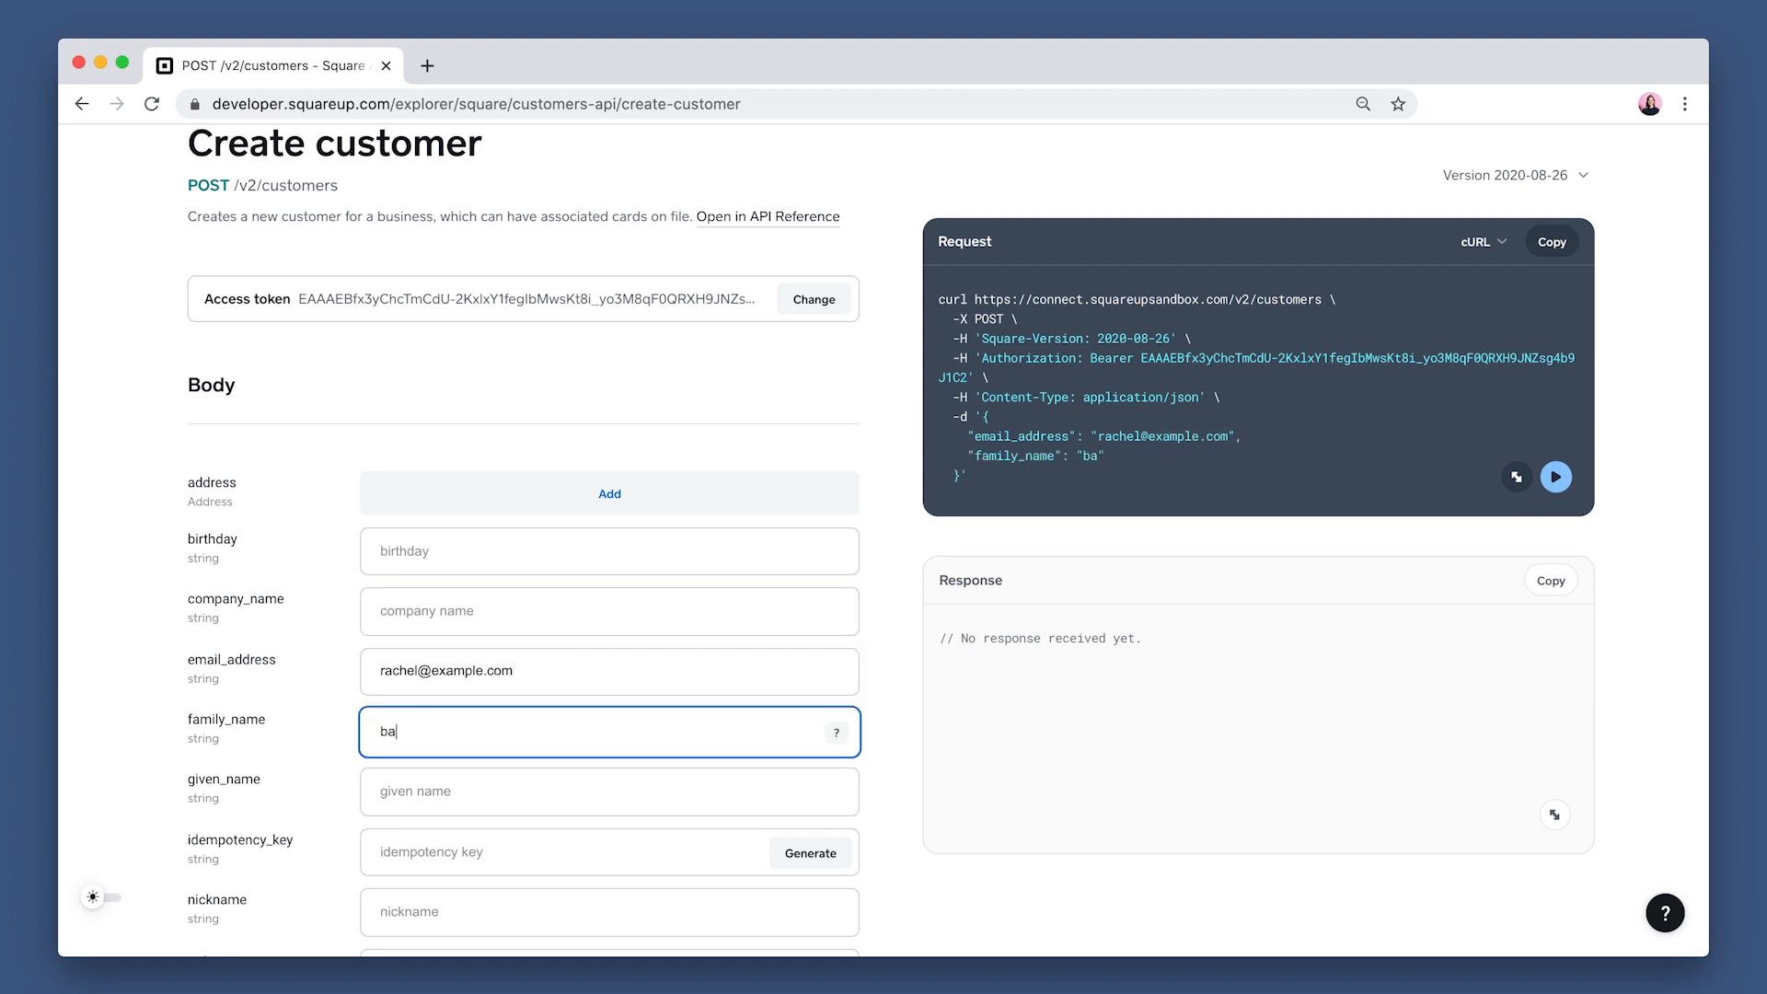
text(rachel)
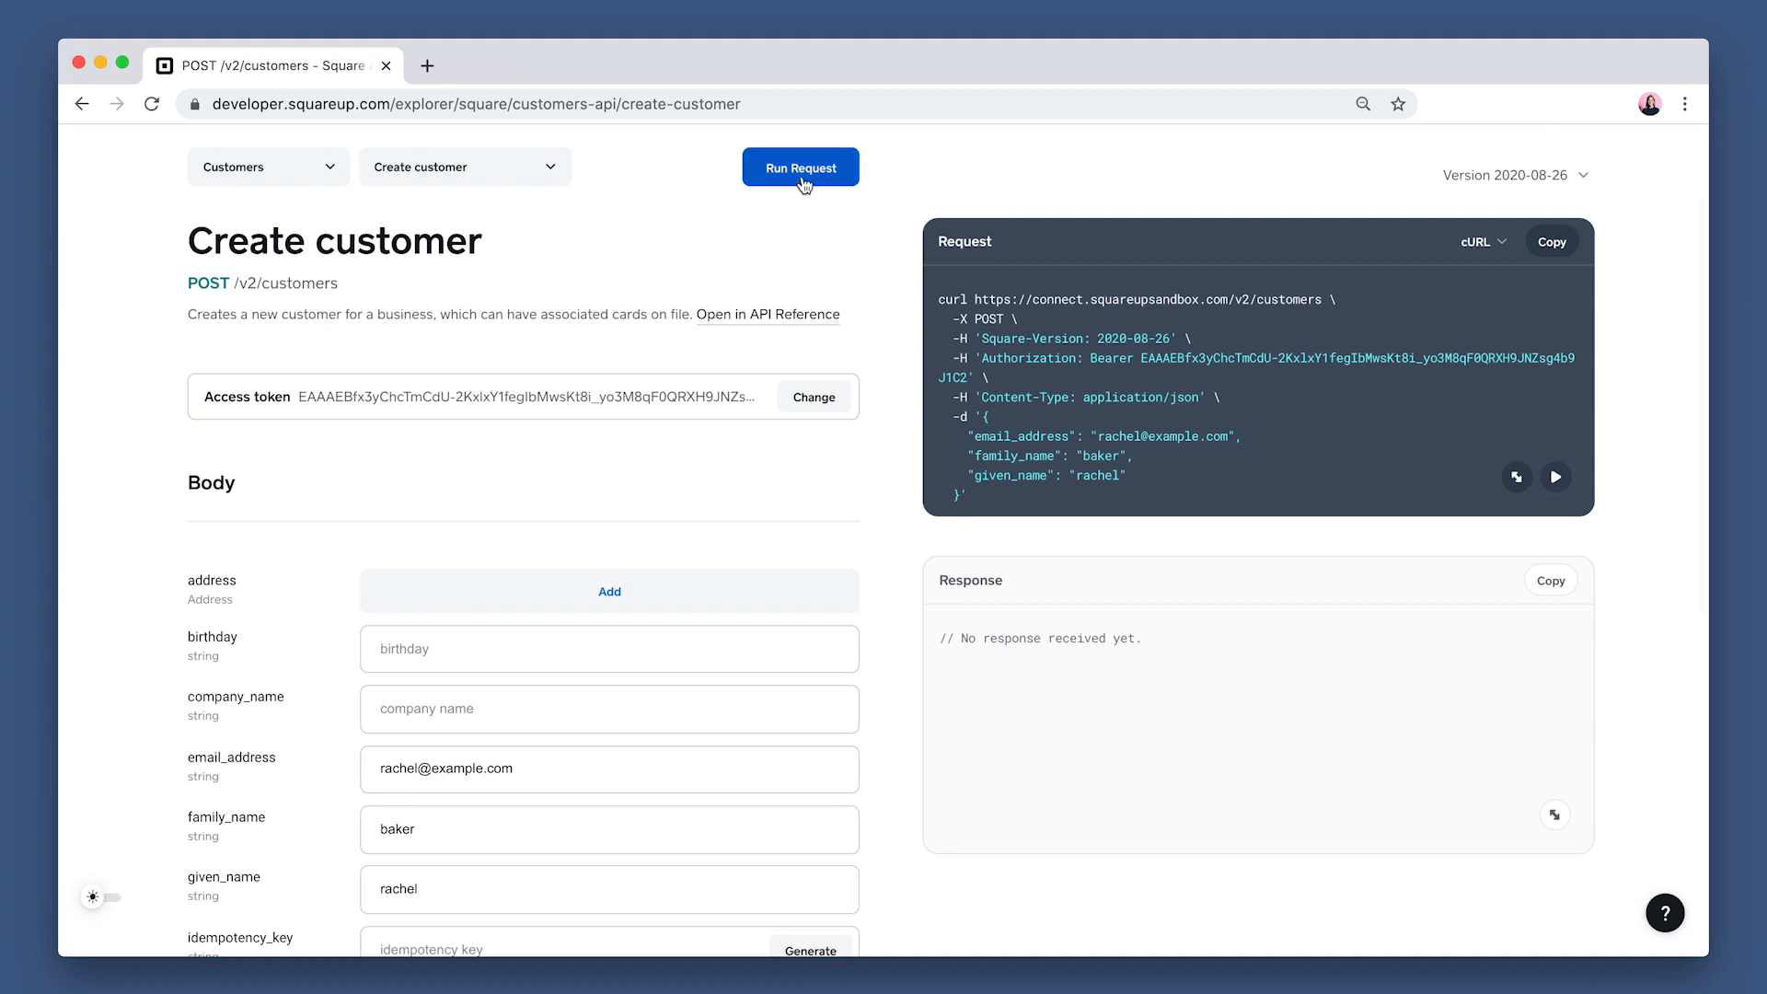
- Run Create customer, view the sample as Ruby then cURL, and select the new customer's id from the 200 response
click(801, 166)
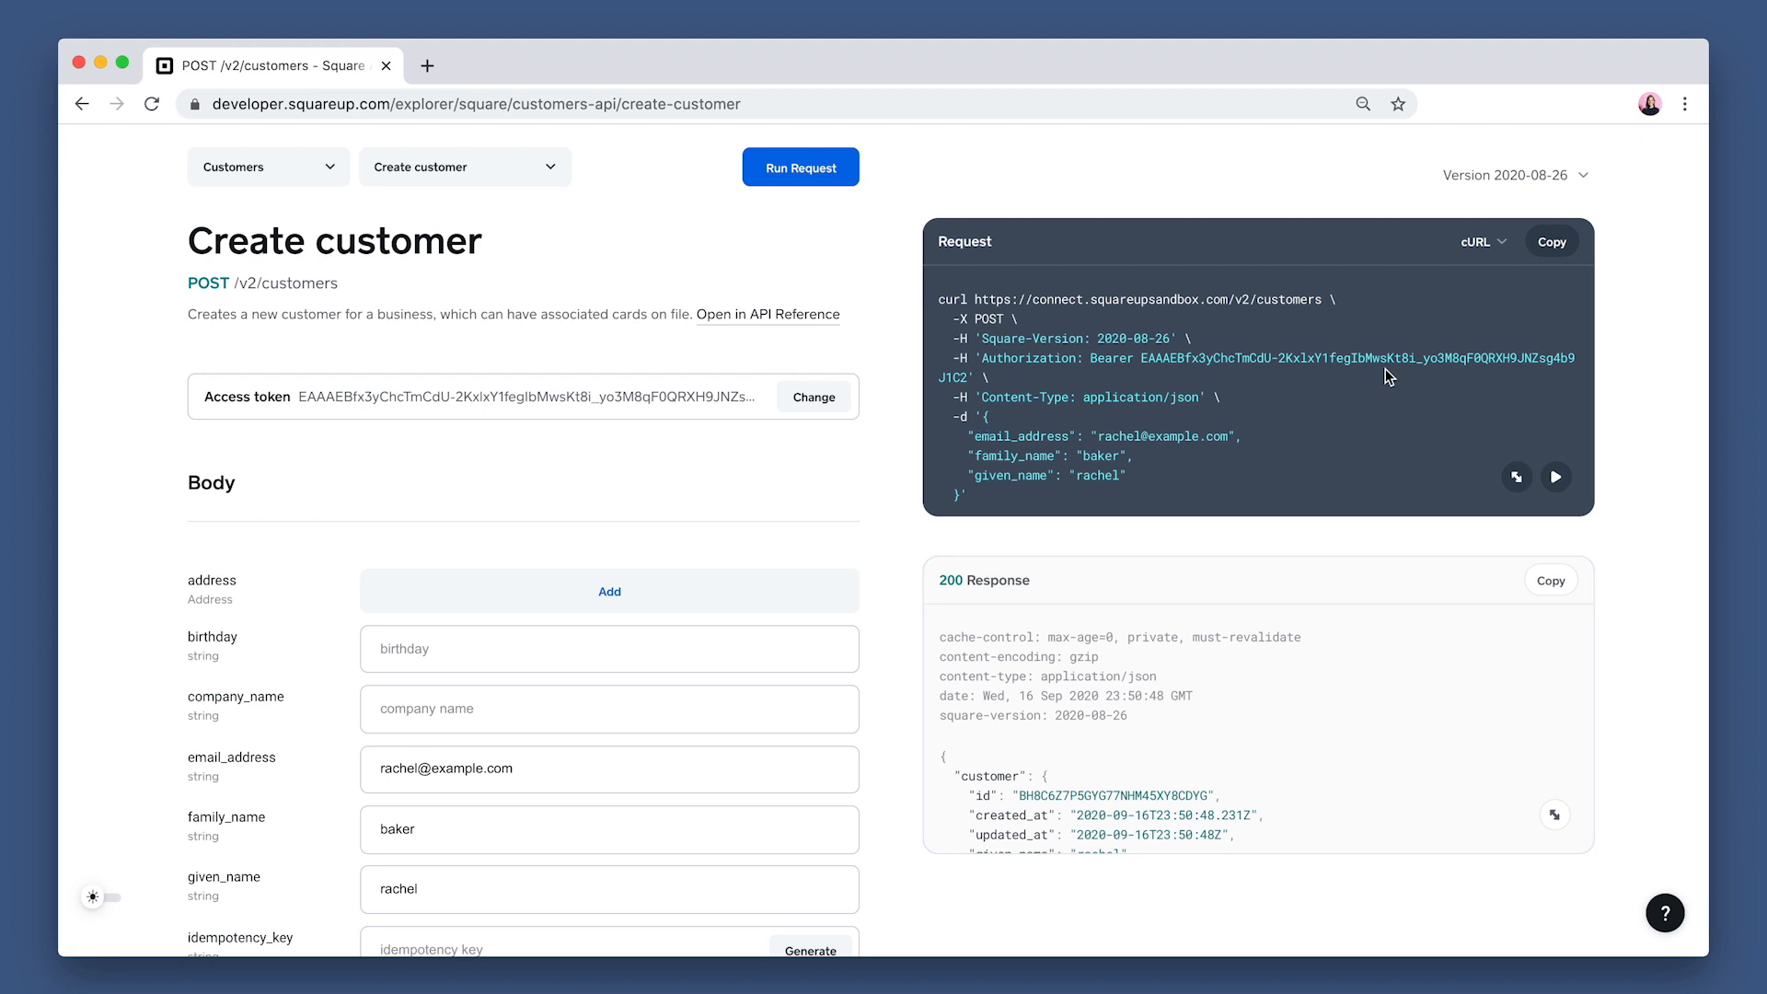
click(1477, 241)
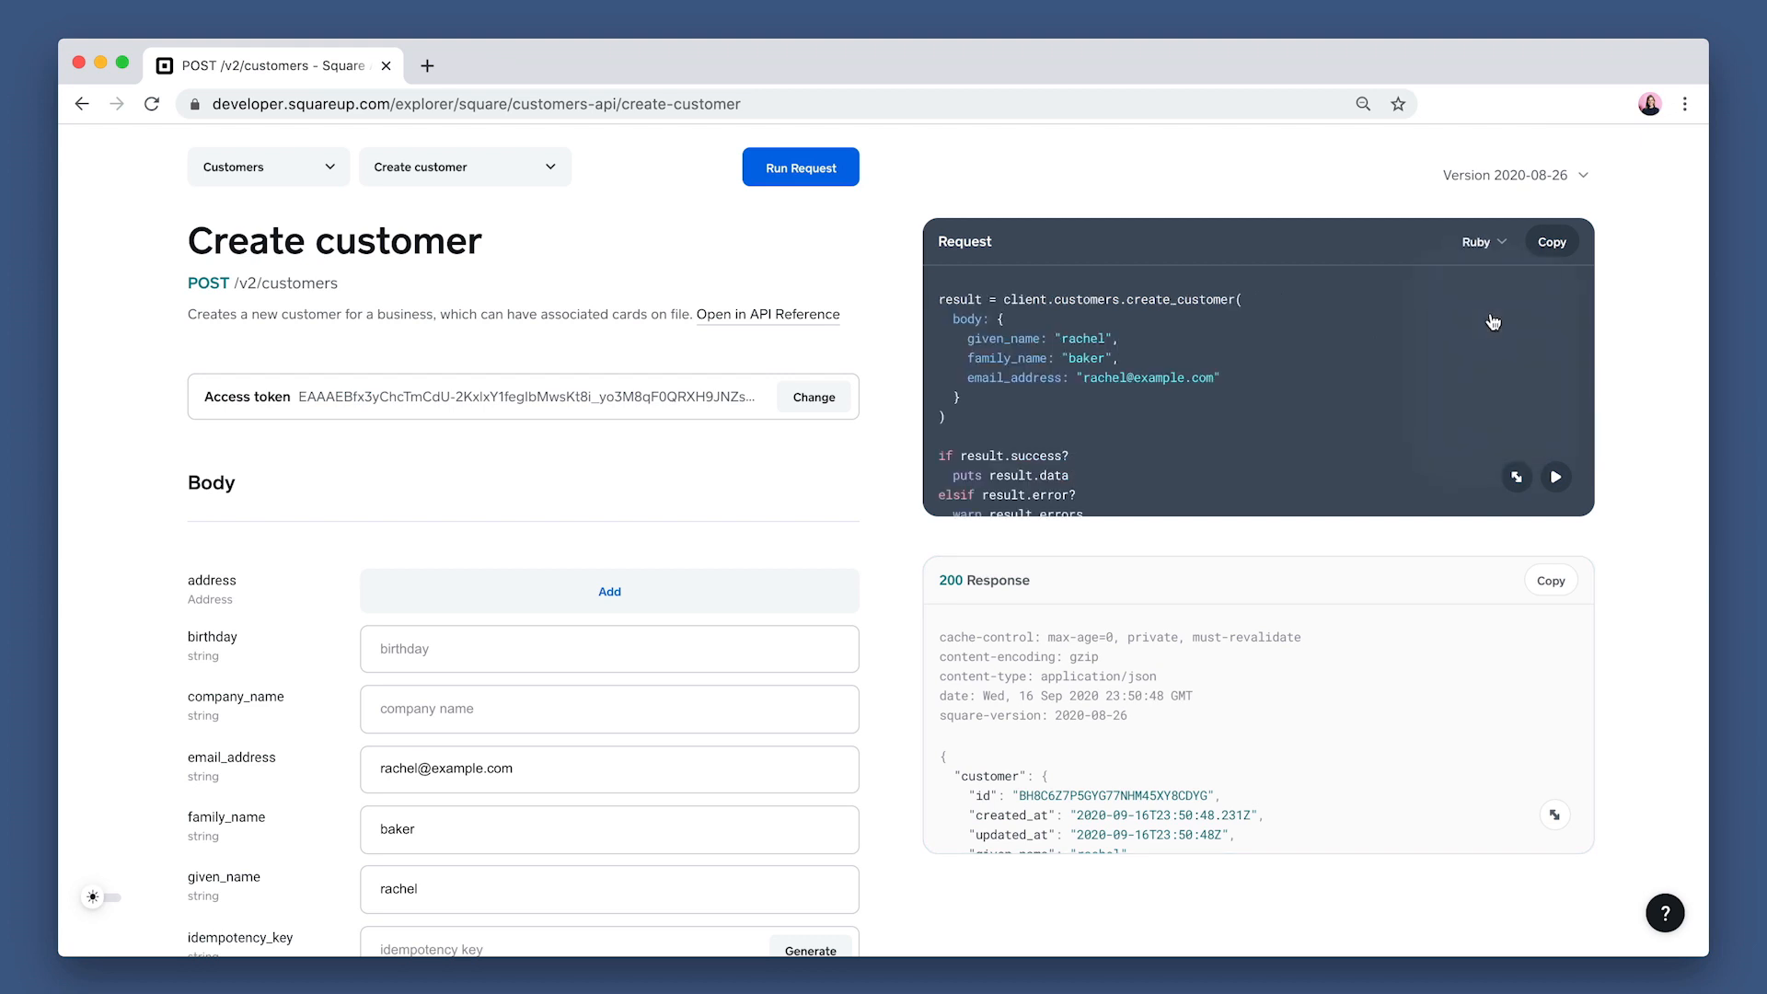
click(1475, 241)
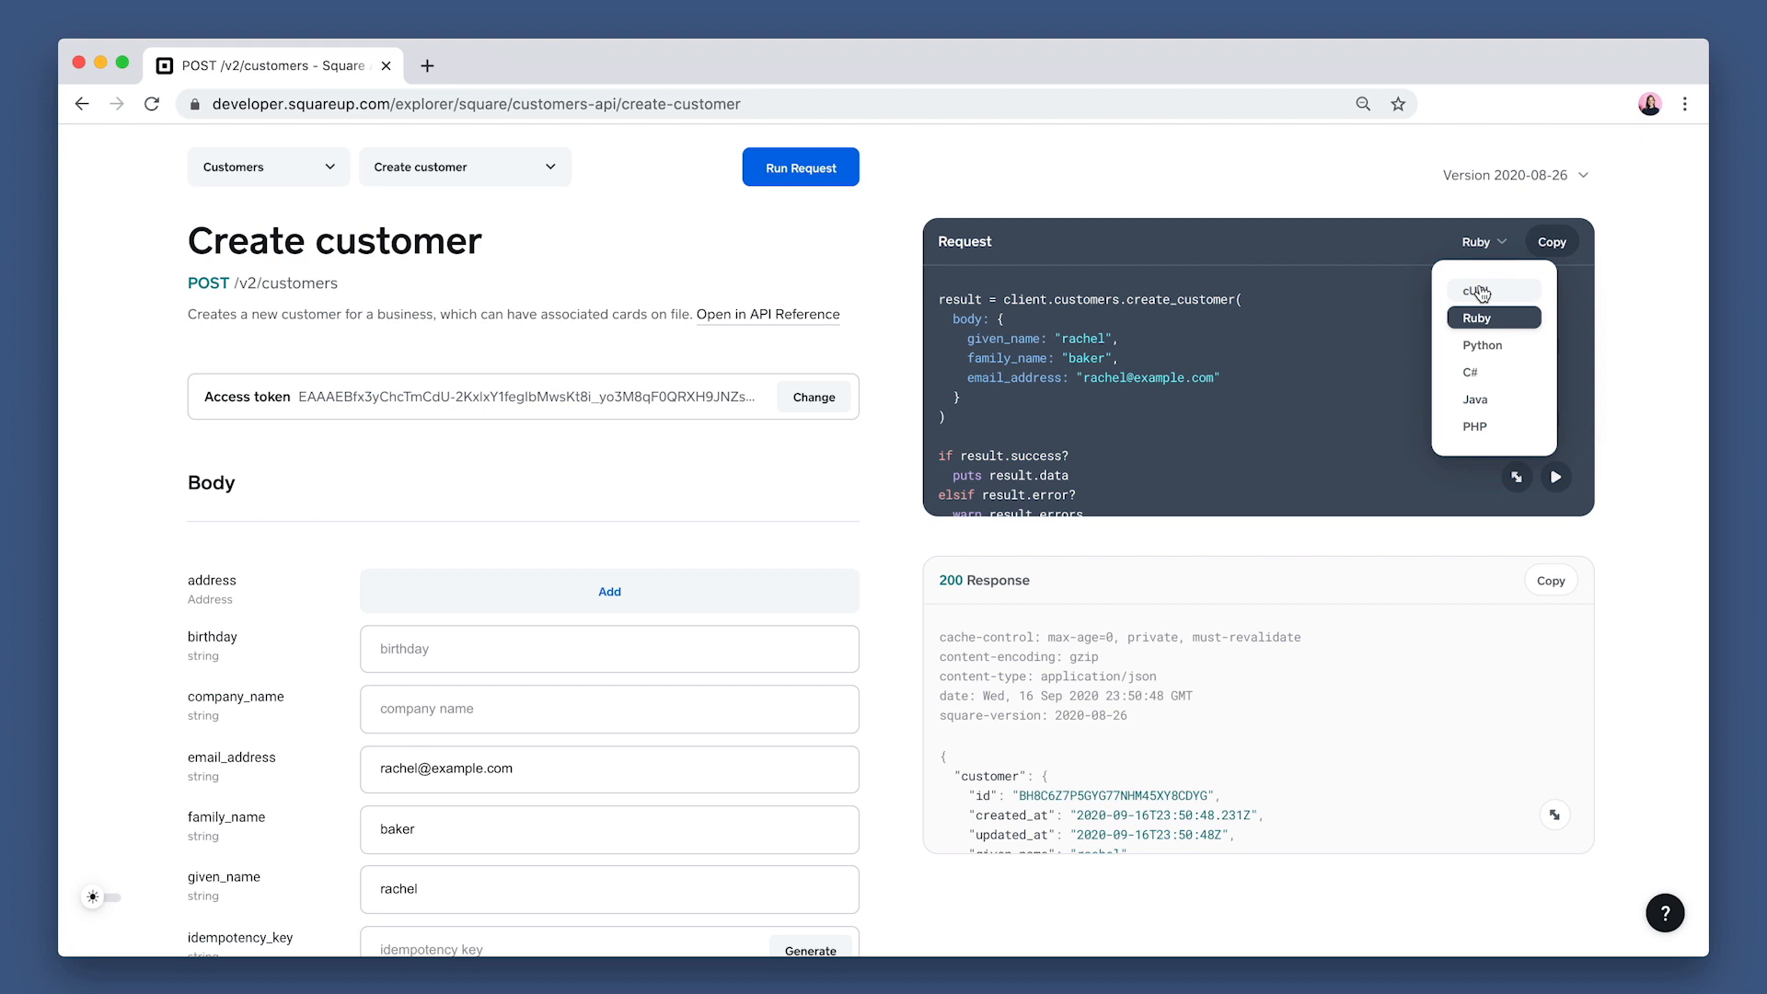
click(1482, 291)
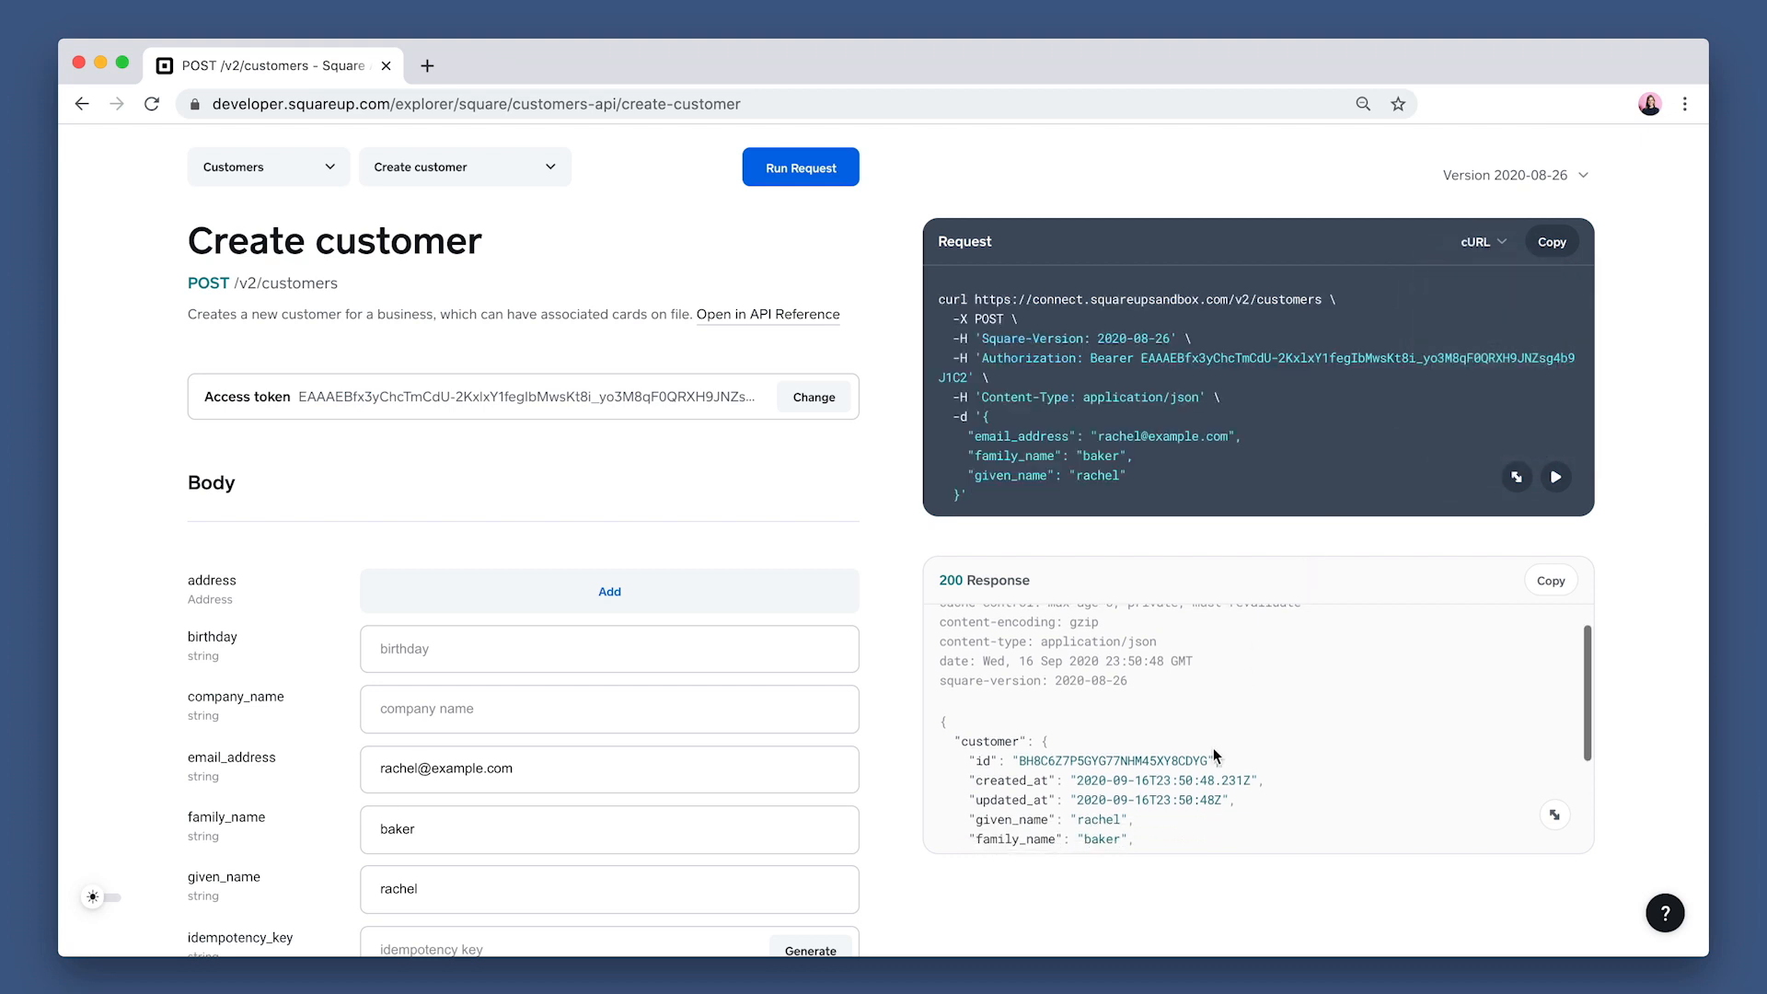
double_click(1109, 758)
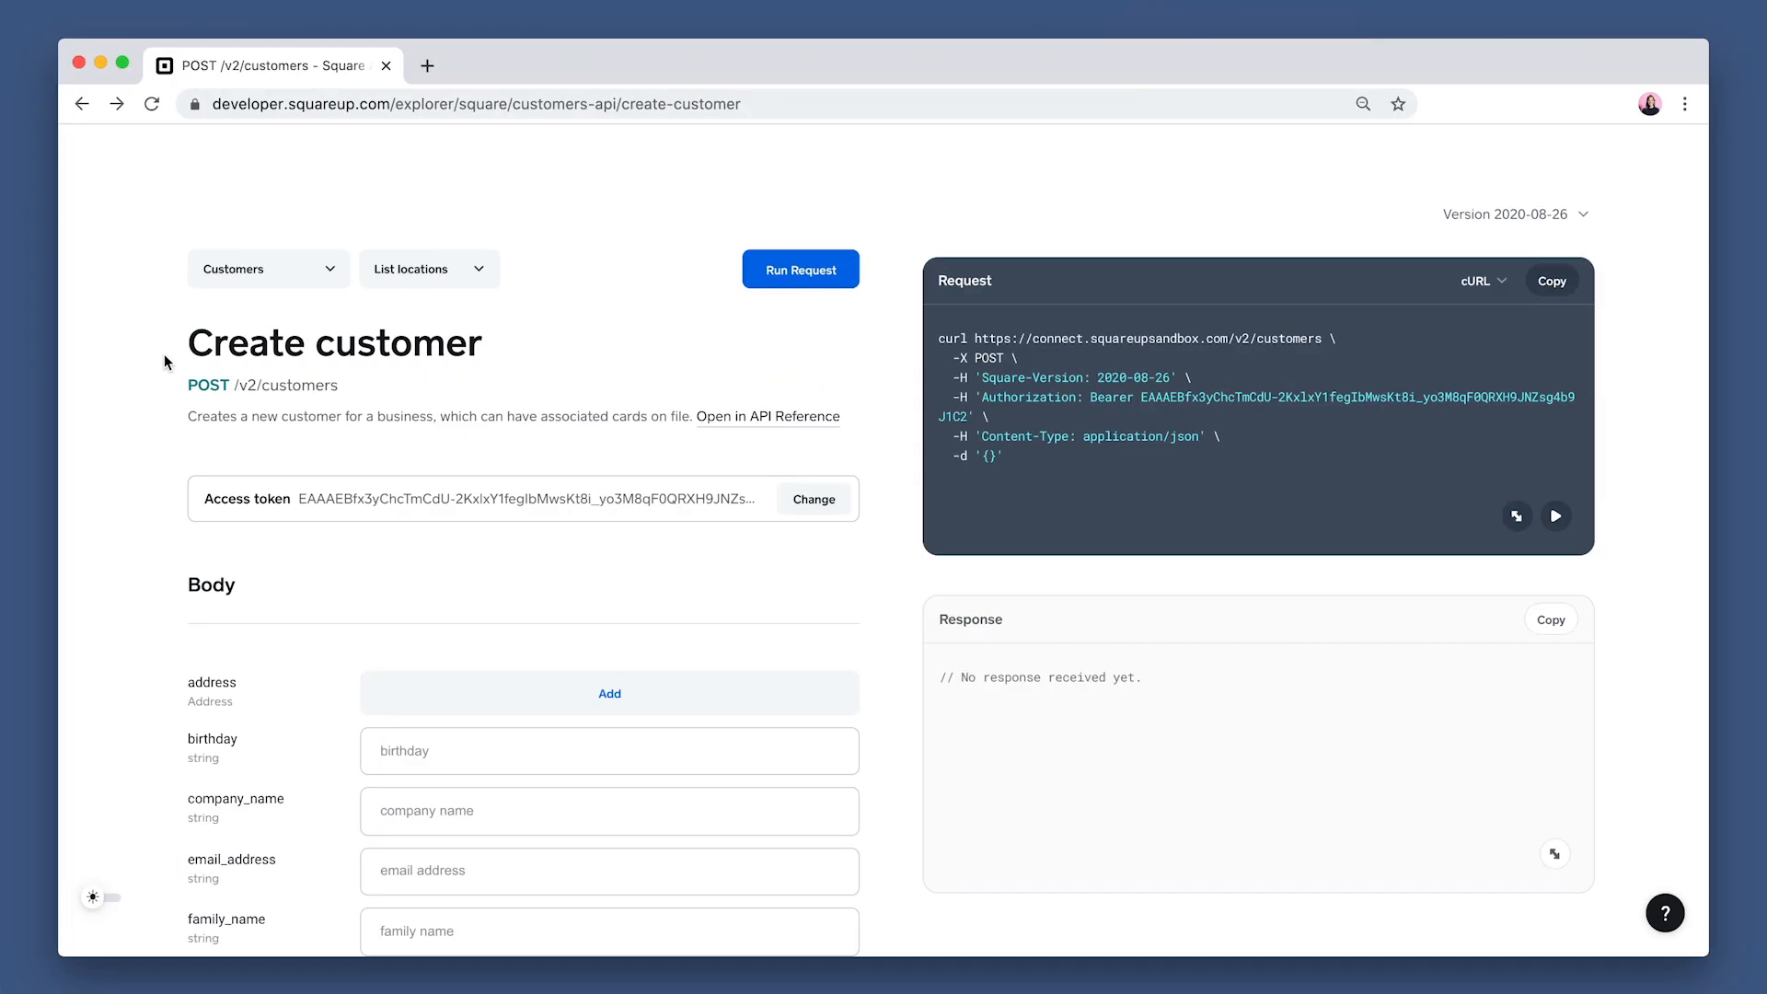
- Run List locations and select the Default Test Account location id from the response
click(268, 269)
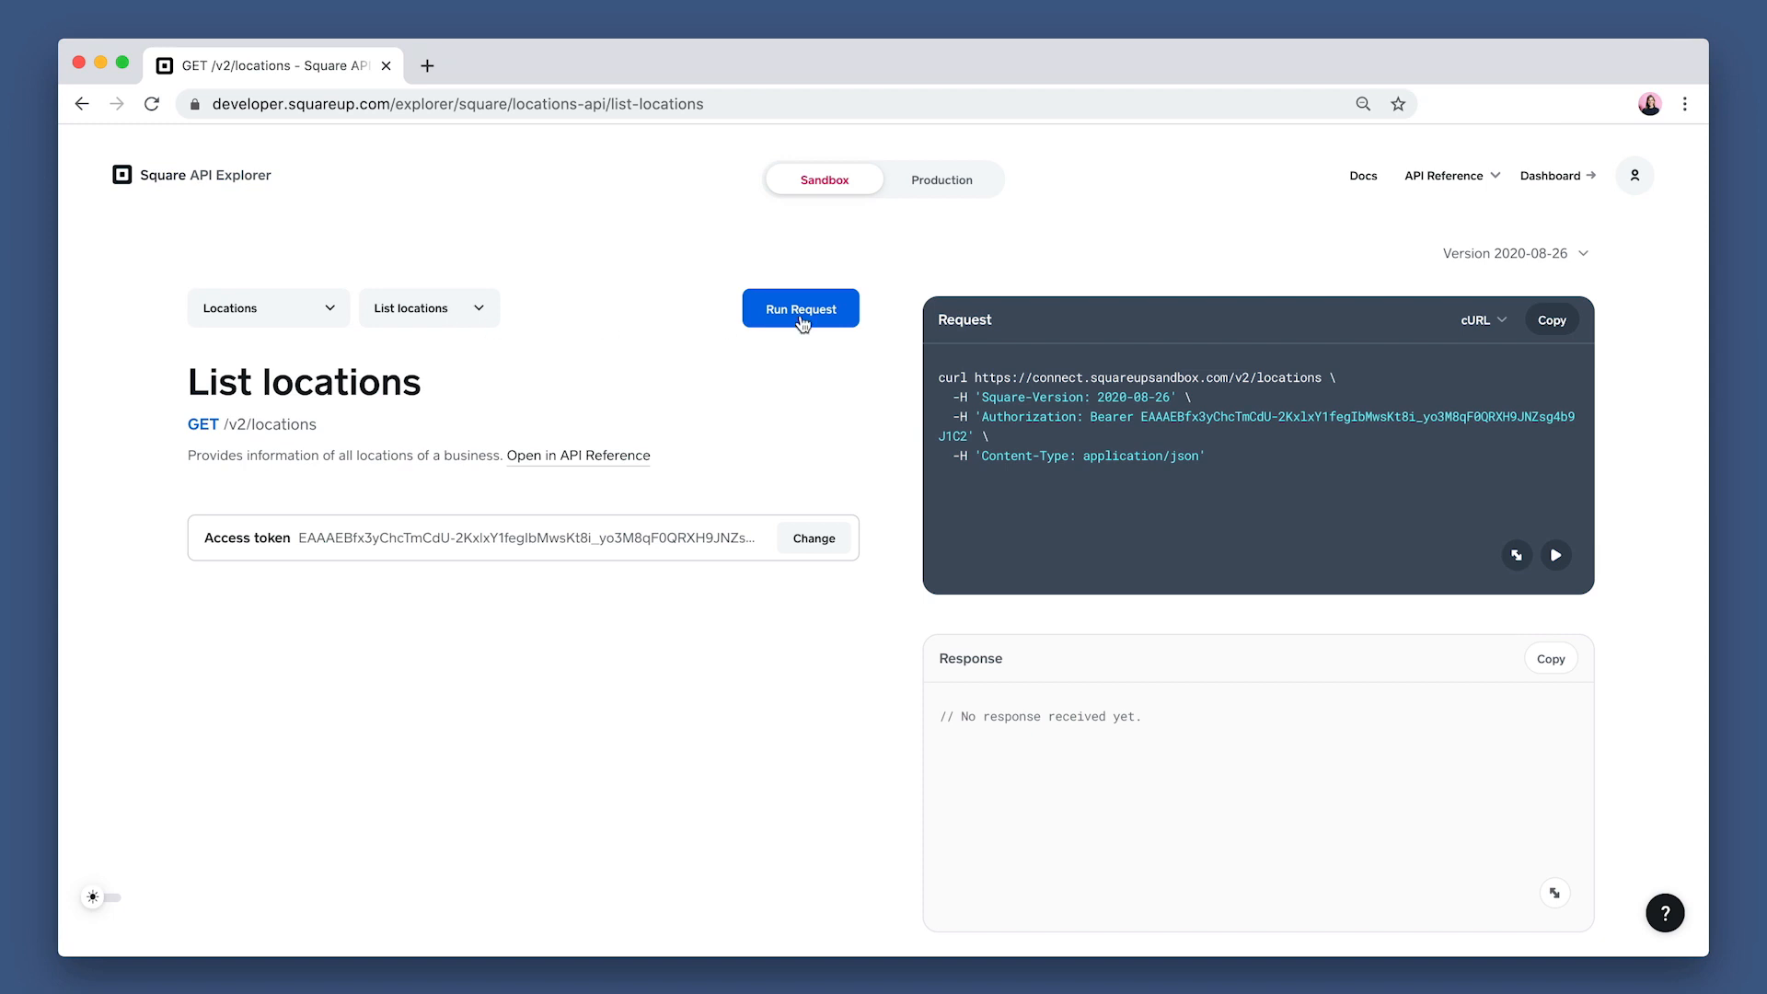
click(801, 310)
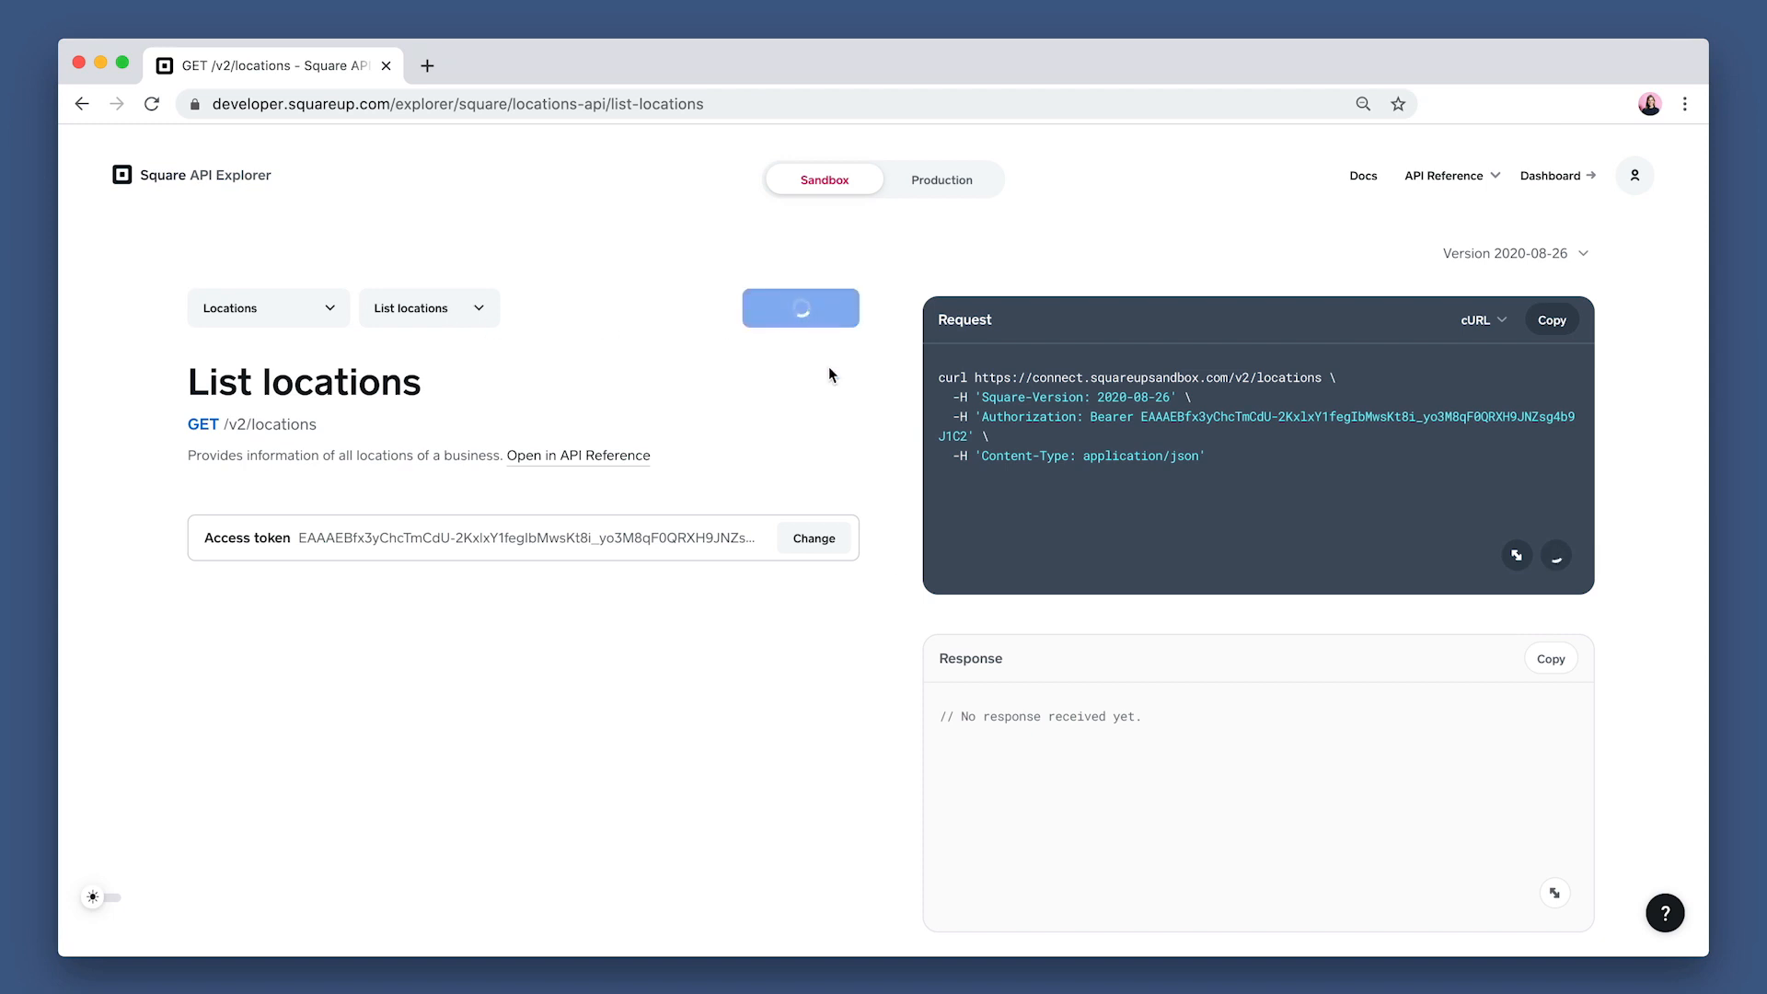
click(800, 309)
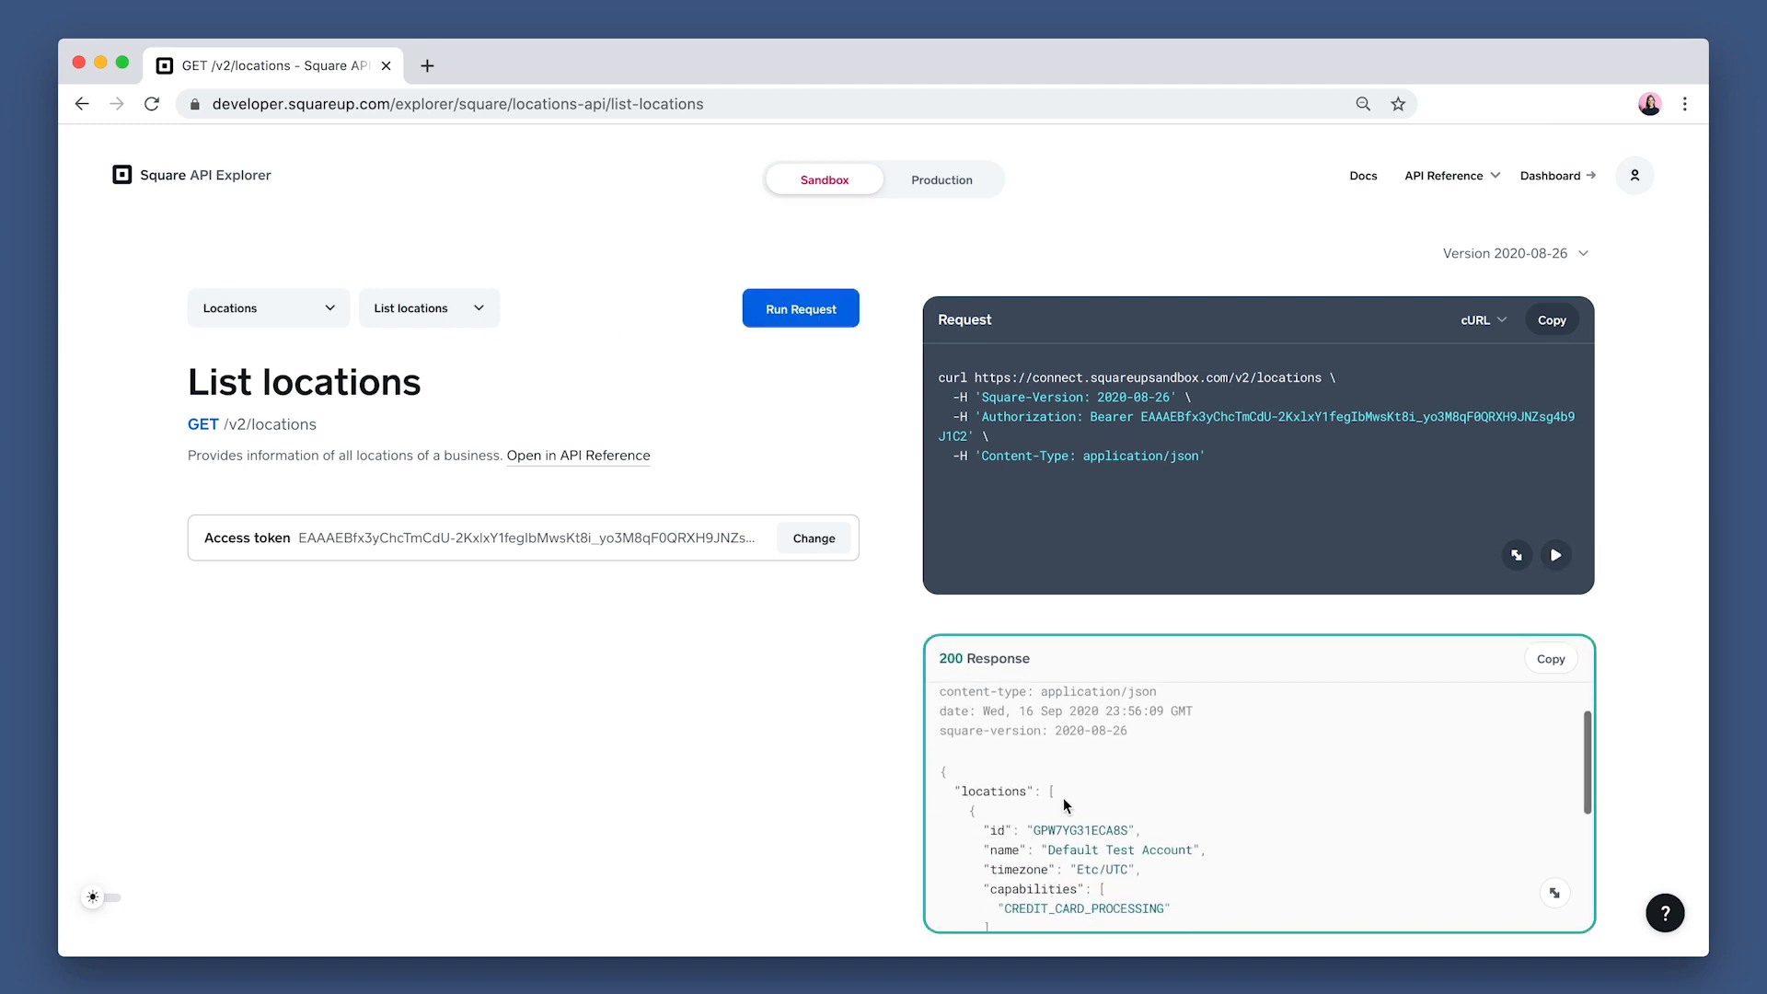
double_click(1084, 830)
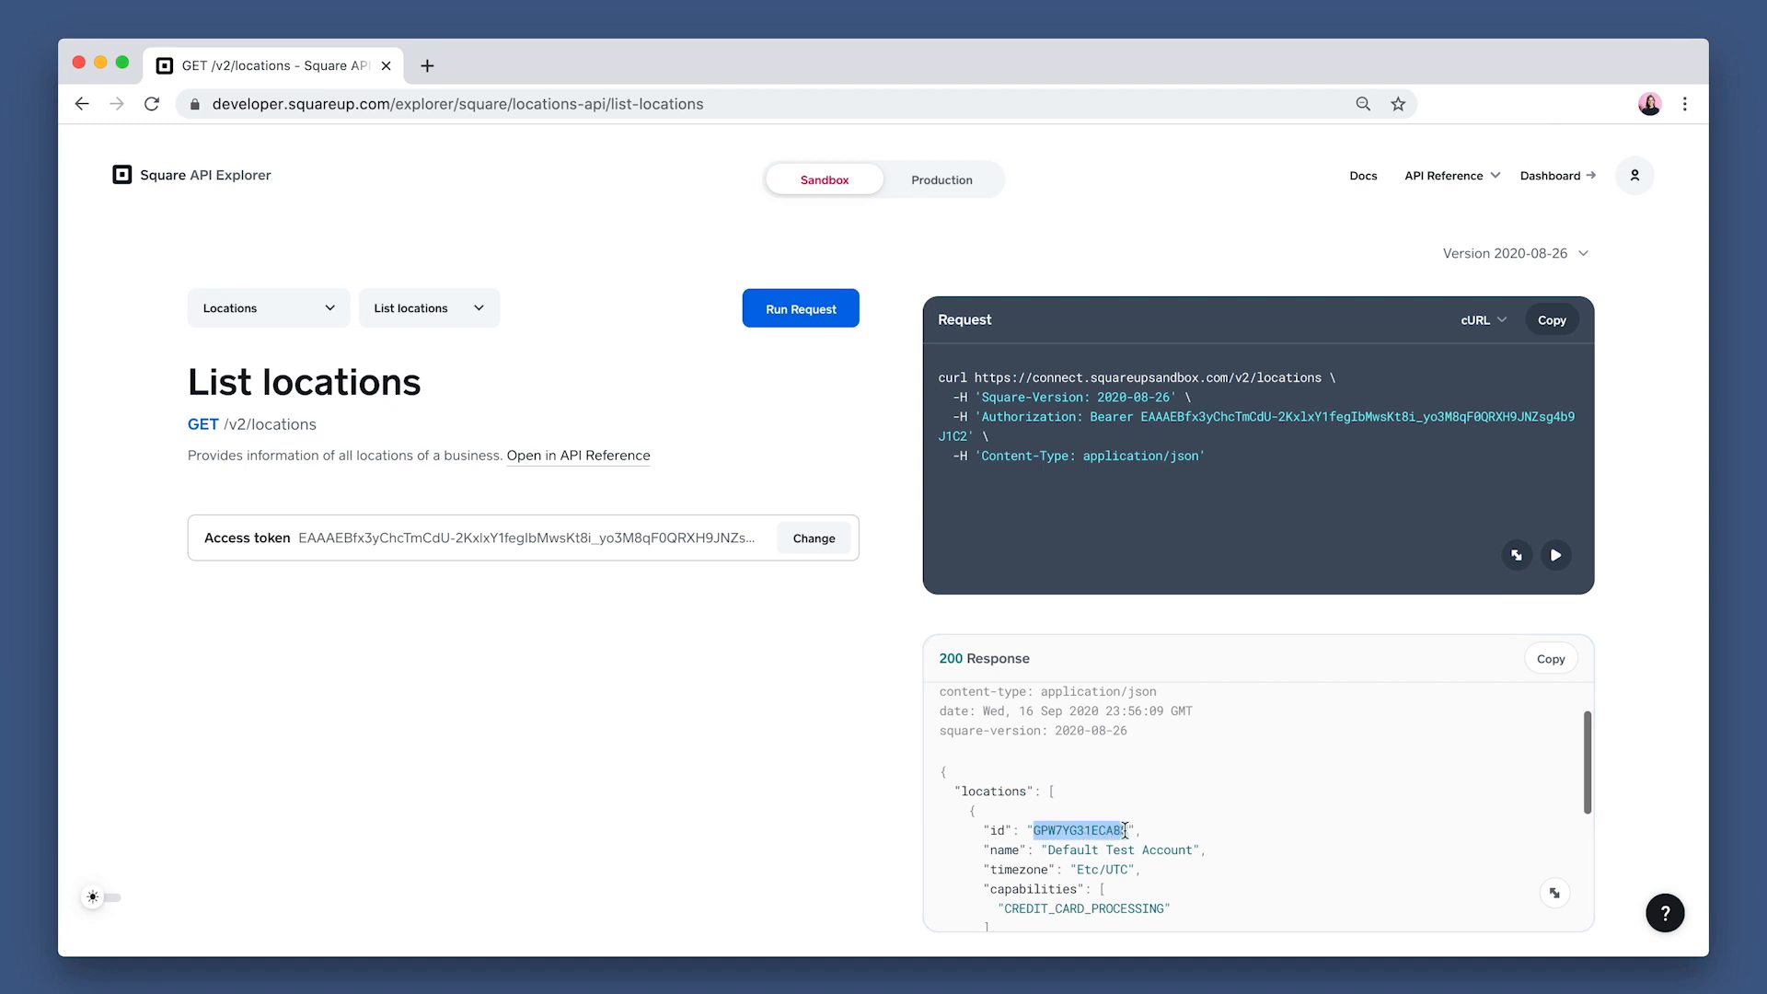
click(269, 307)
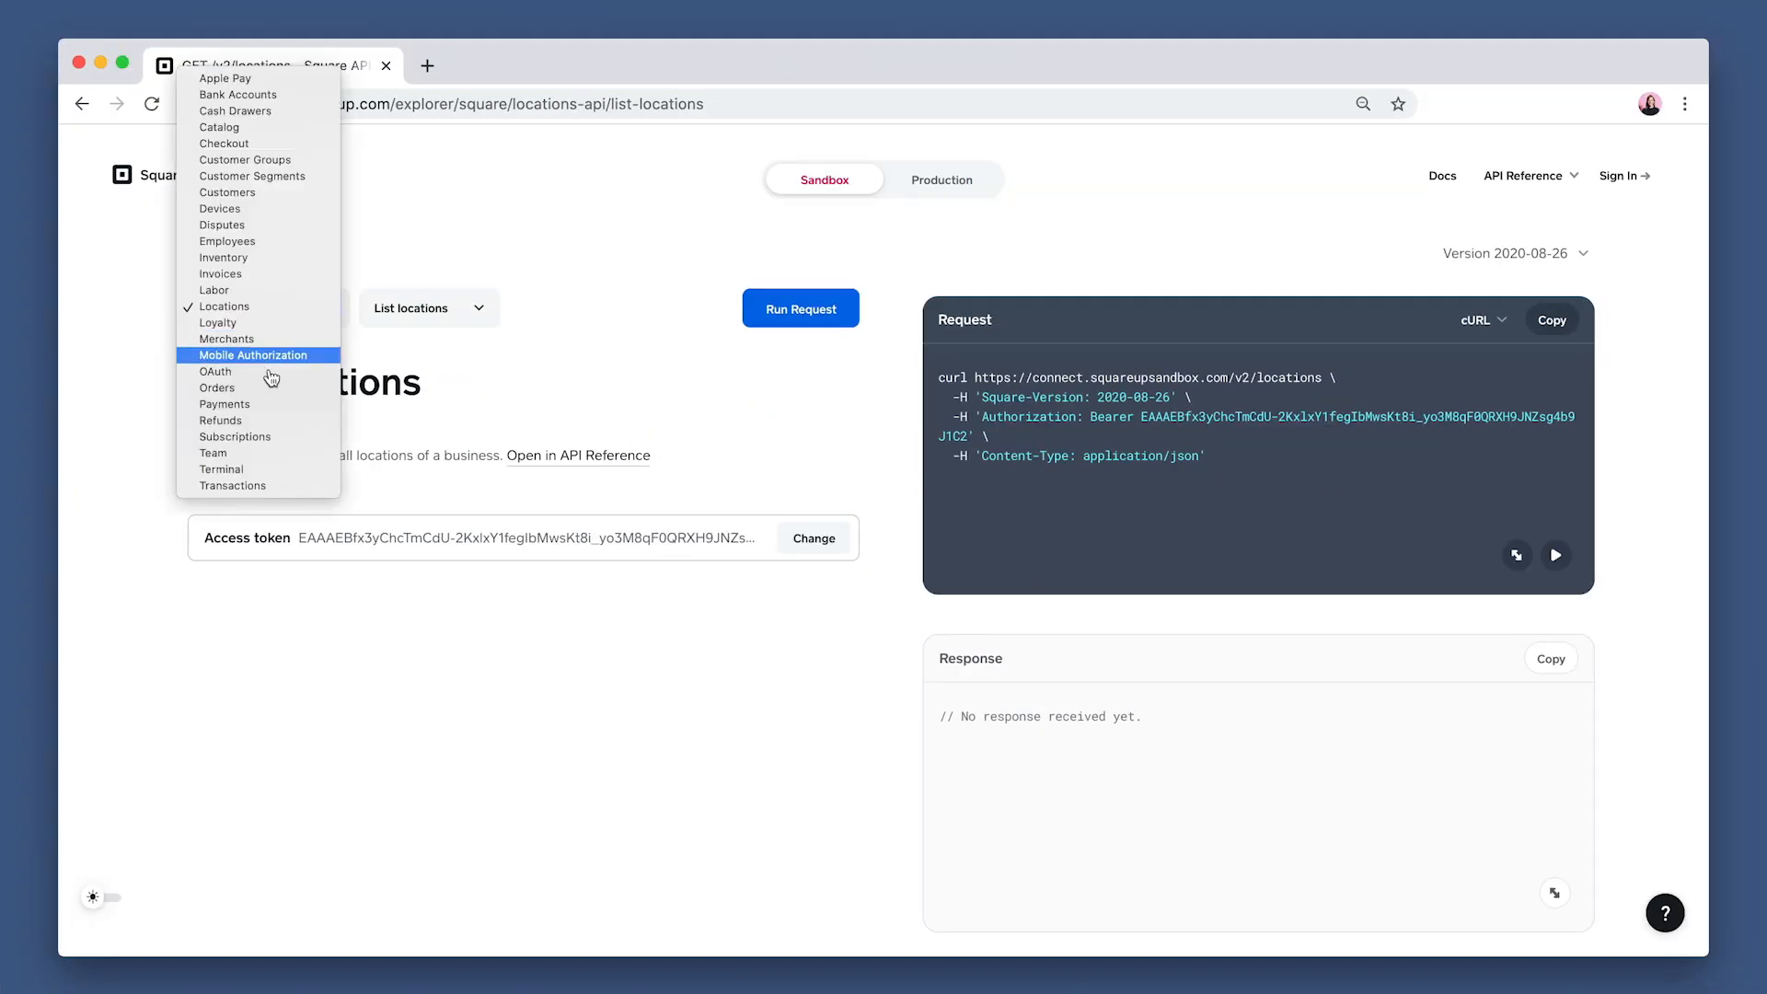
- Load the Payments API's Create payment endpoint with amount_money set to 100 USD
click(225, 403)
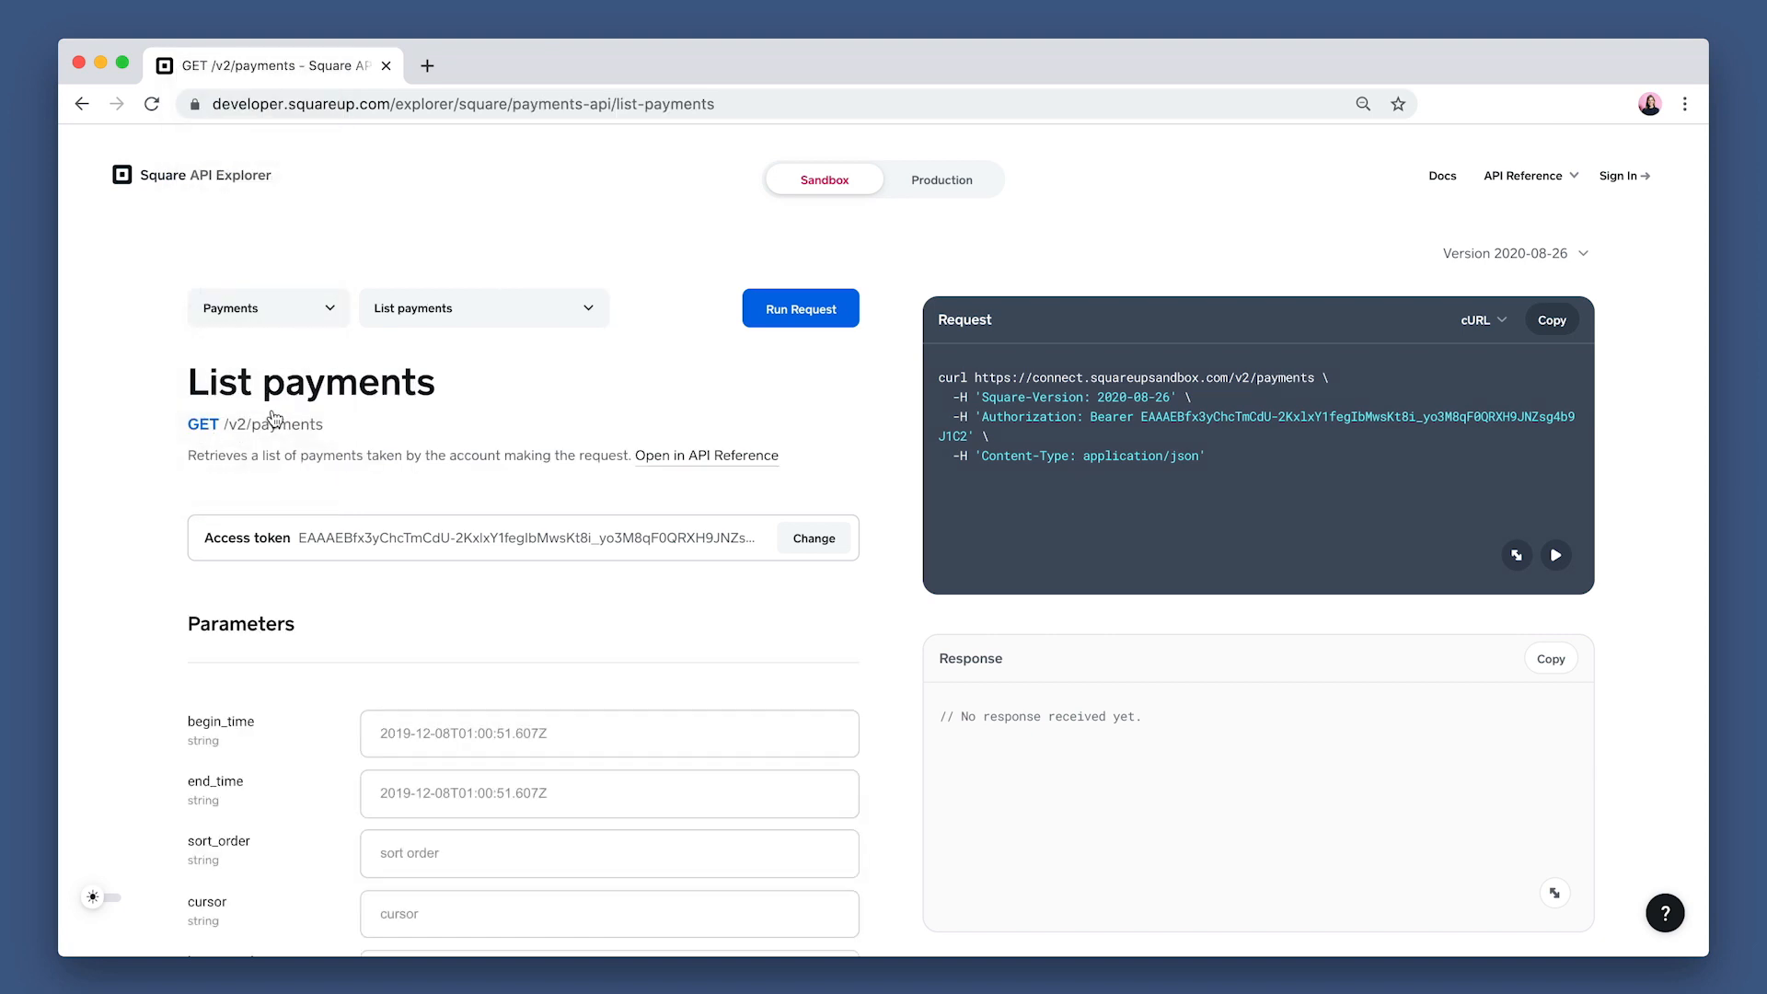
click(484, 309)
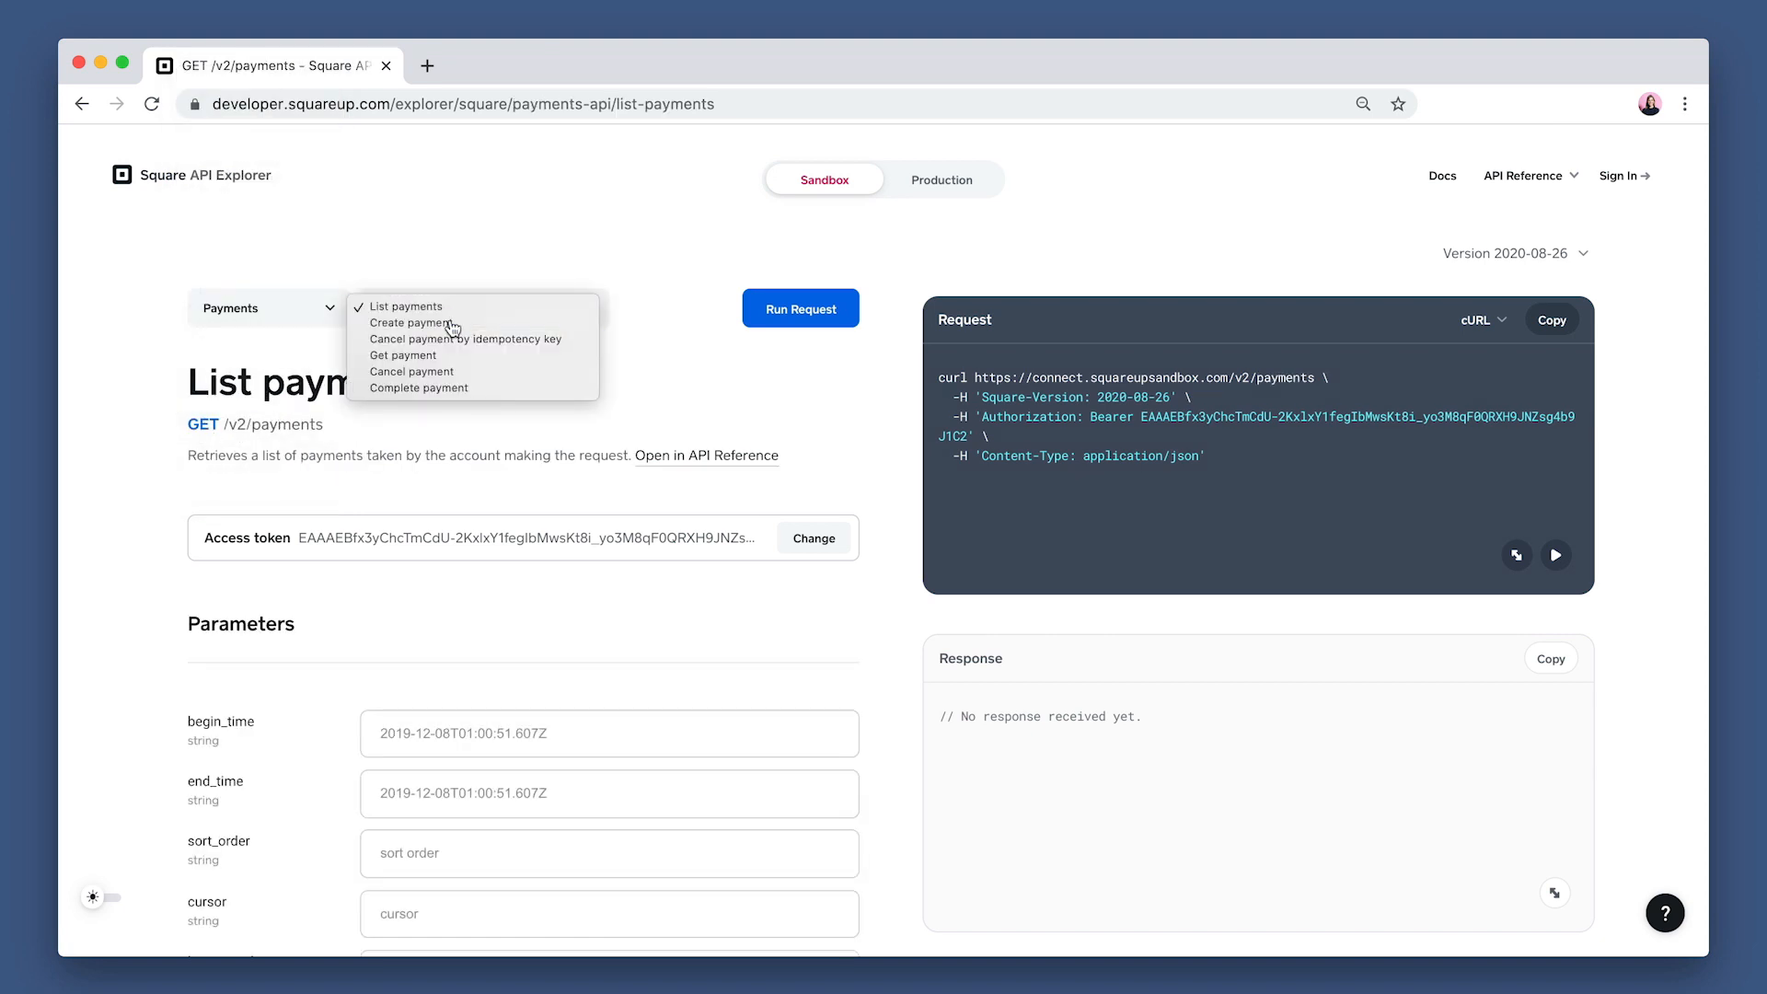
click(412, 322)
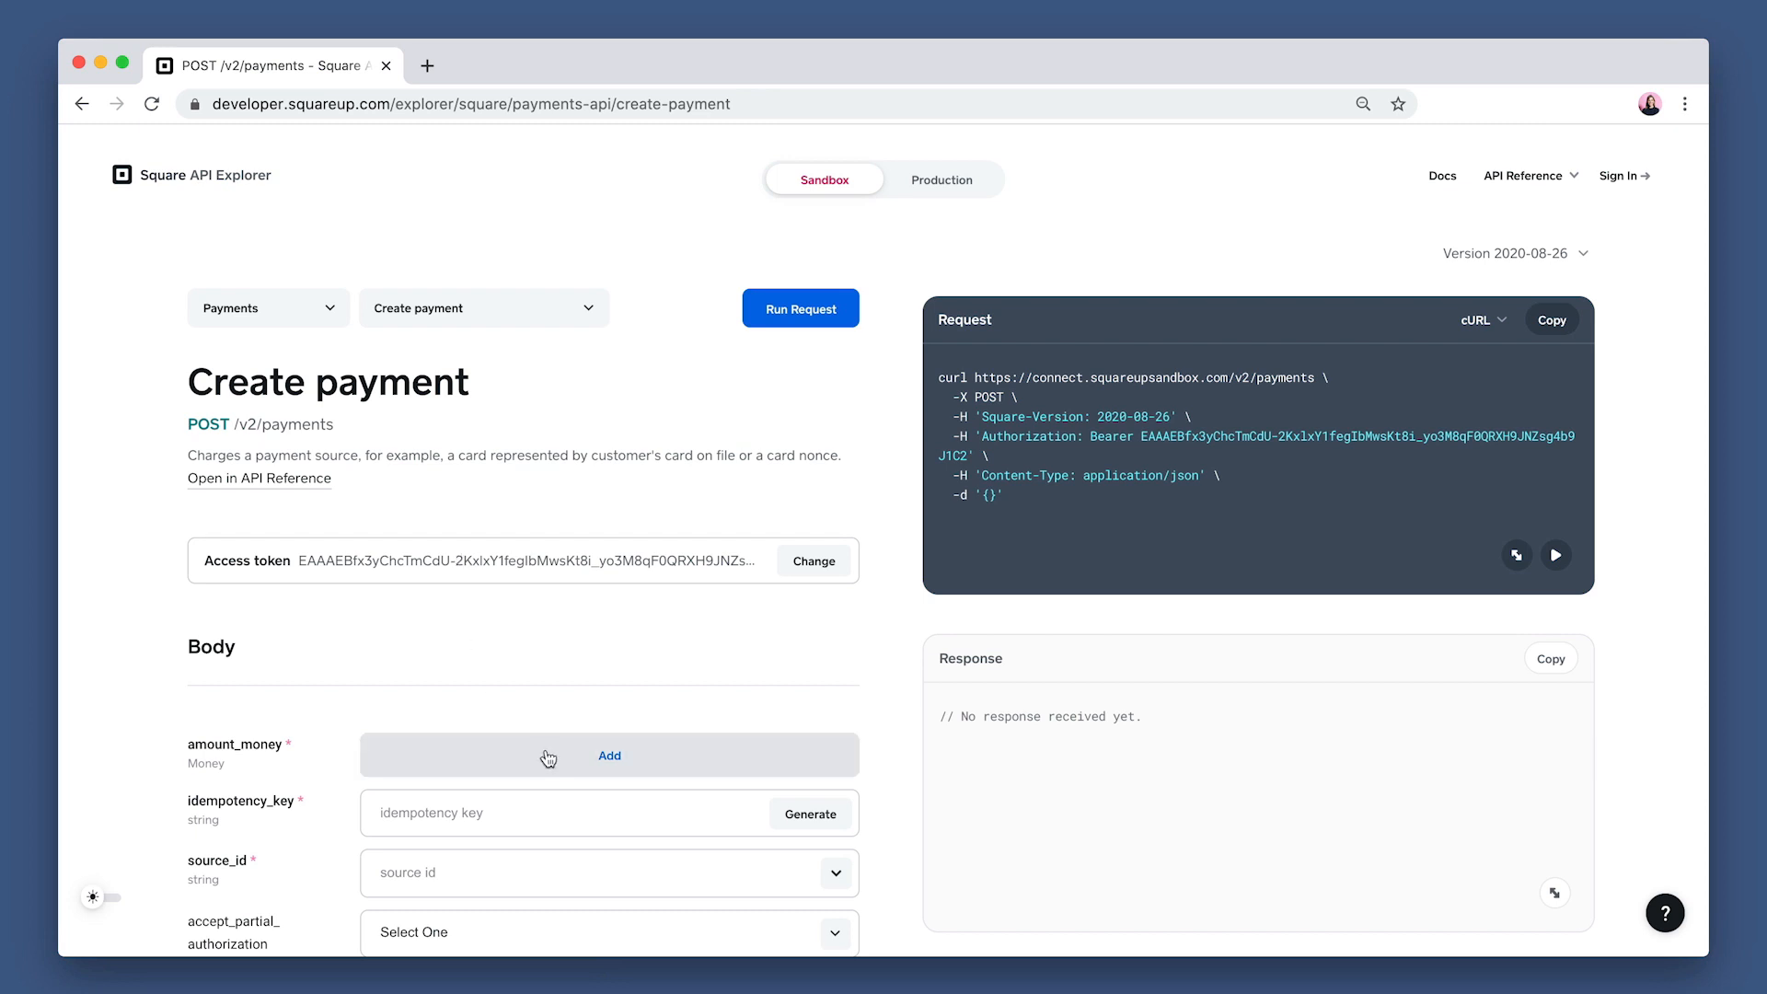
click(610, 755)
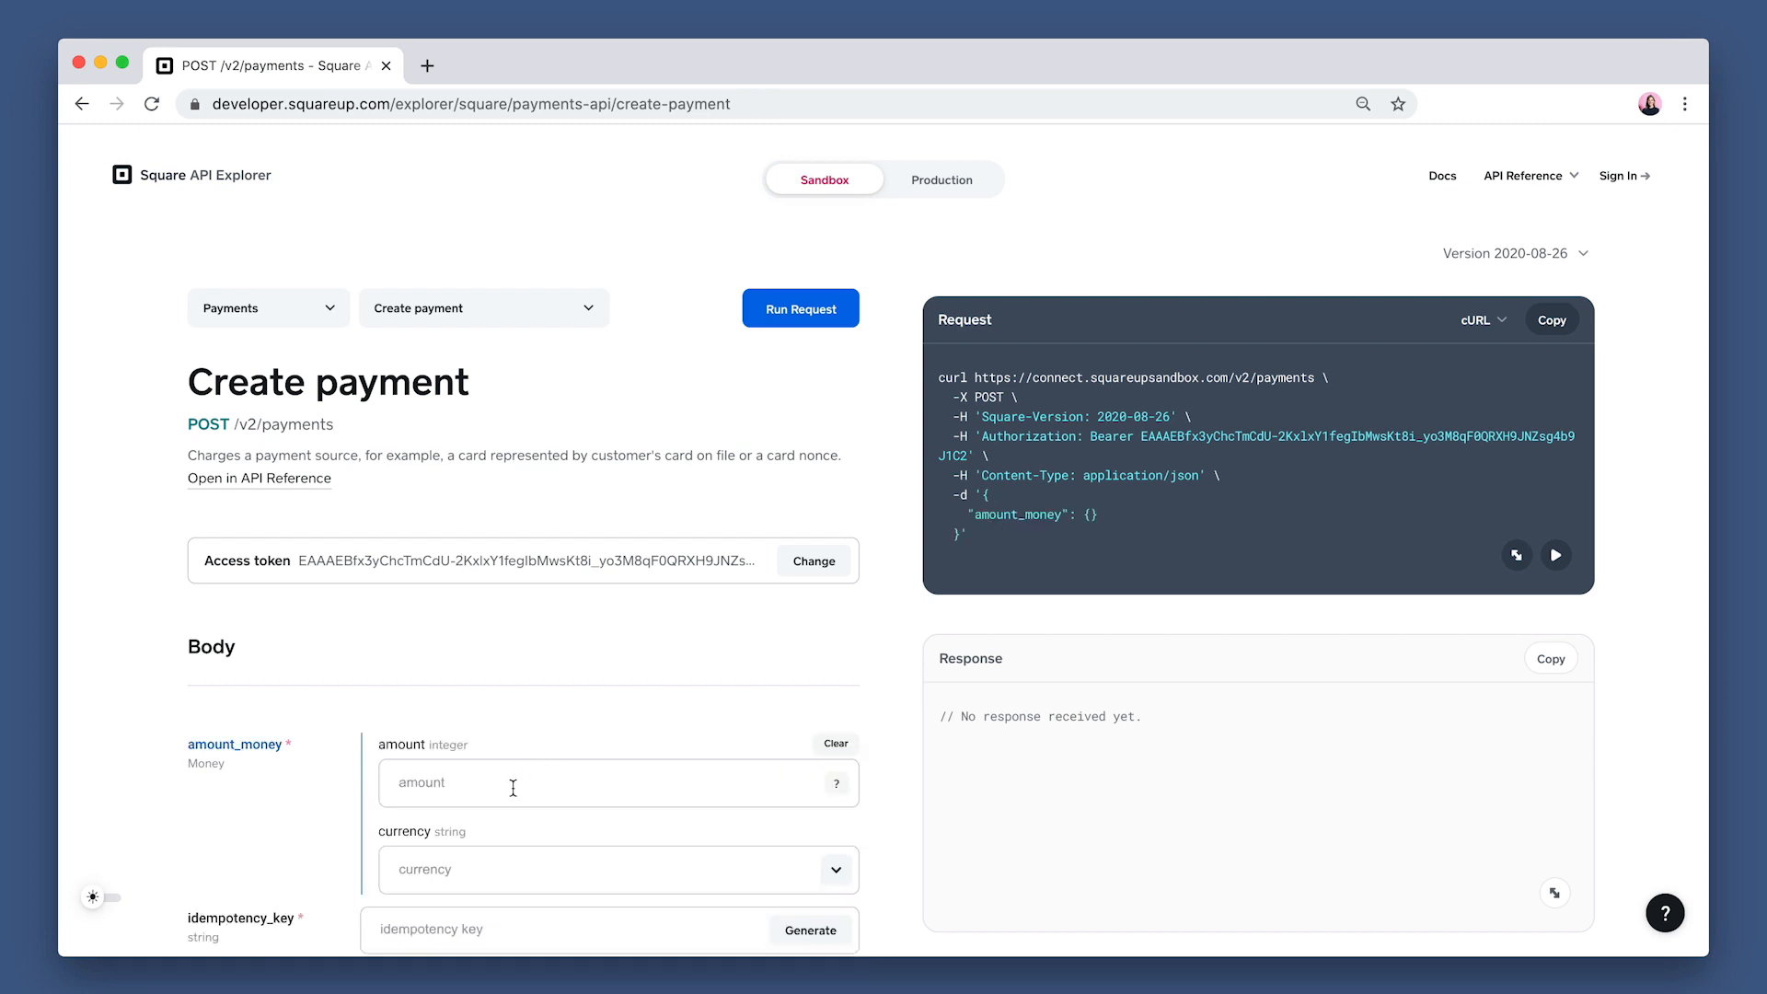
text(100)
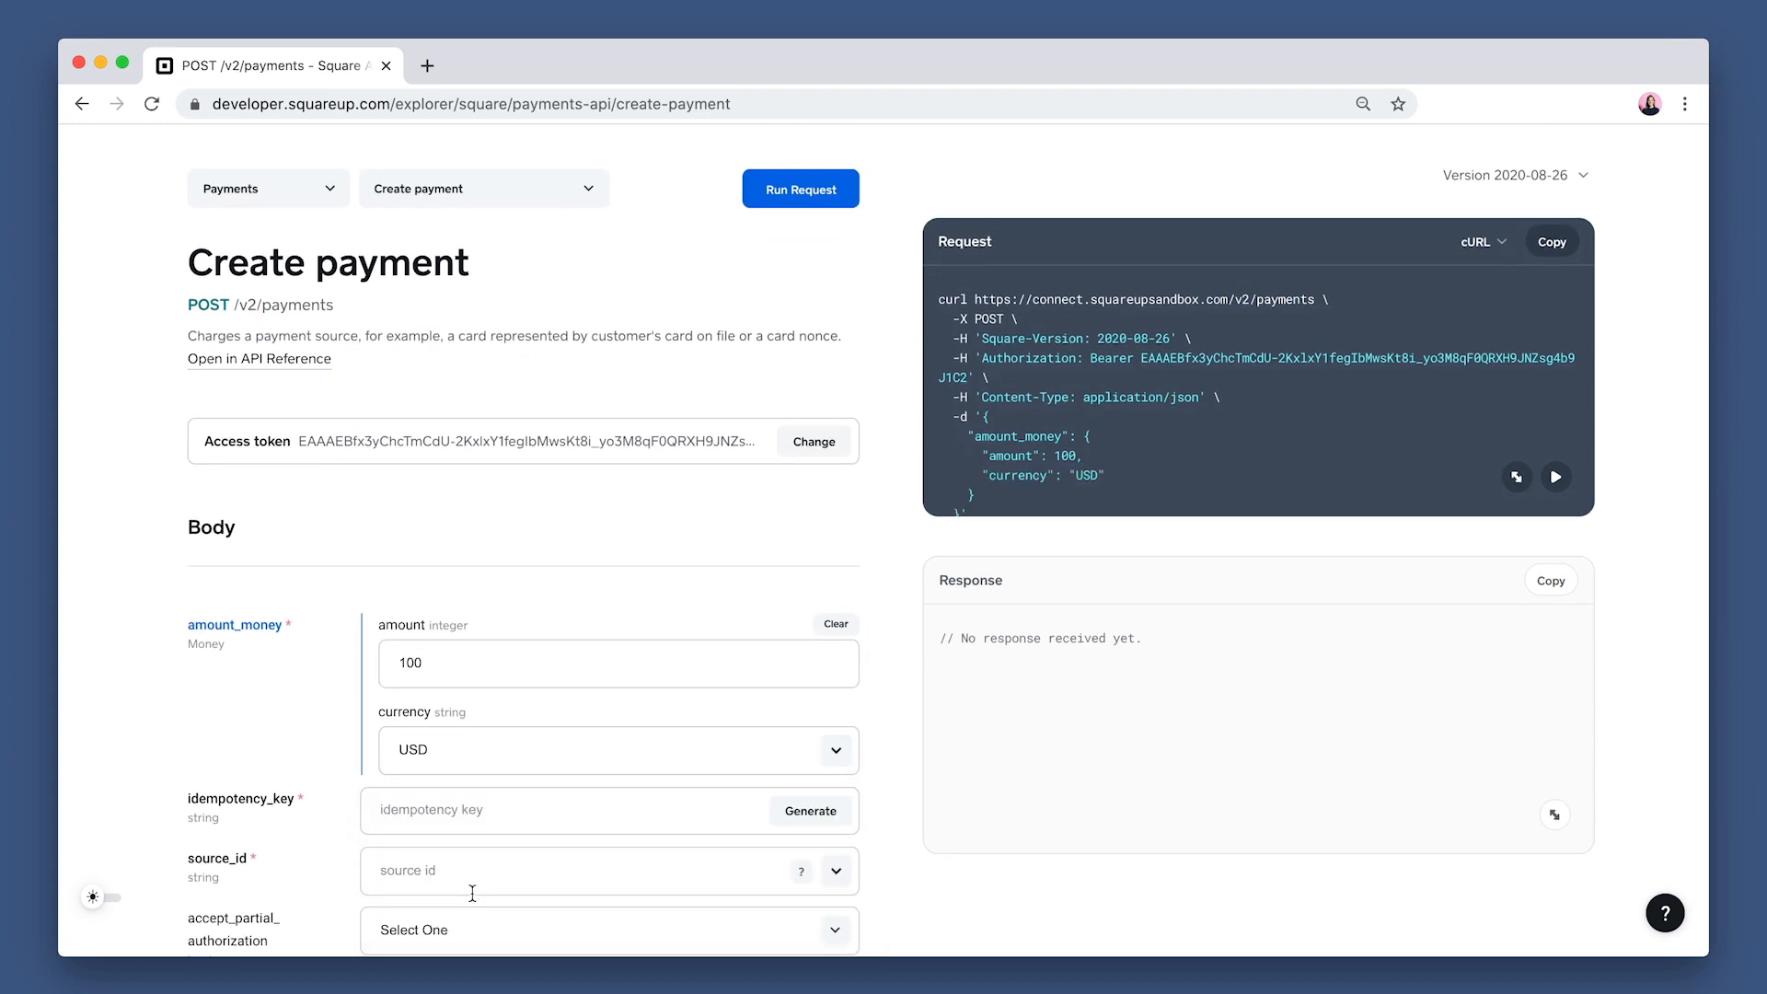
scroll(down, 3)
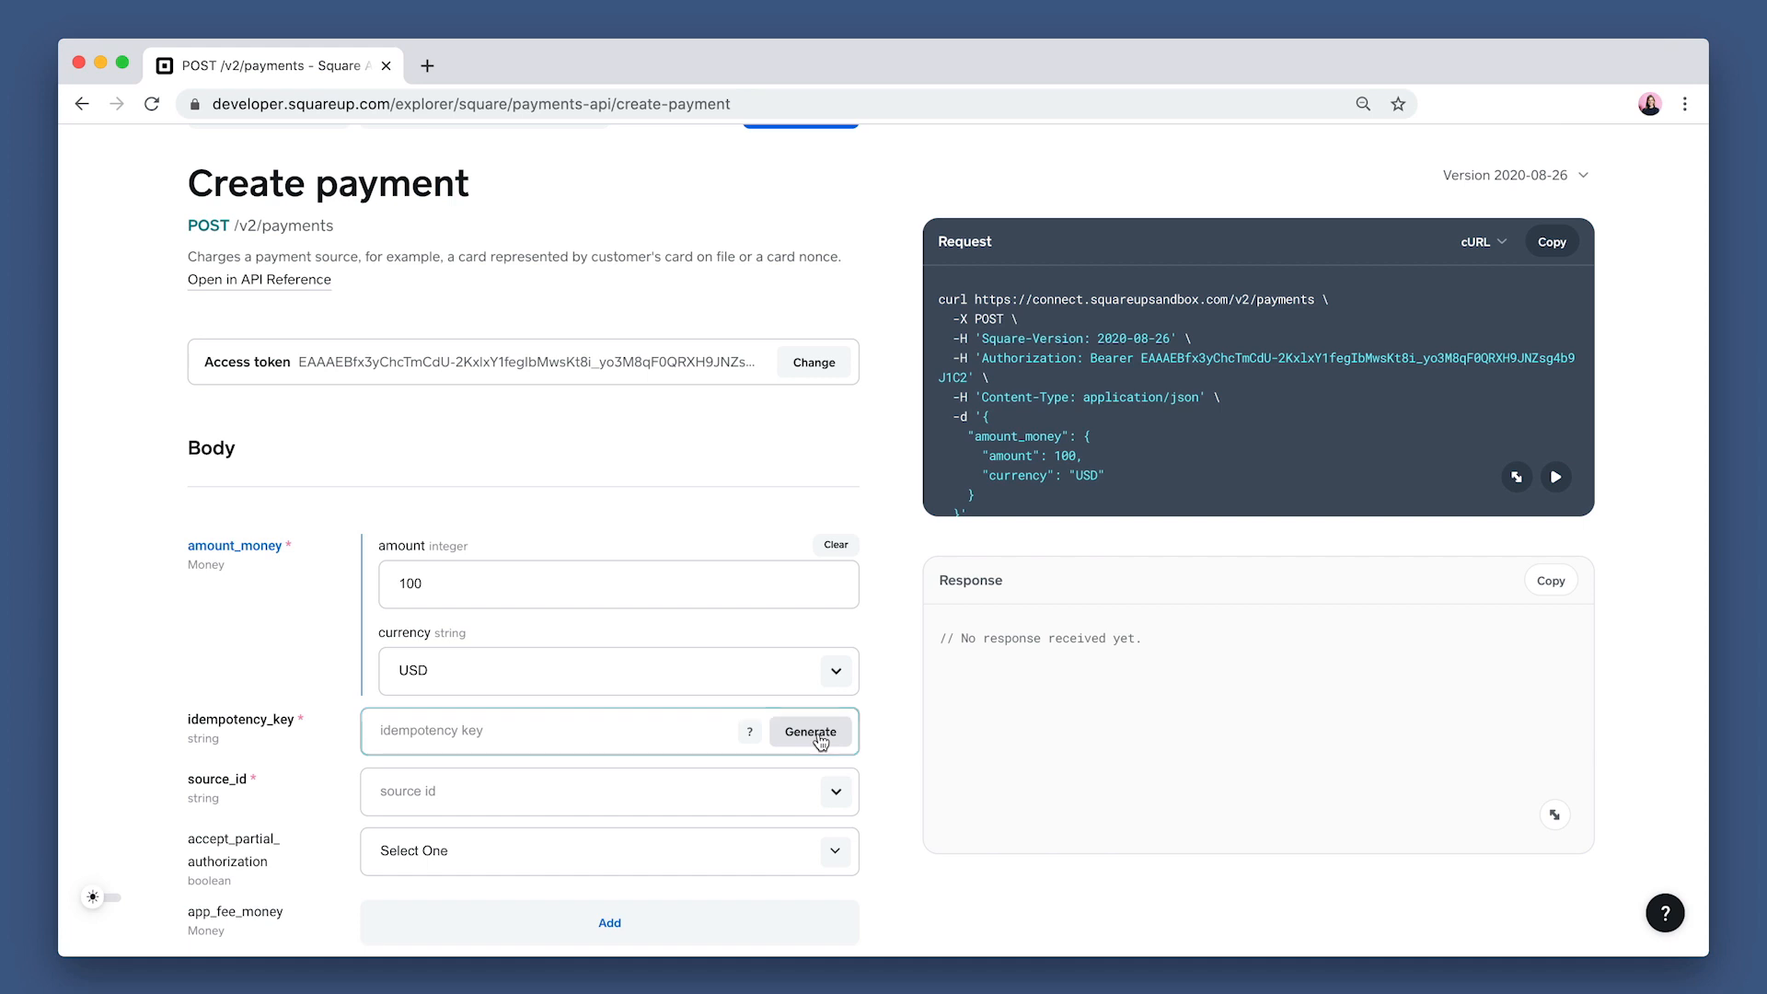
click(809, 732)
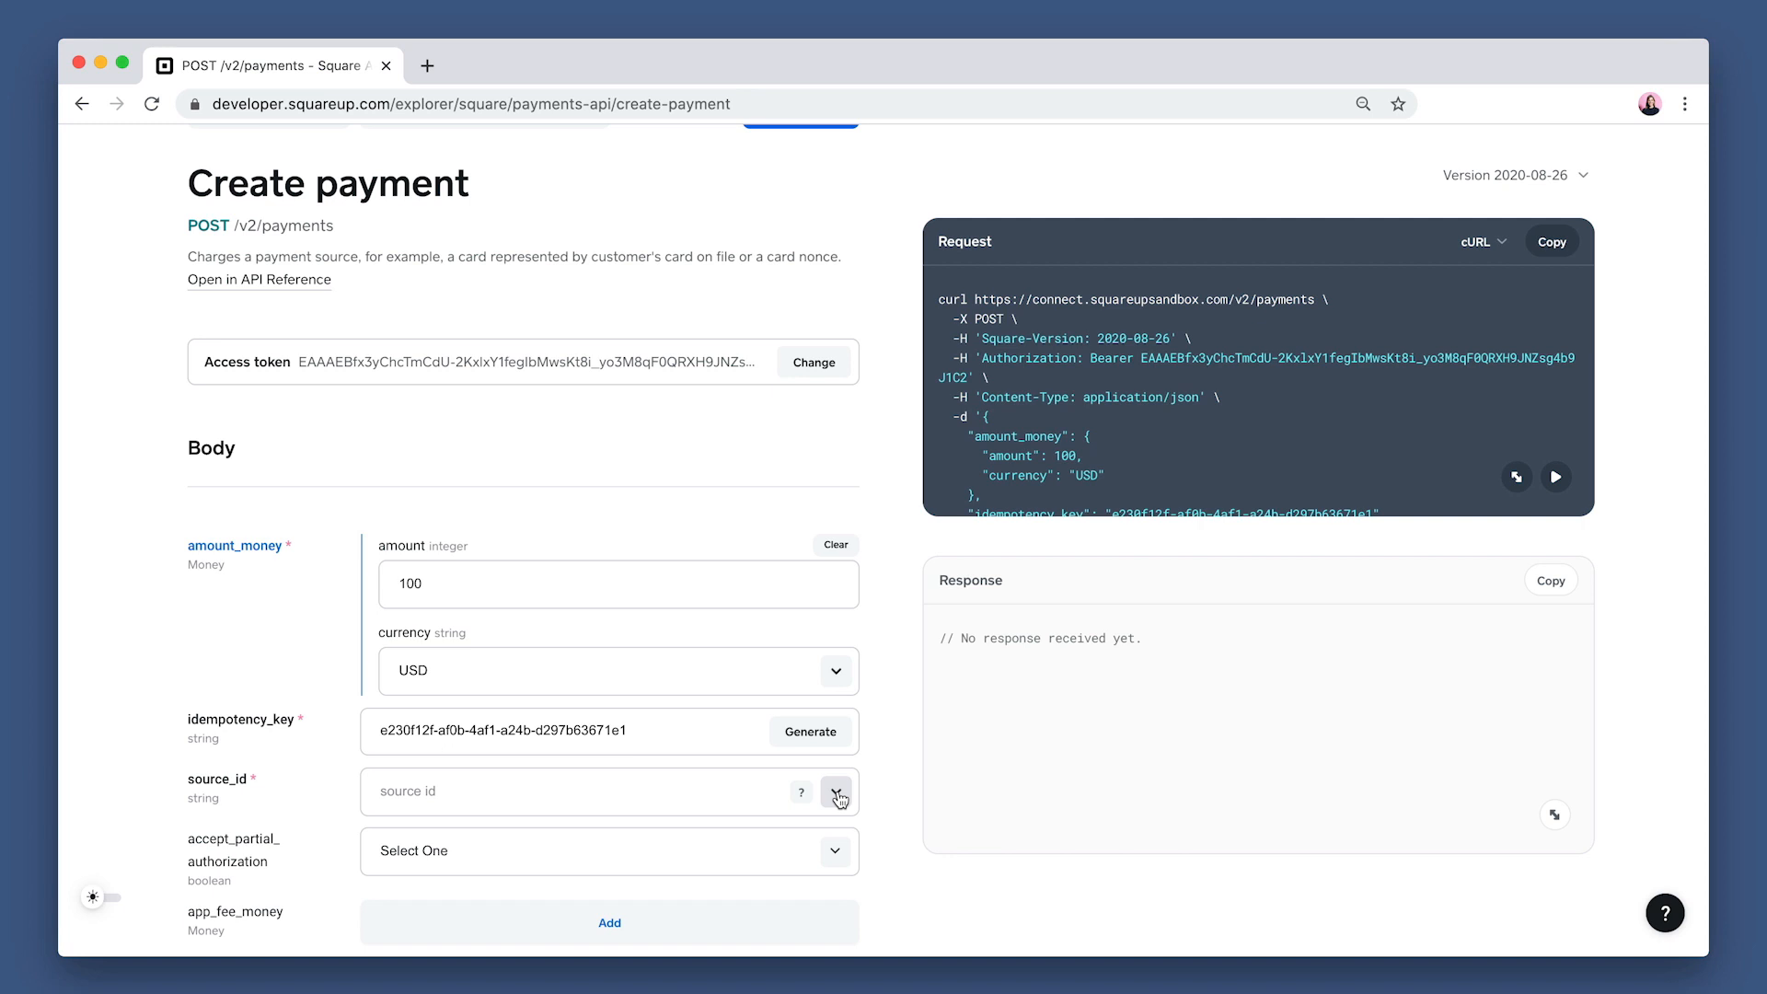
click(836, 791)
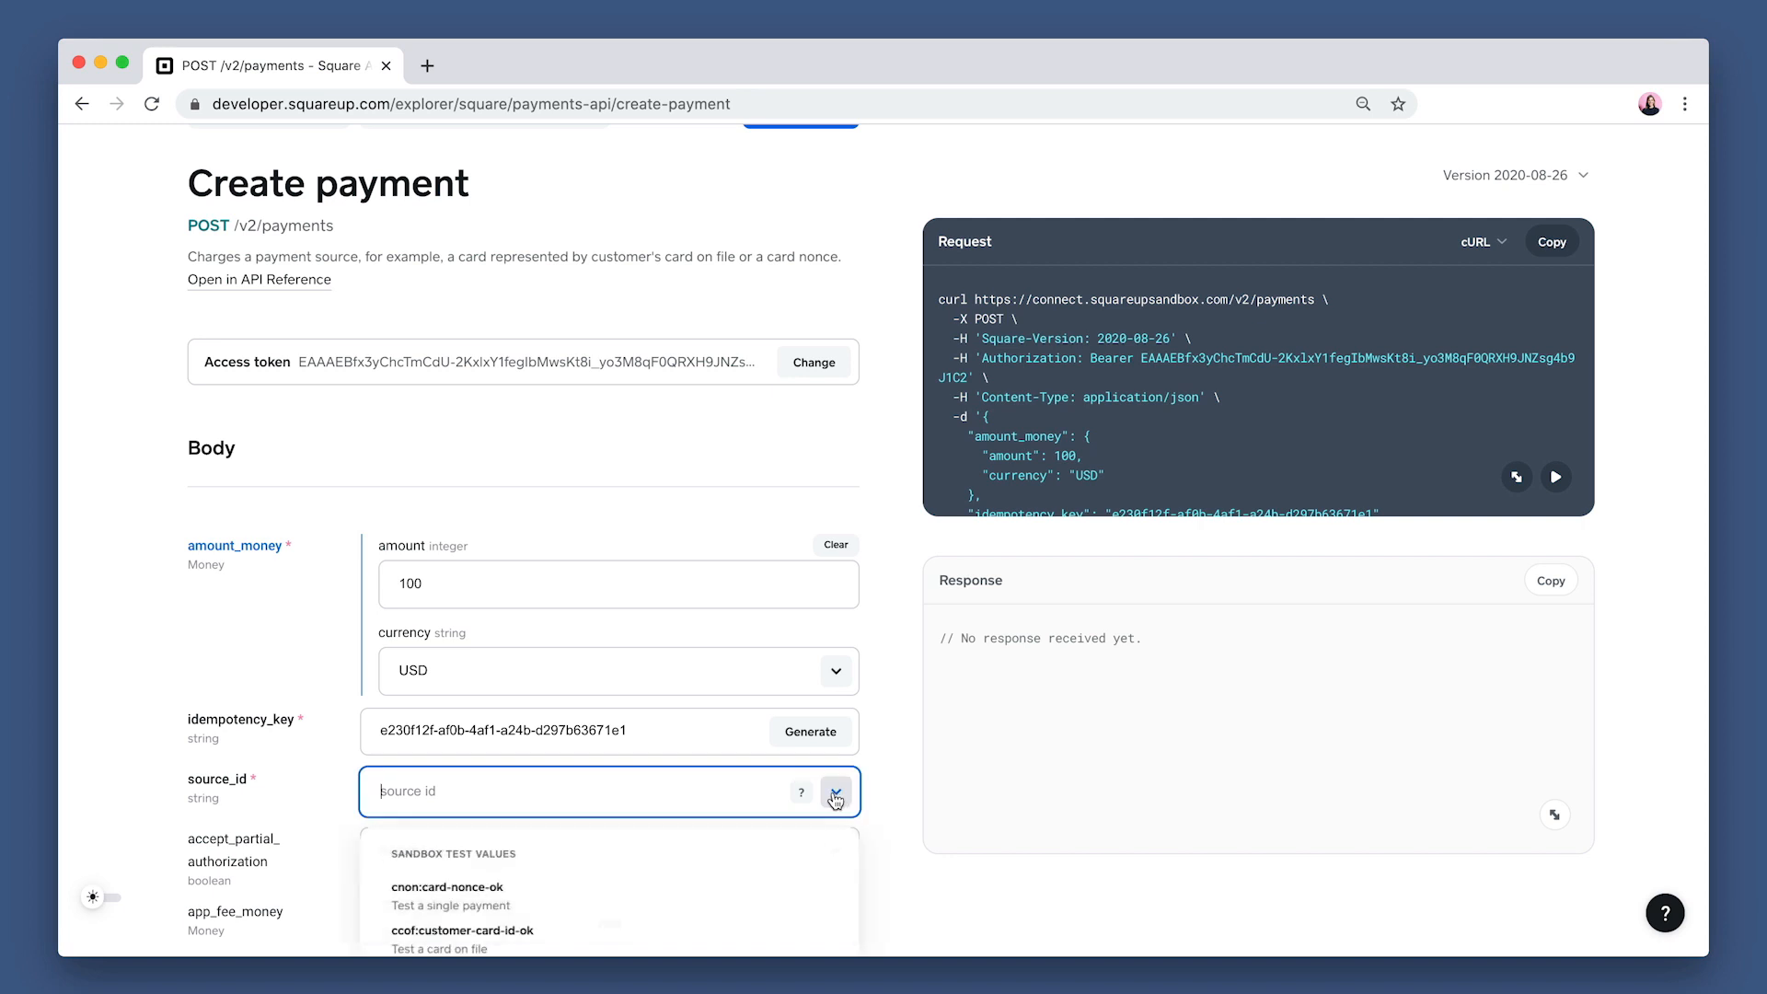
mouse_move(648, 898)
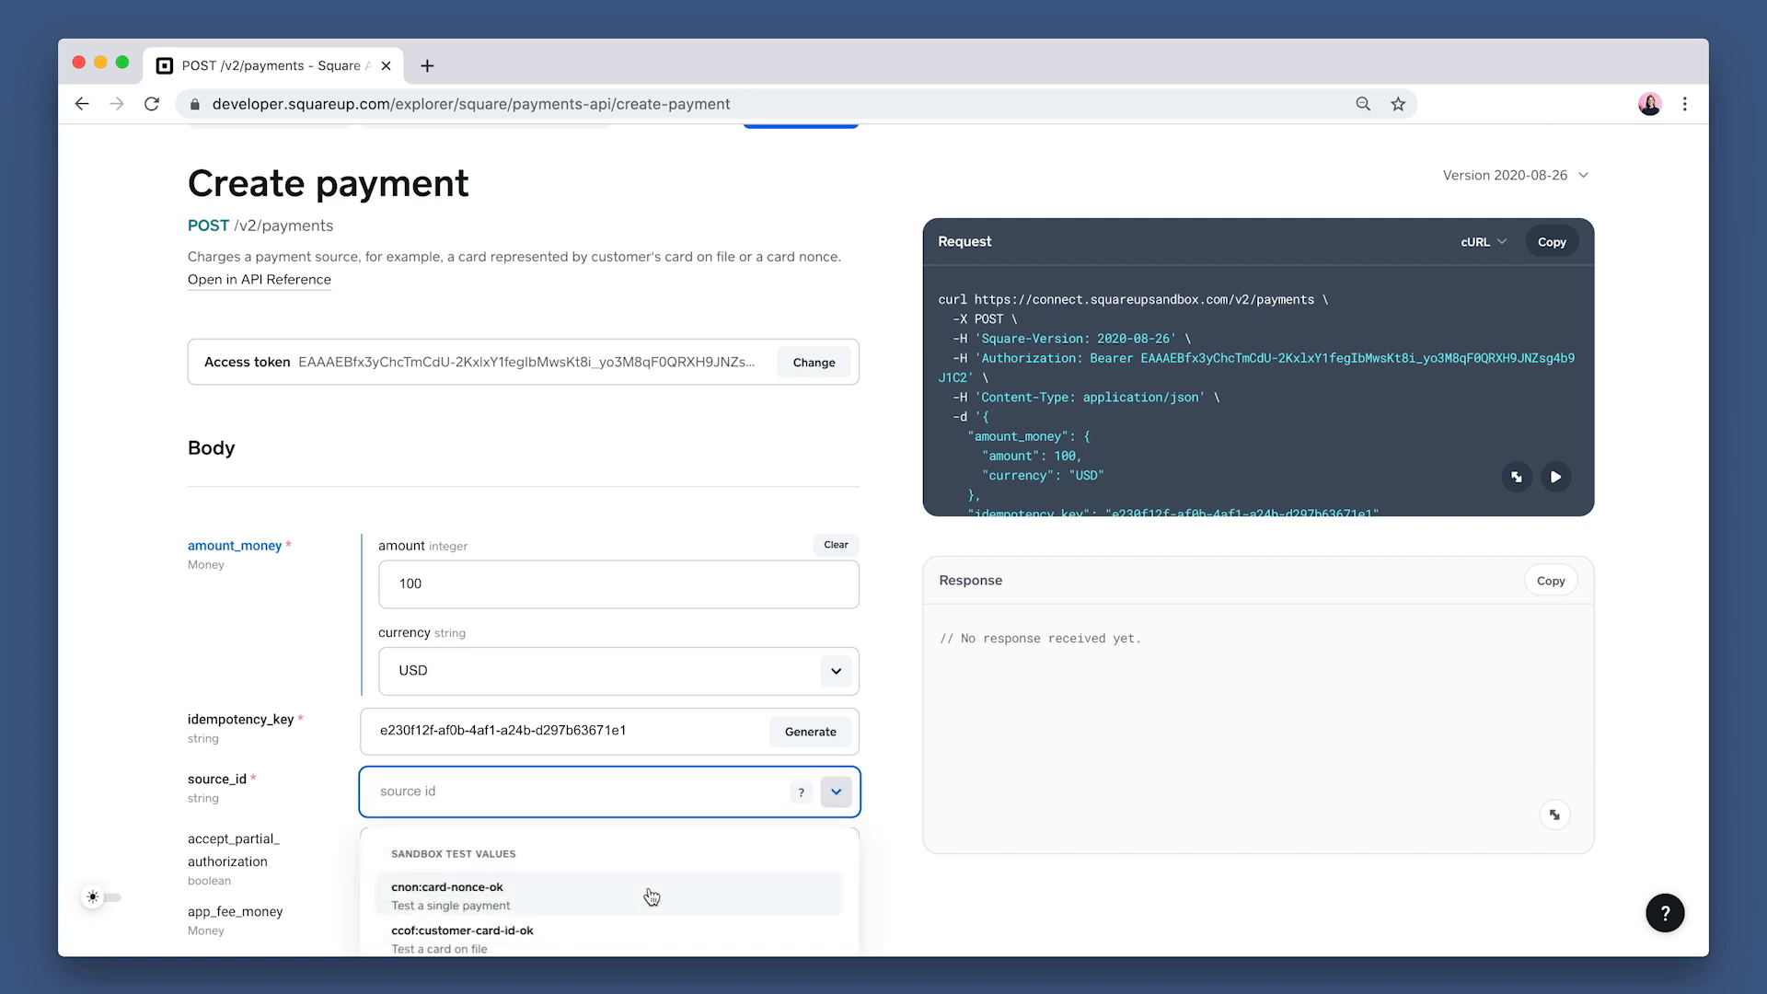
click(449, 887)
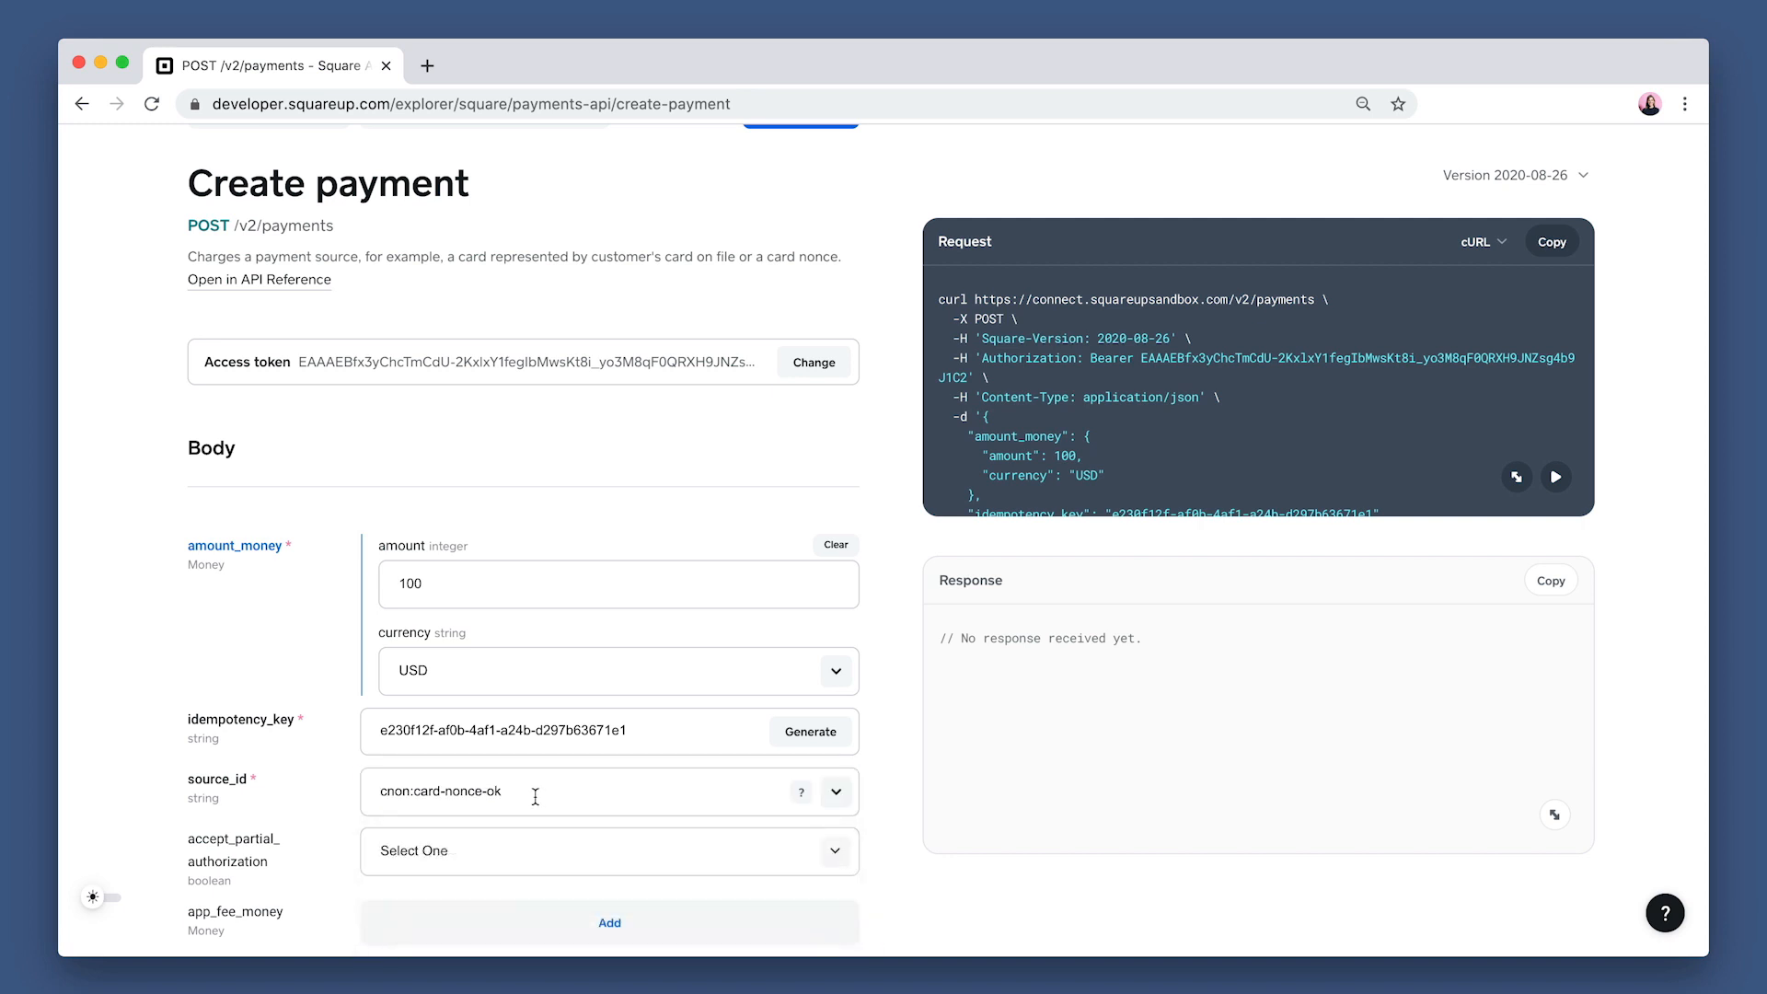
scroll(down, 3)
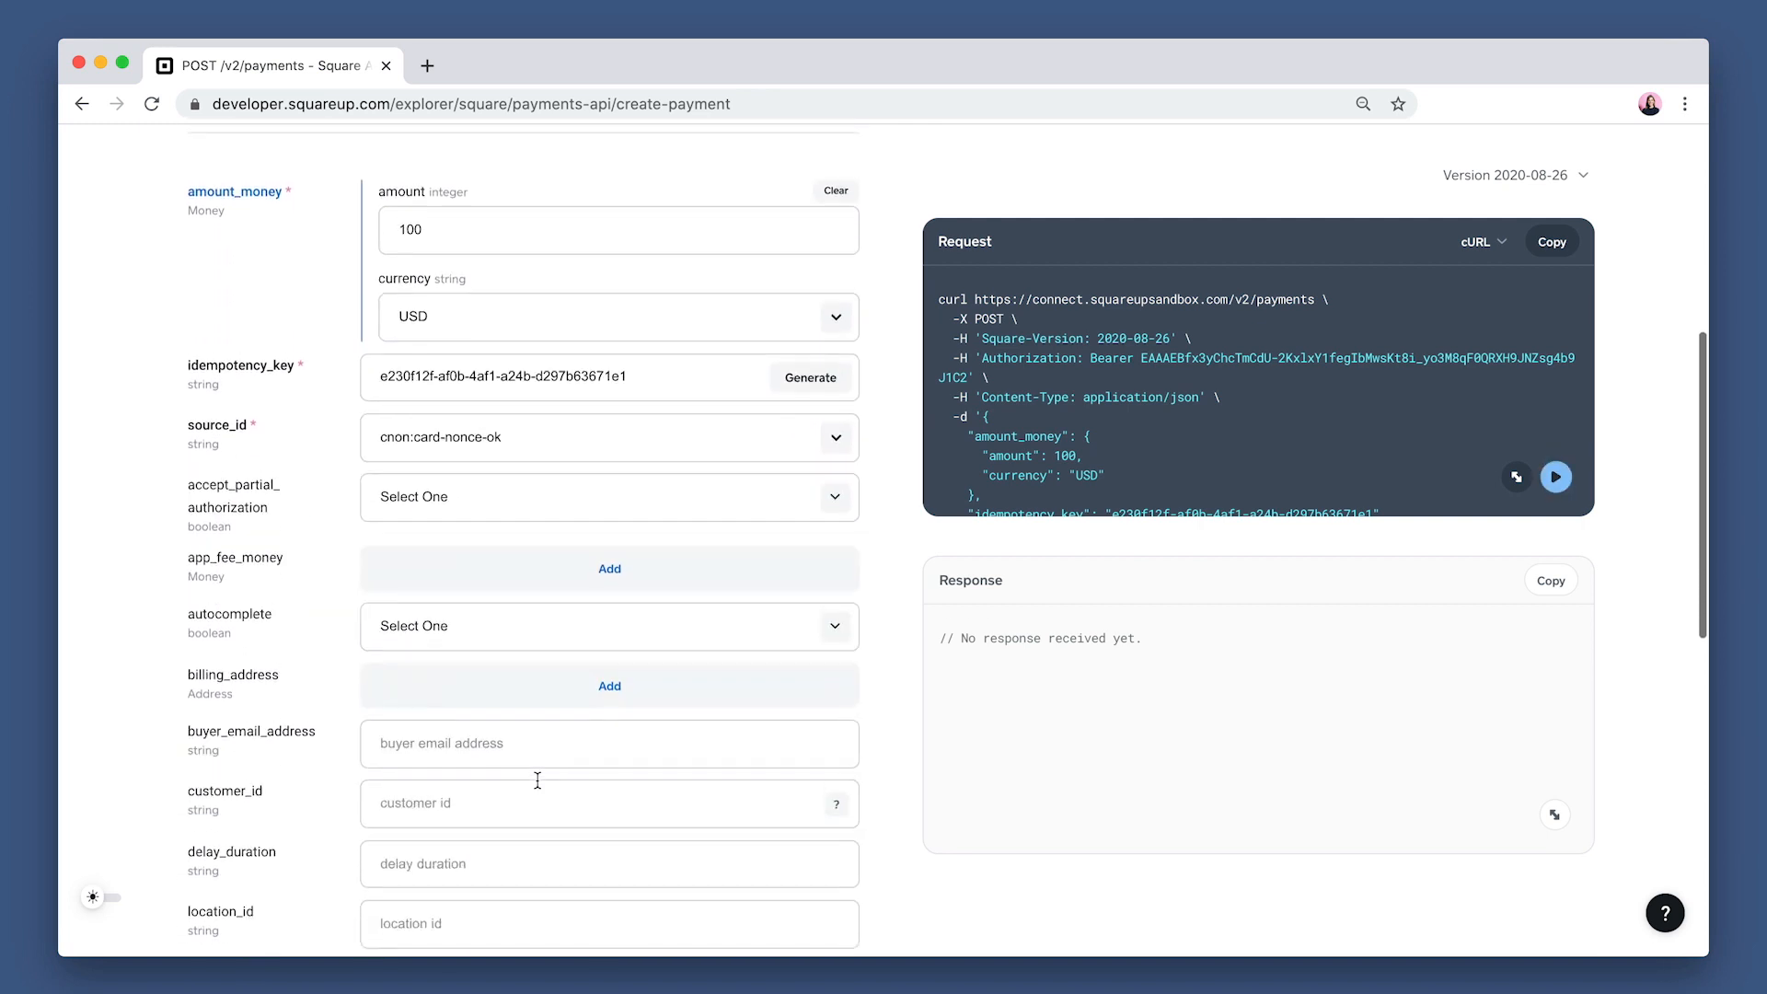
text(BH8C6ZTP5GYG77NHM45XY8CDYG)
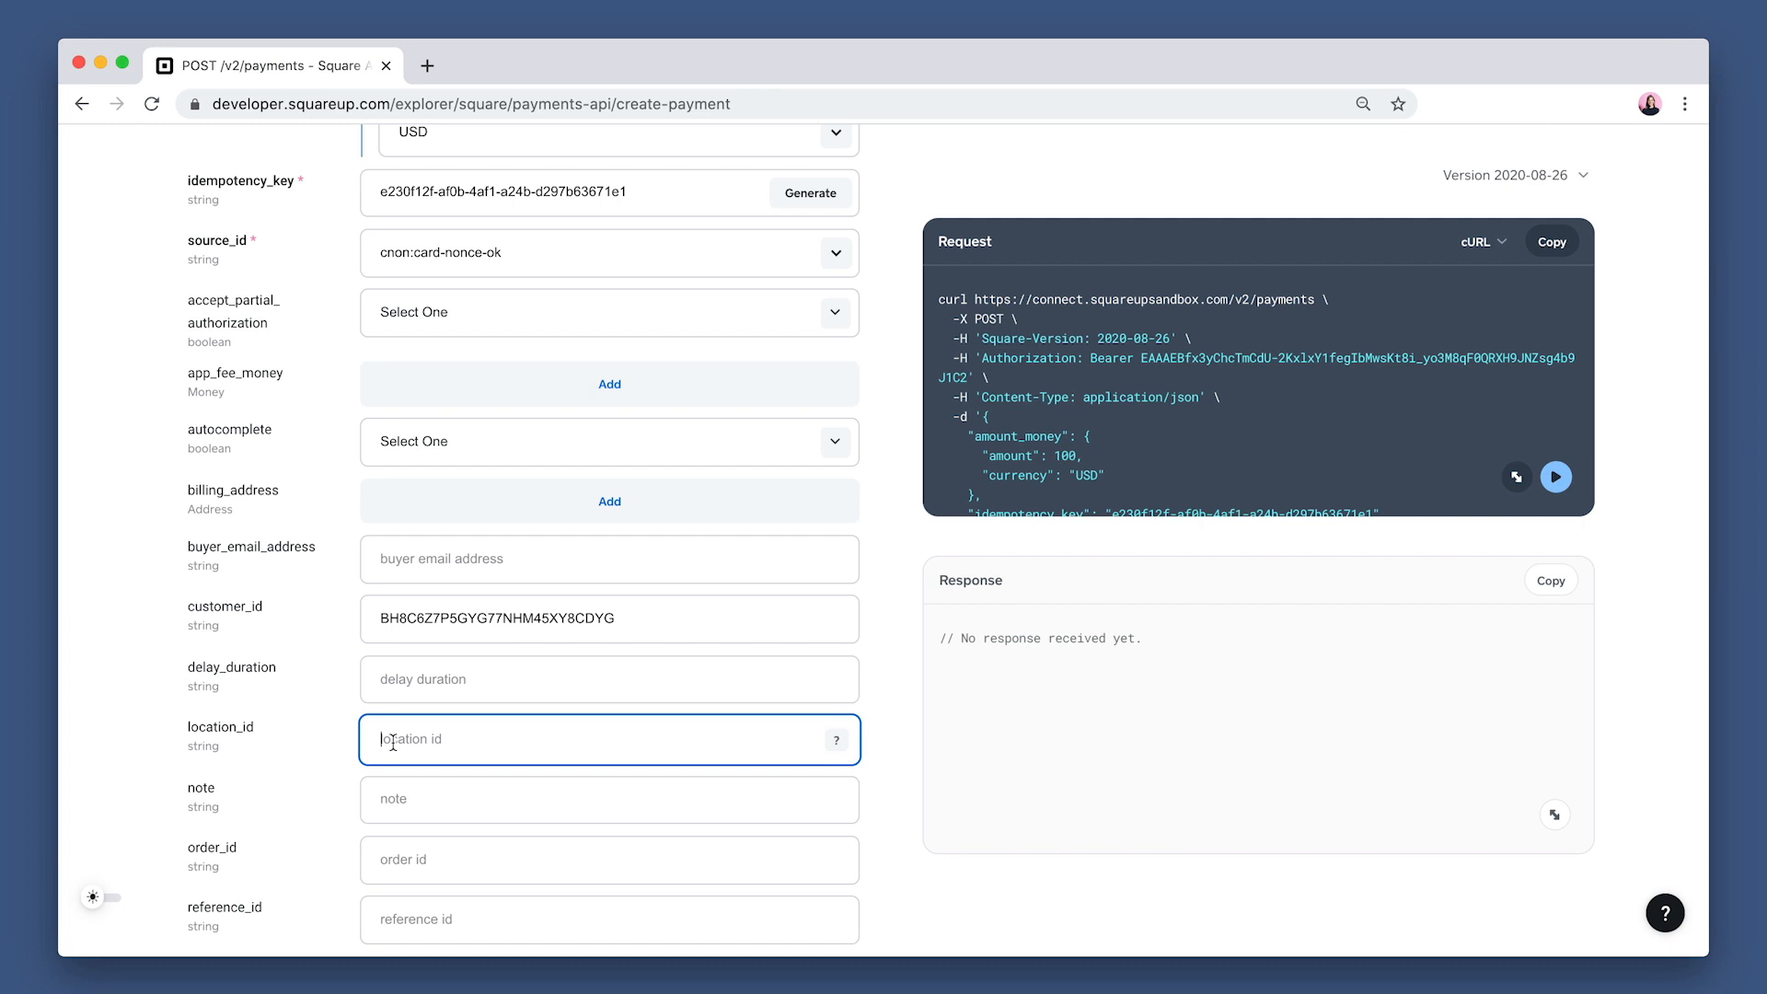
text(GPW7YG31ECA8S)
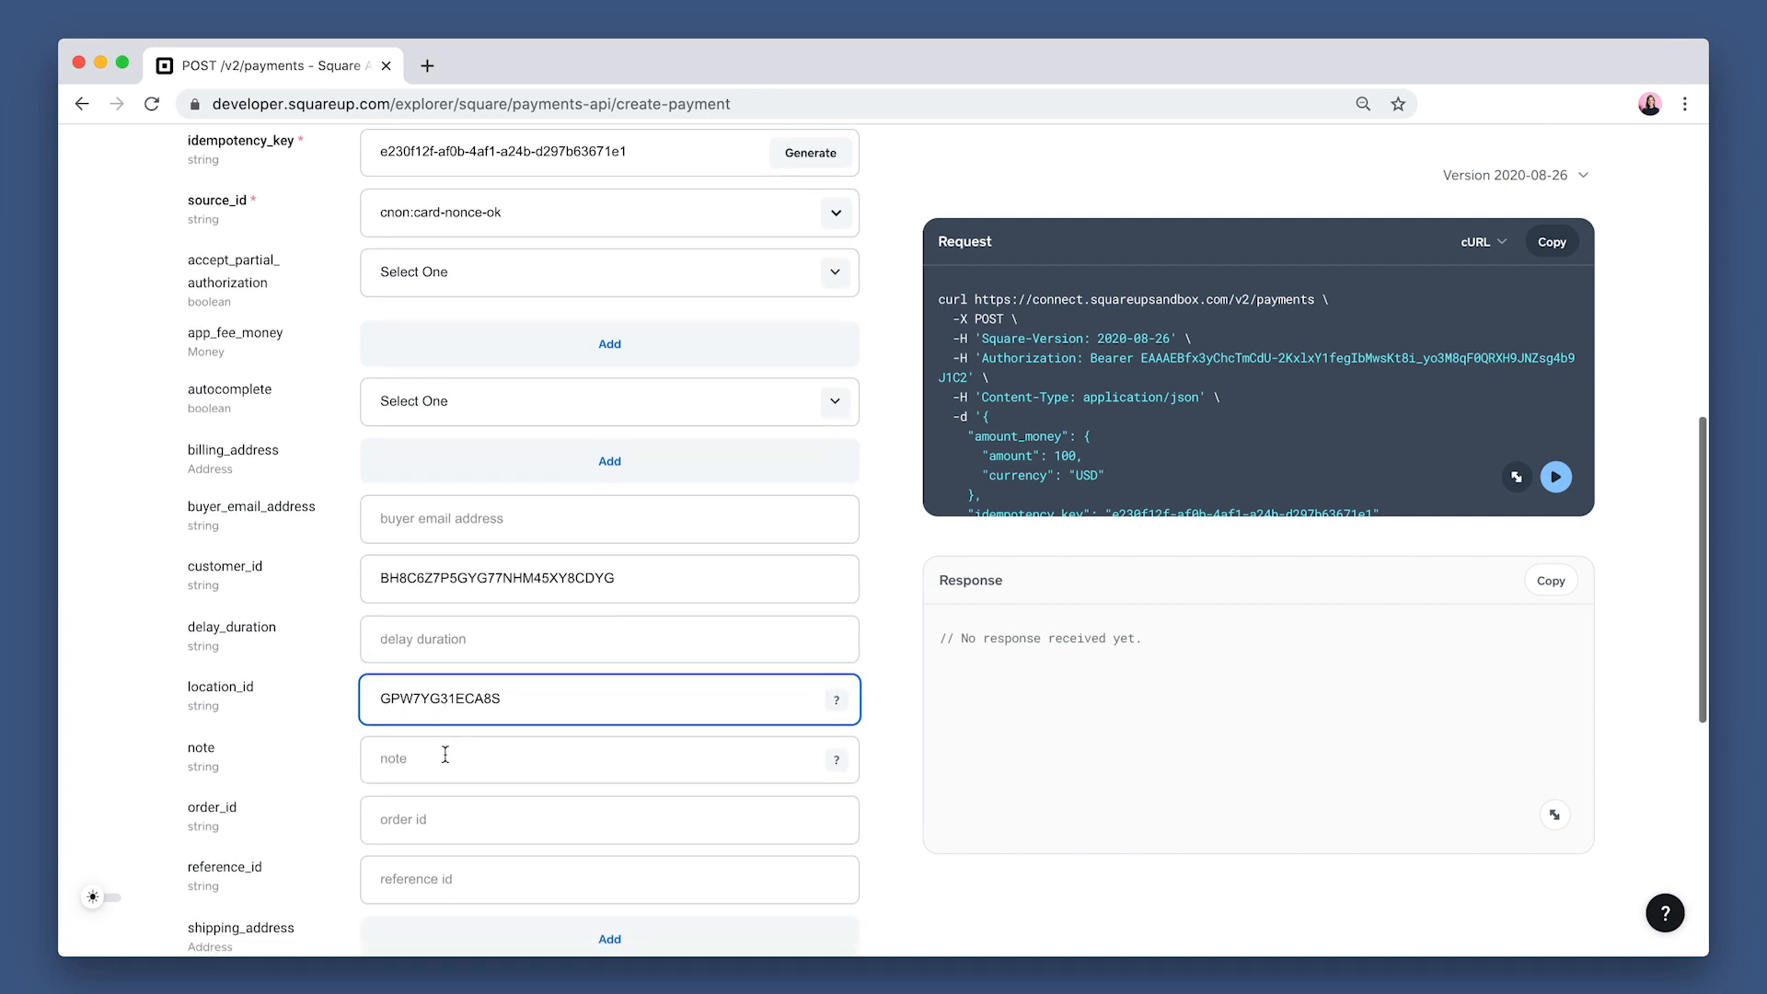
text(Paying fo)
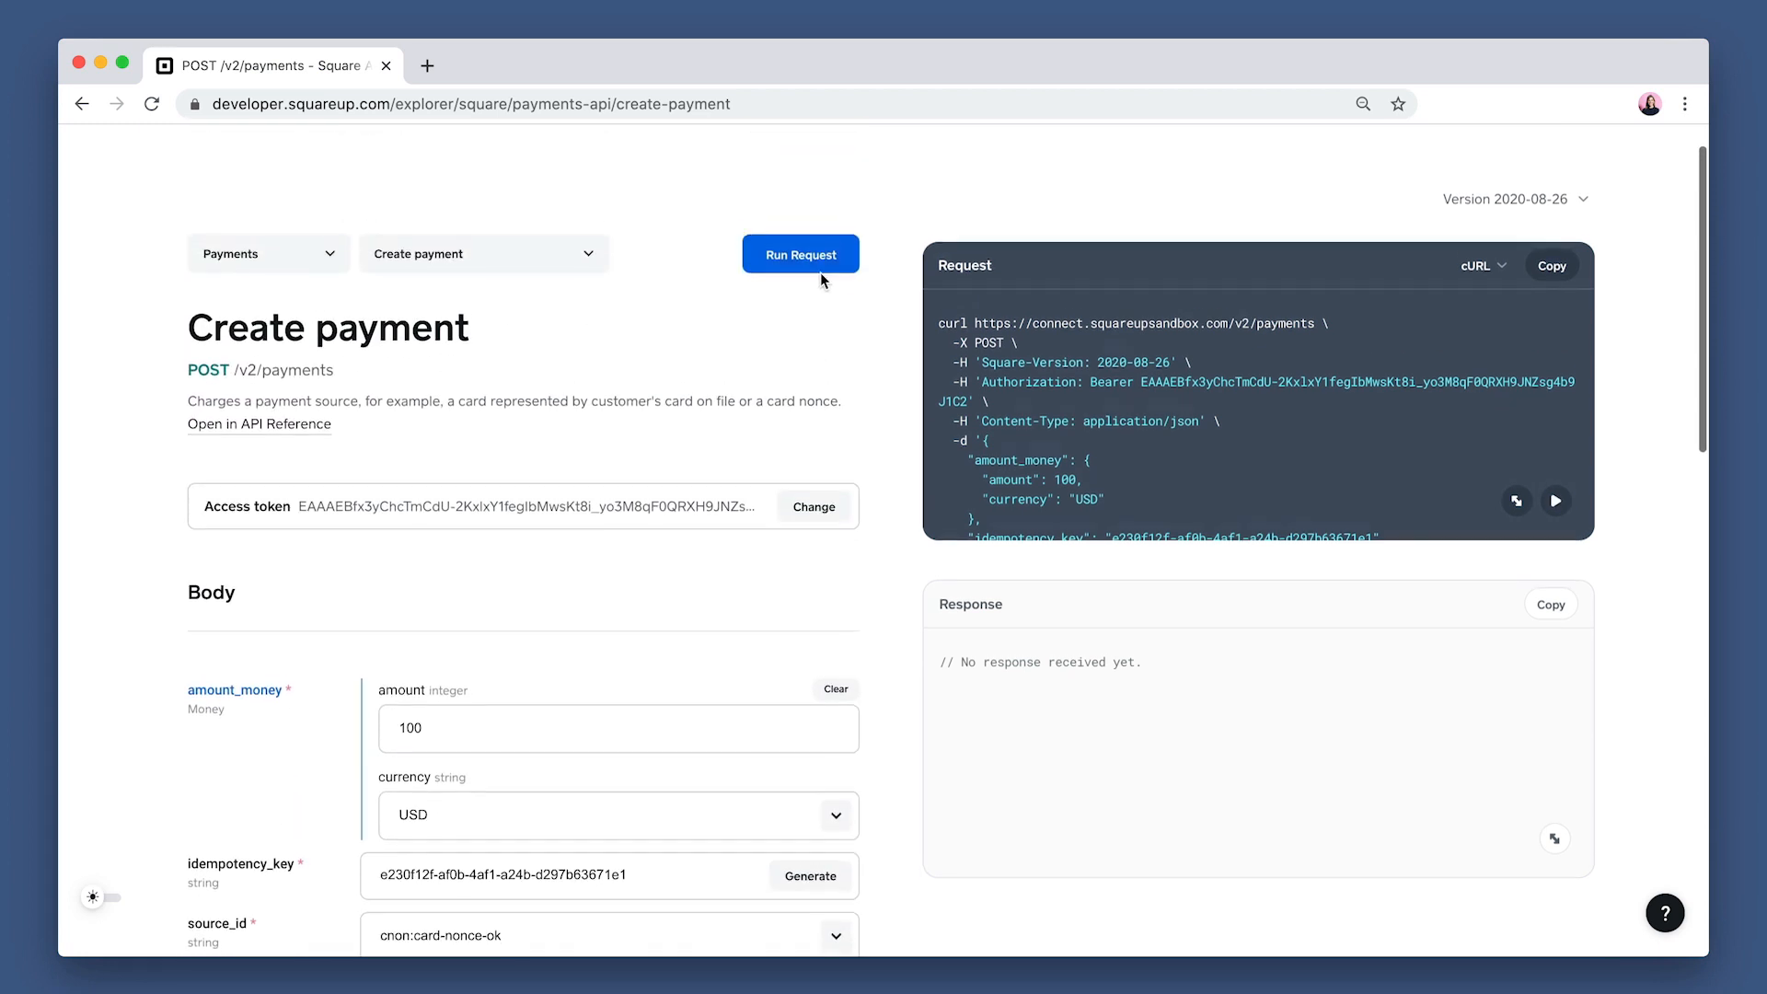
- Run Create payment, getting a COMPLETED 100 USD payment, and select its id from the response
click(801, 254)
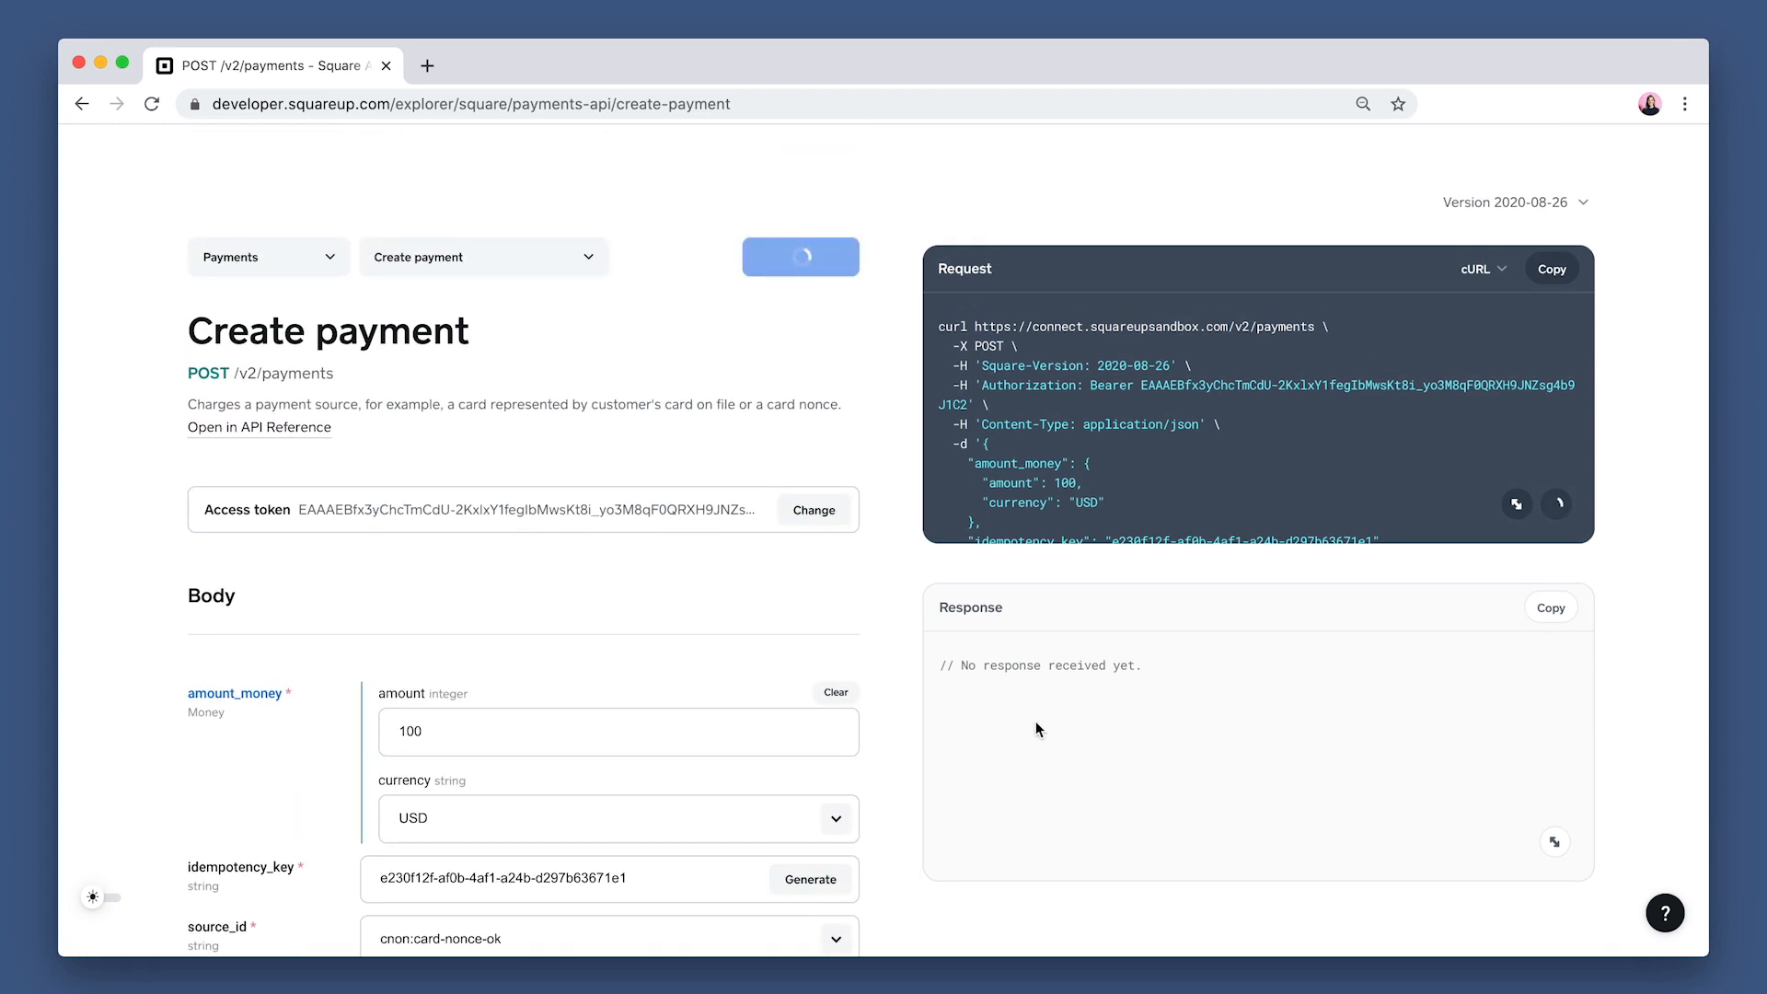
click(800, 256)
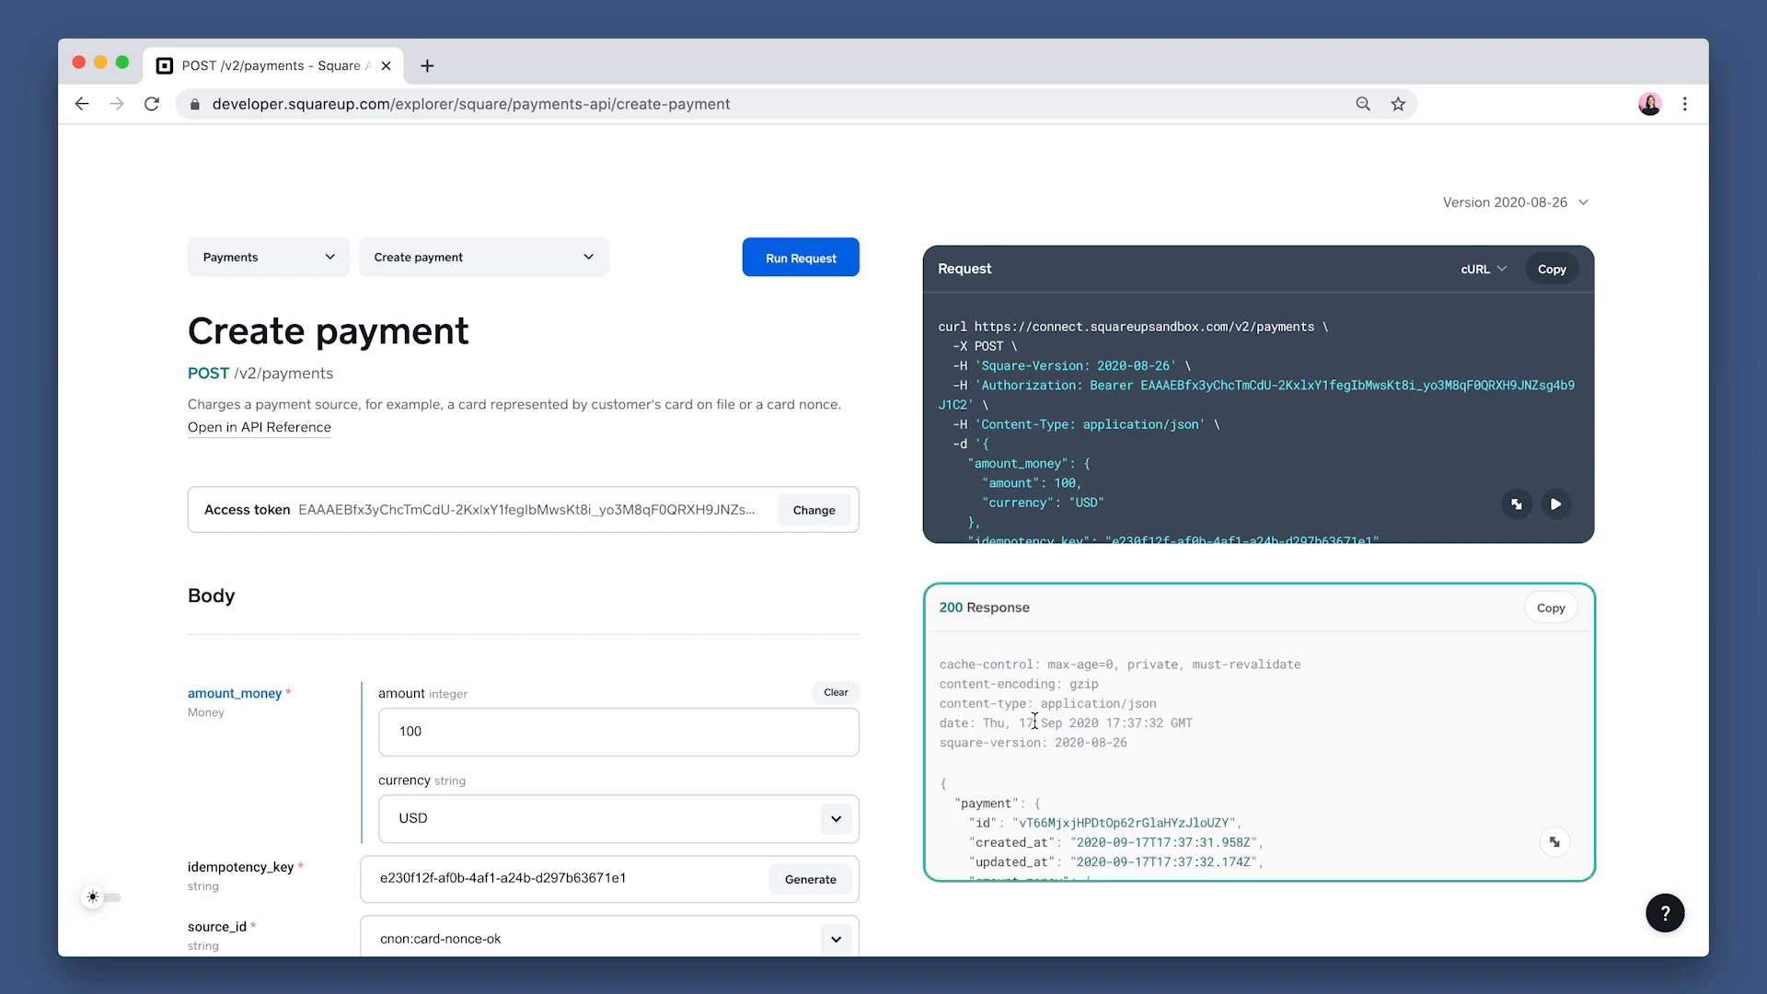
scroll(down, 3)
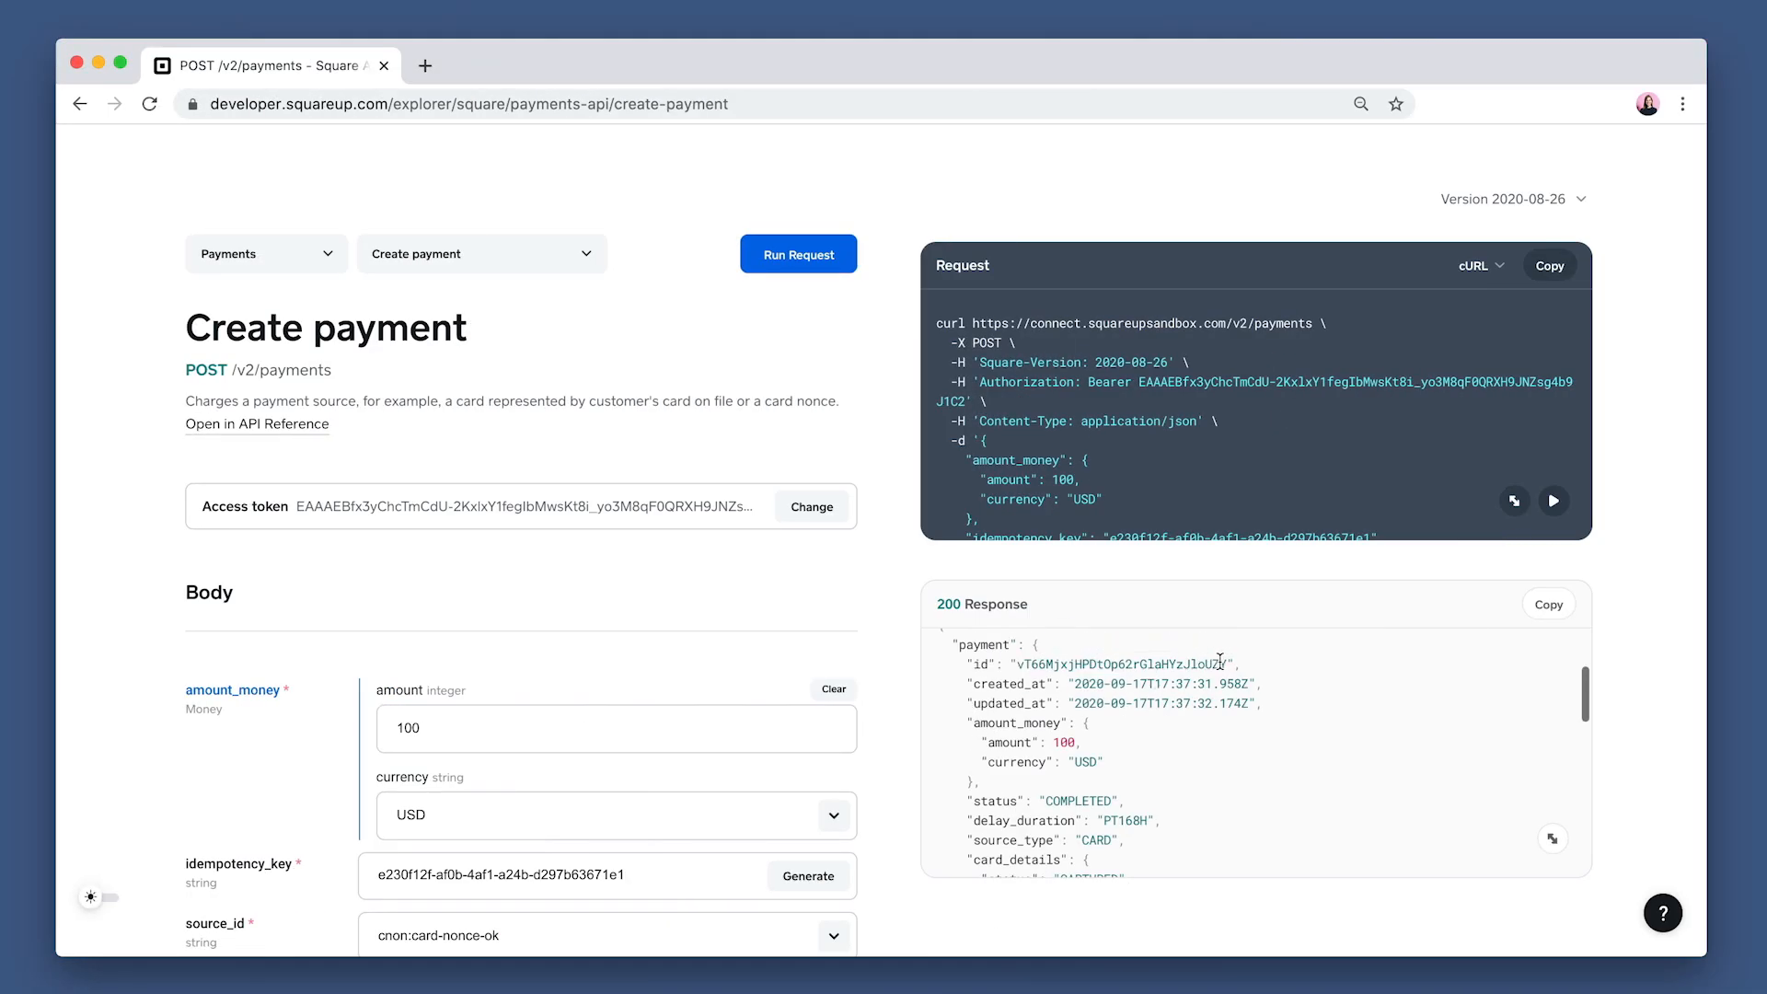
double_click(1123, 665)
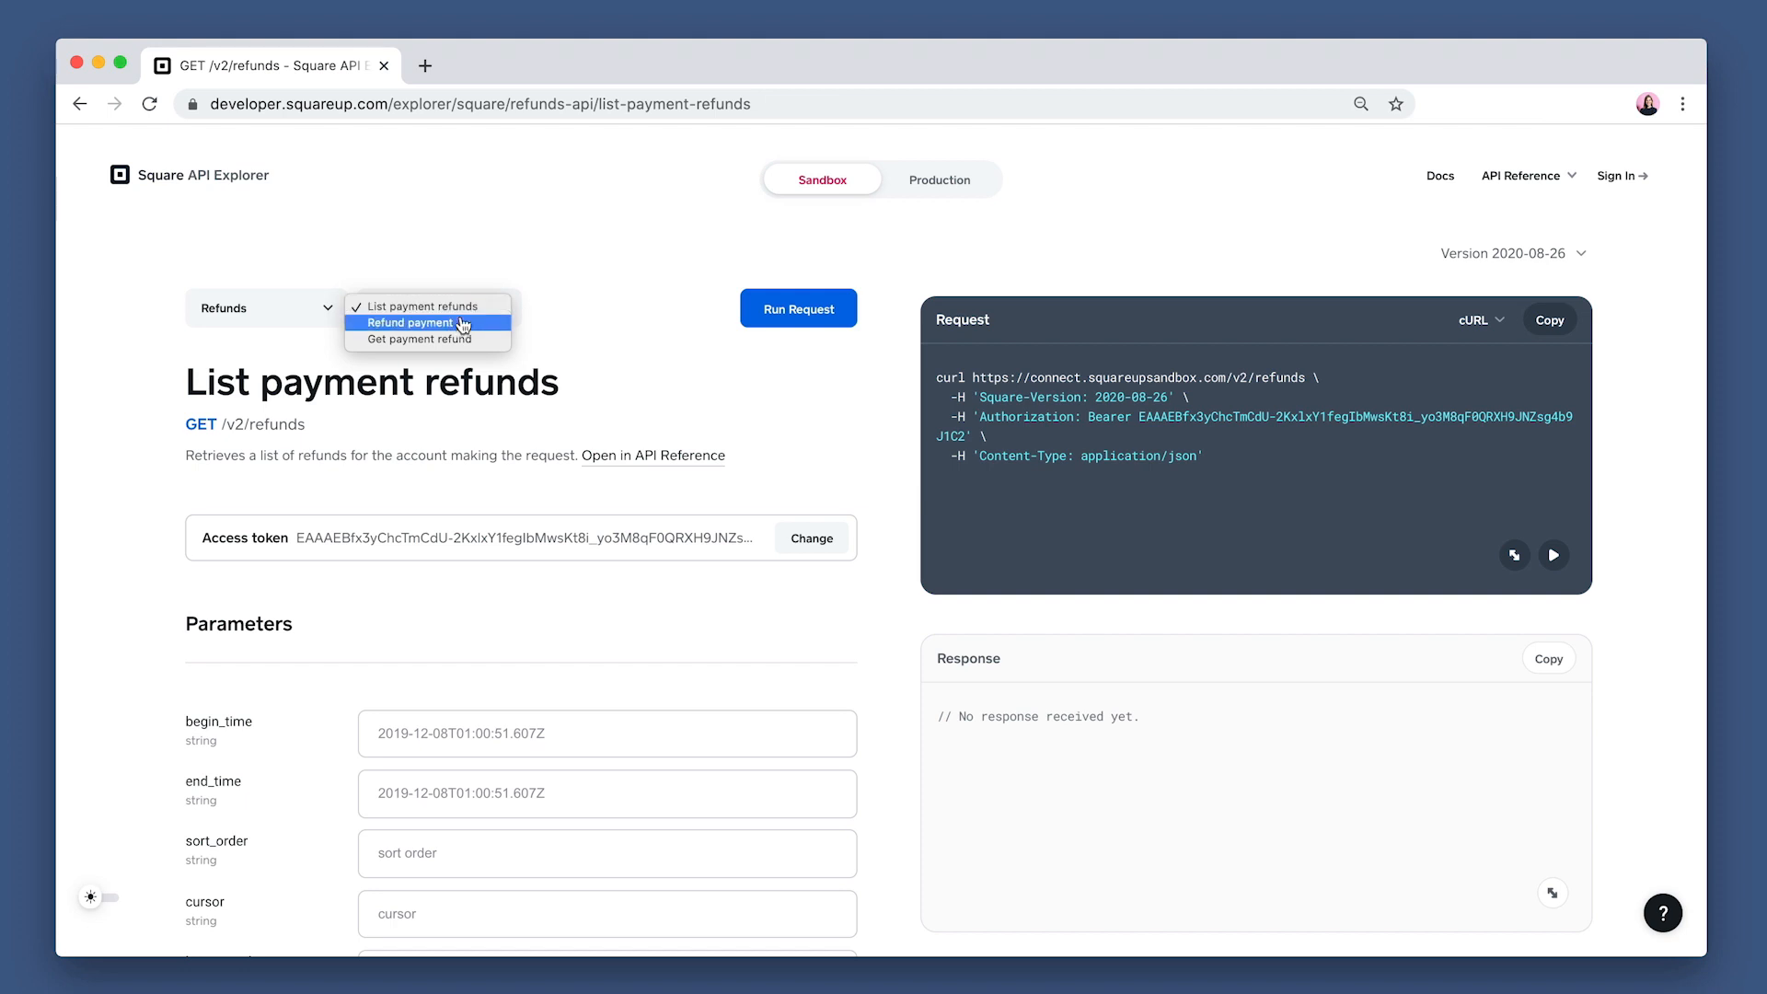
- Fill the Refund payment request with 100 USD, a generated idempotency key and the payment's id
click(409, 322)
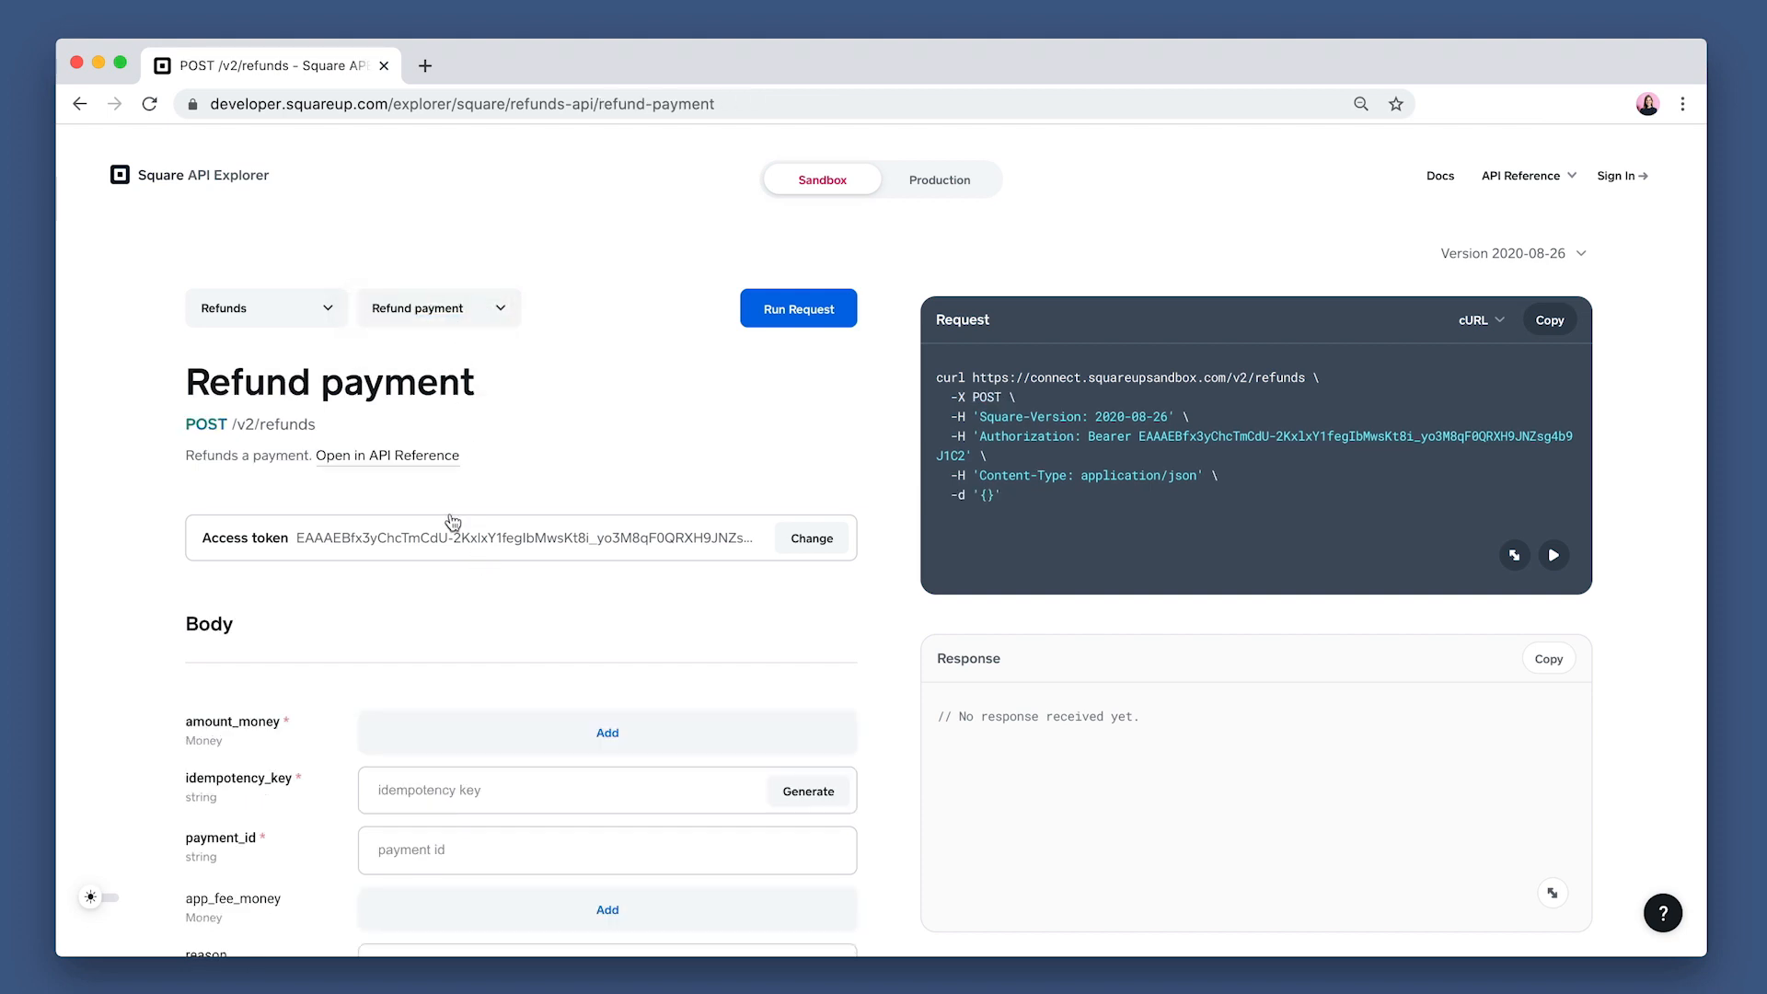
scroll(down, 3)
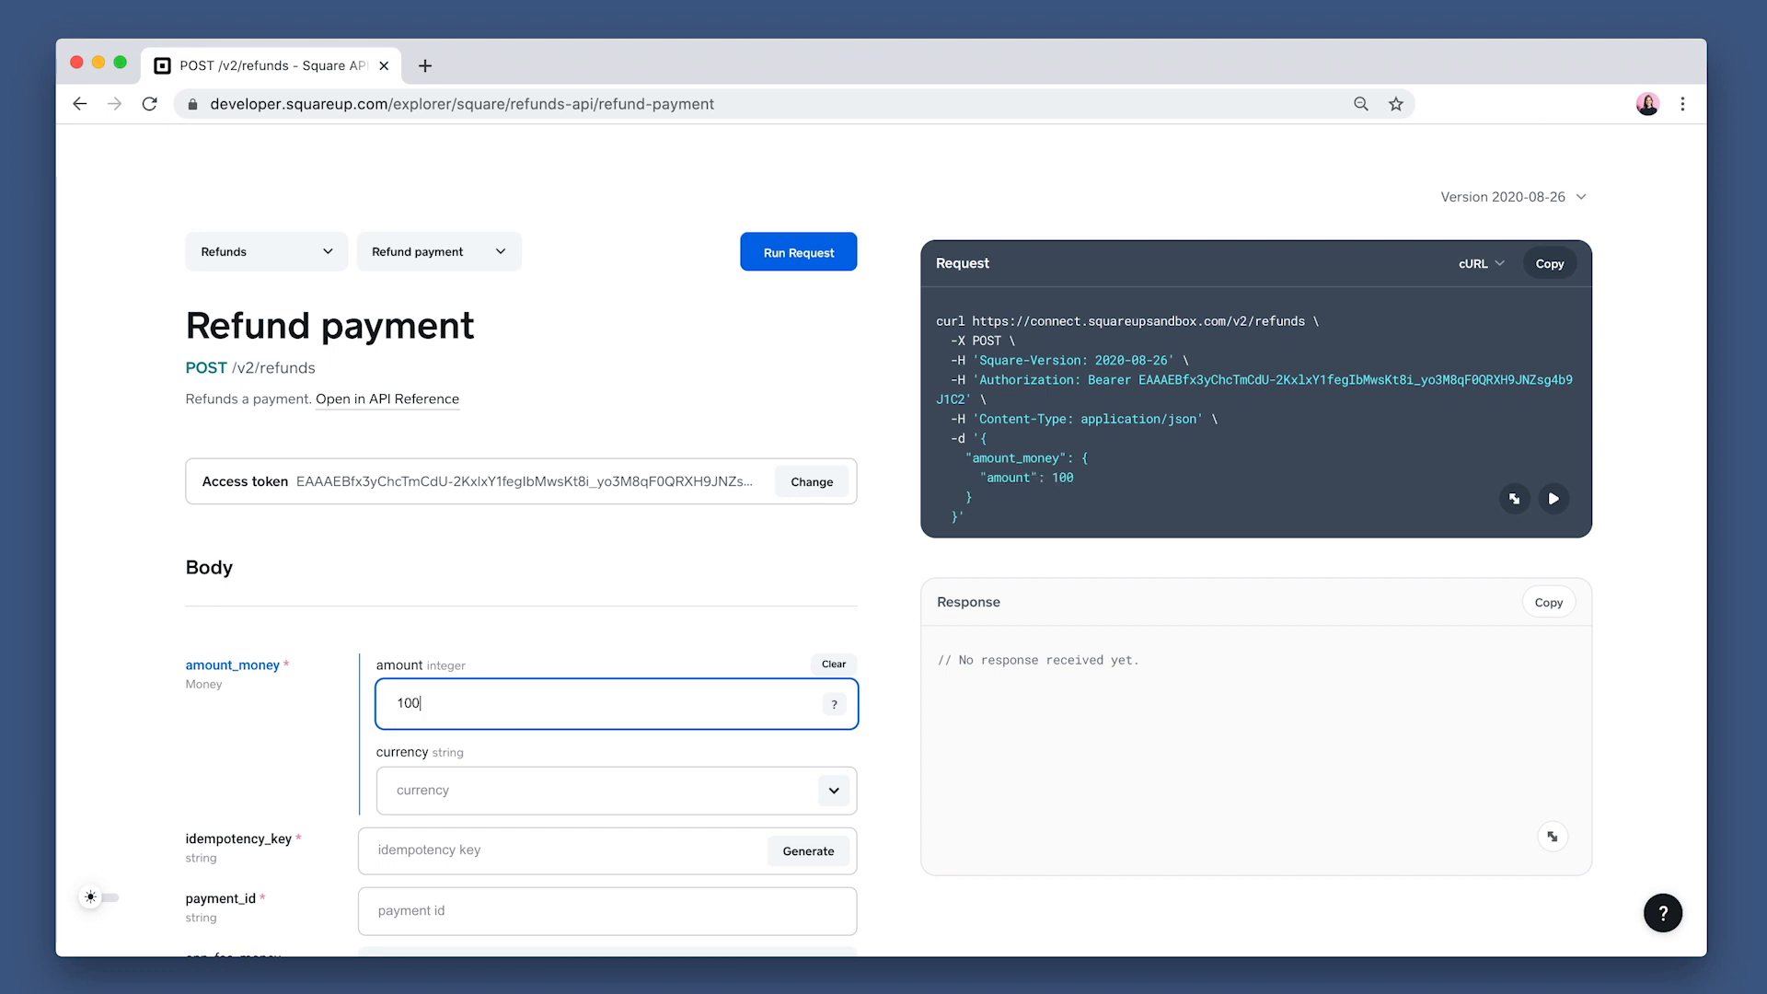
click(614, 789)
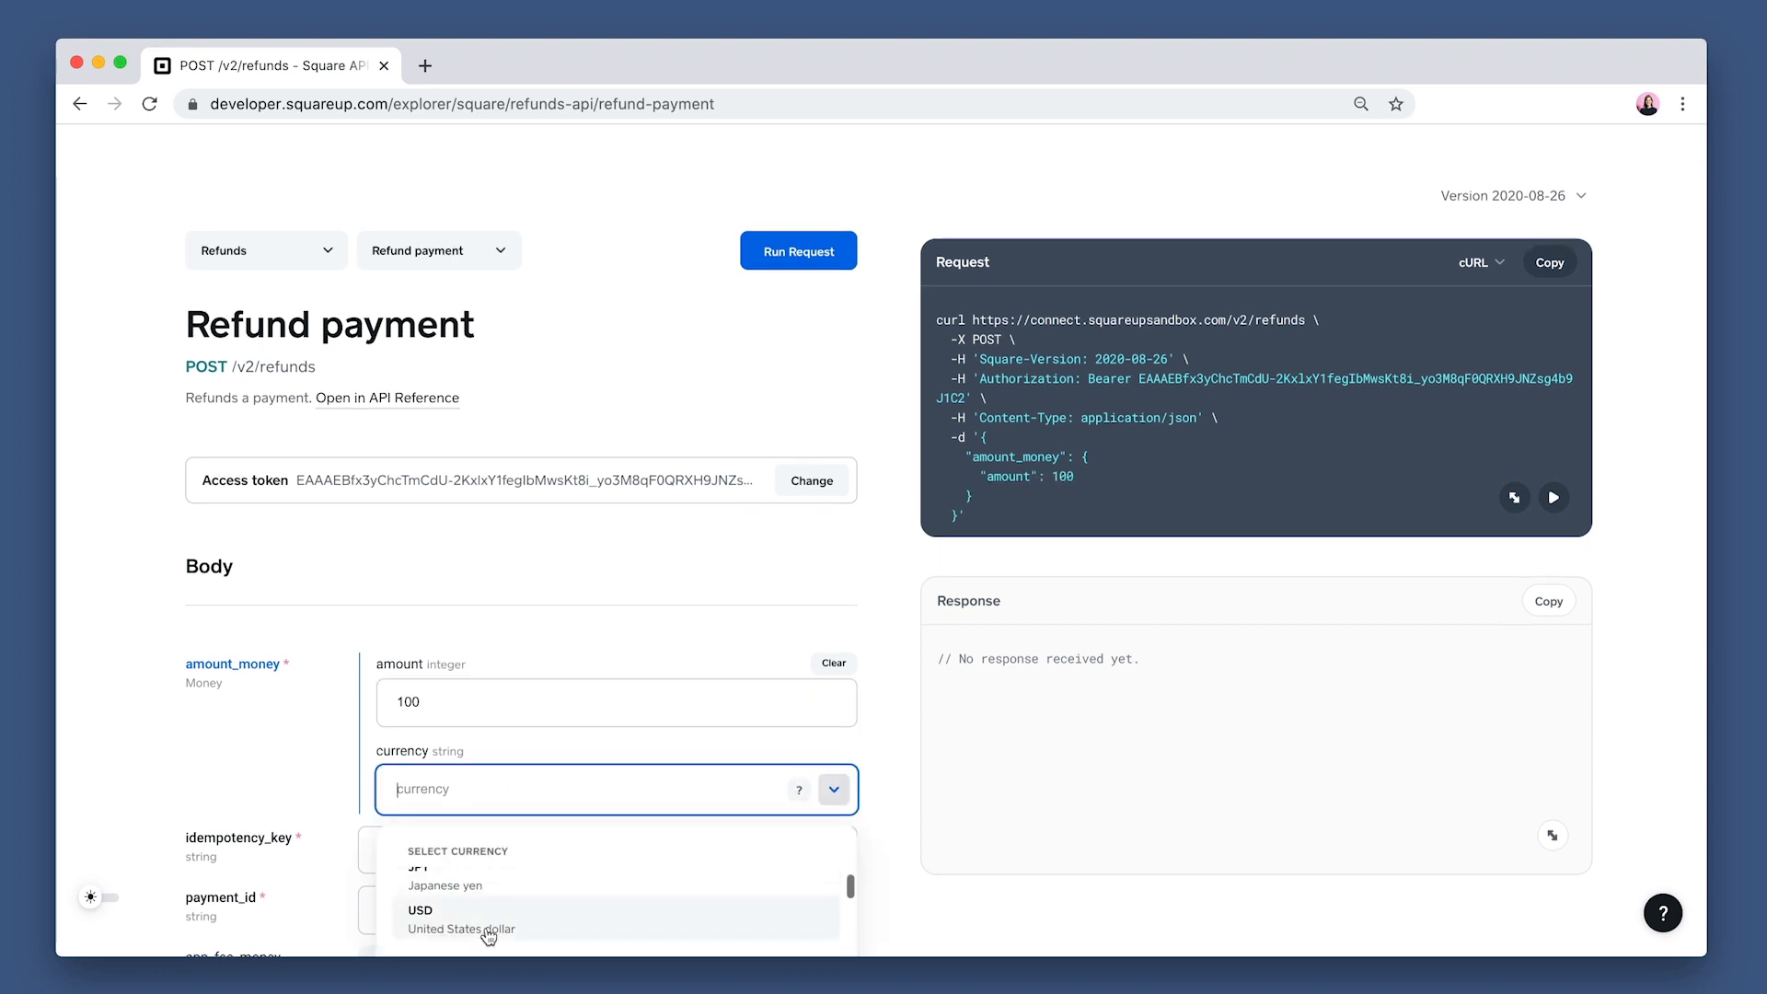
click(419, 910)
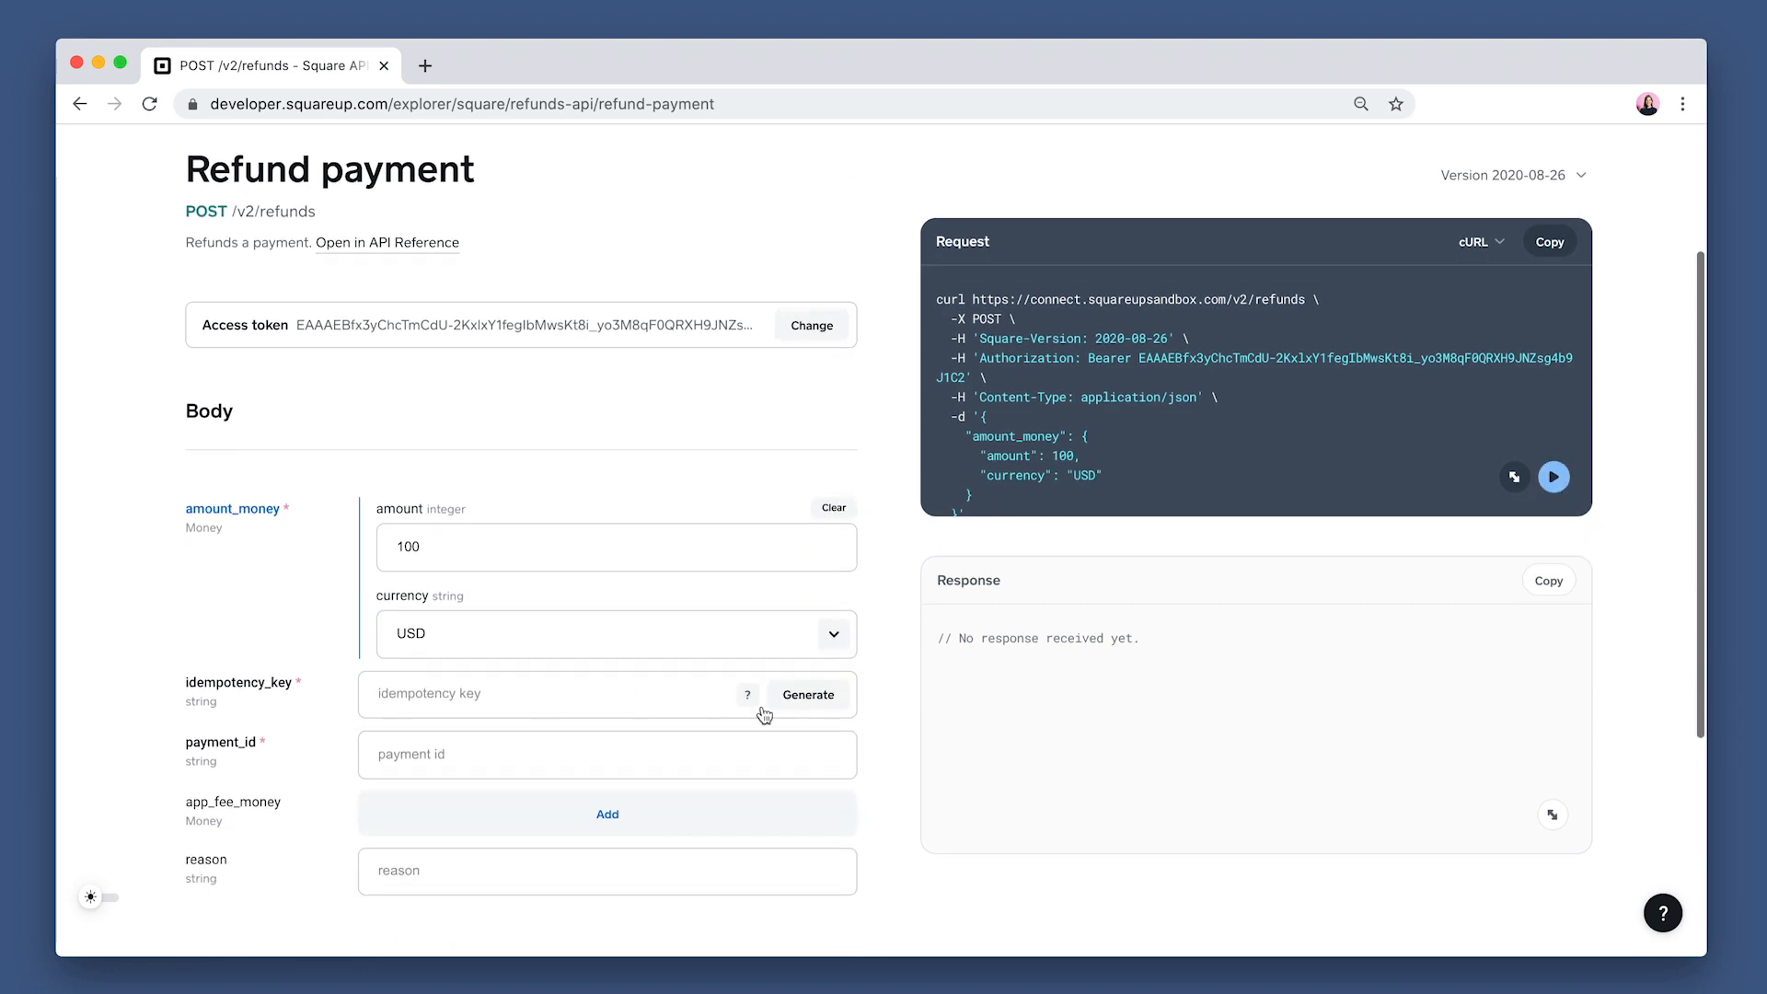
click(808, 696)
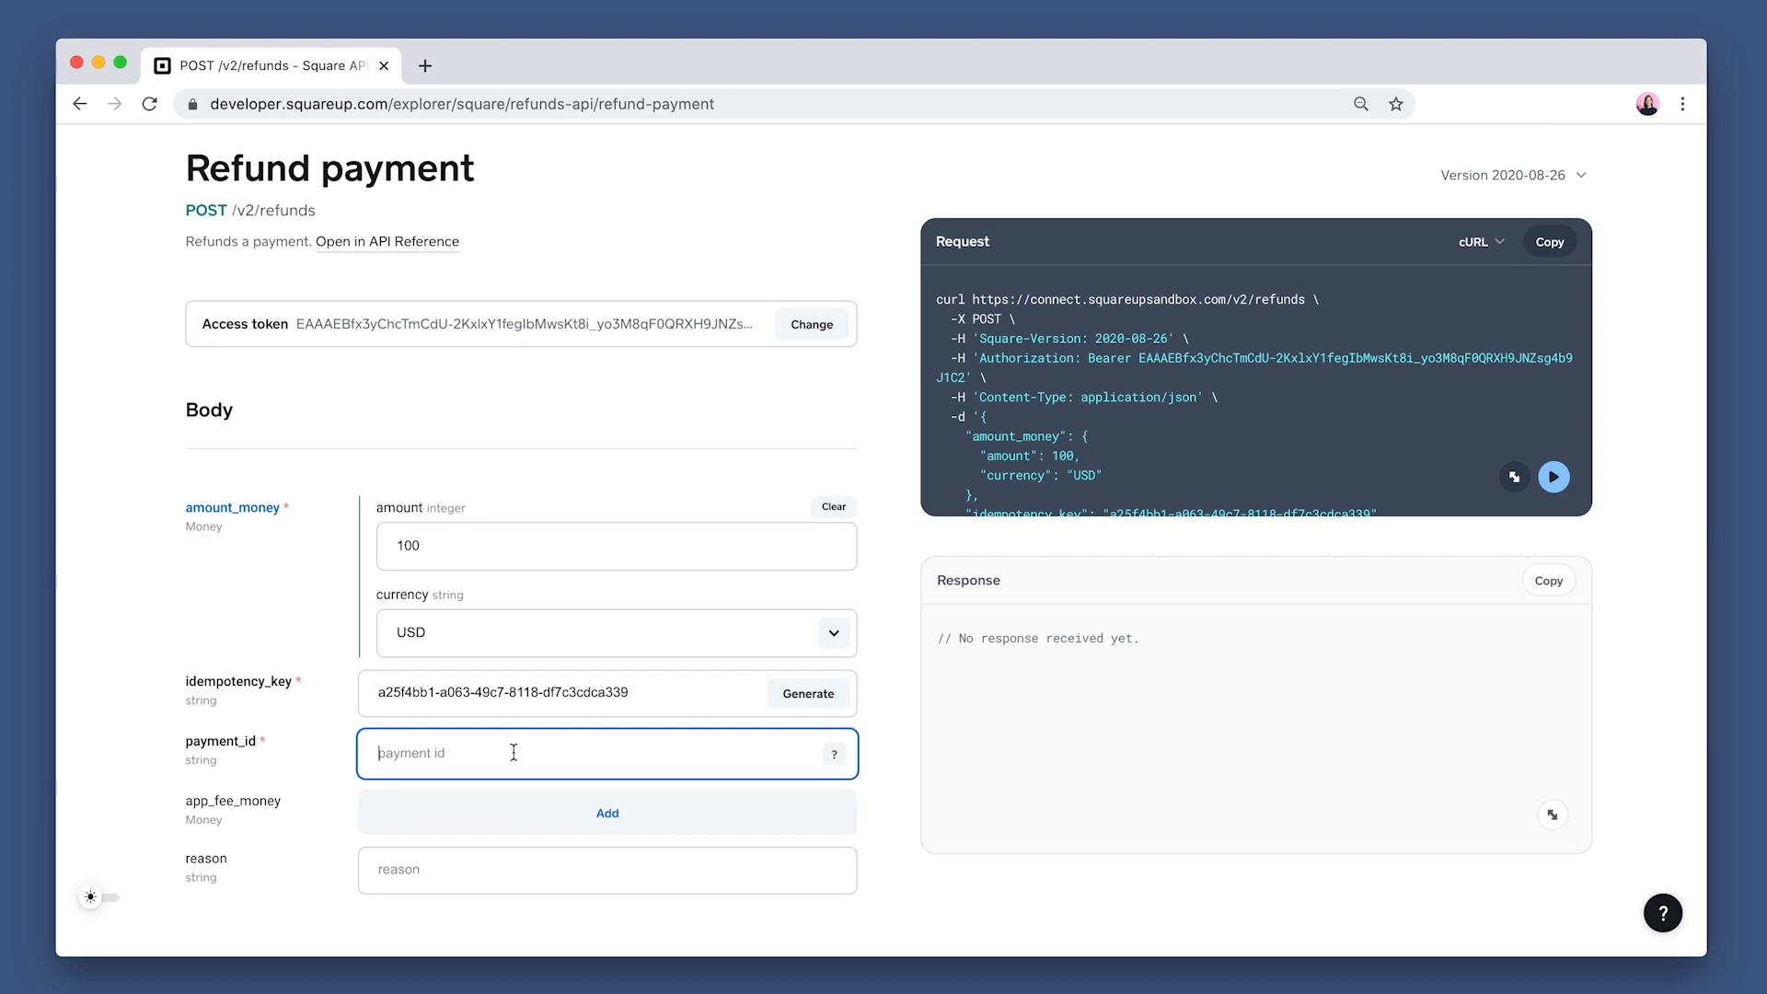
text(vT66MjxjHPDtOp62rGlaHYzJloUZY)
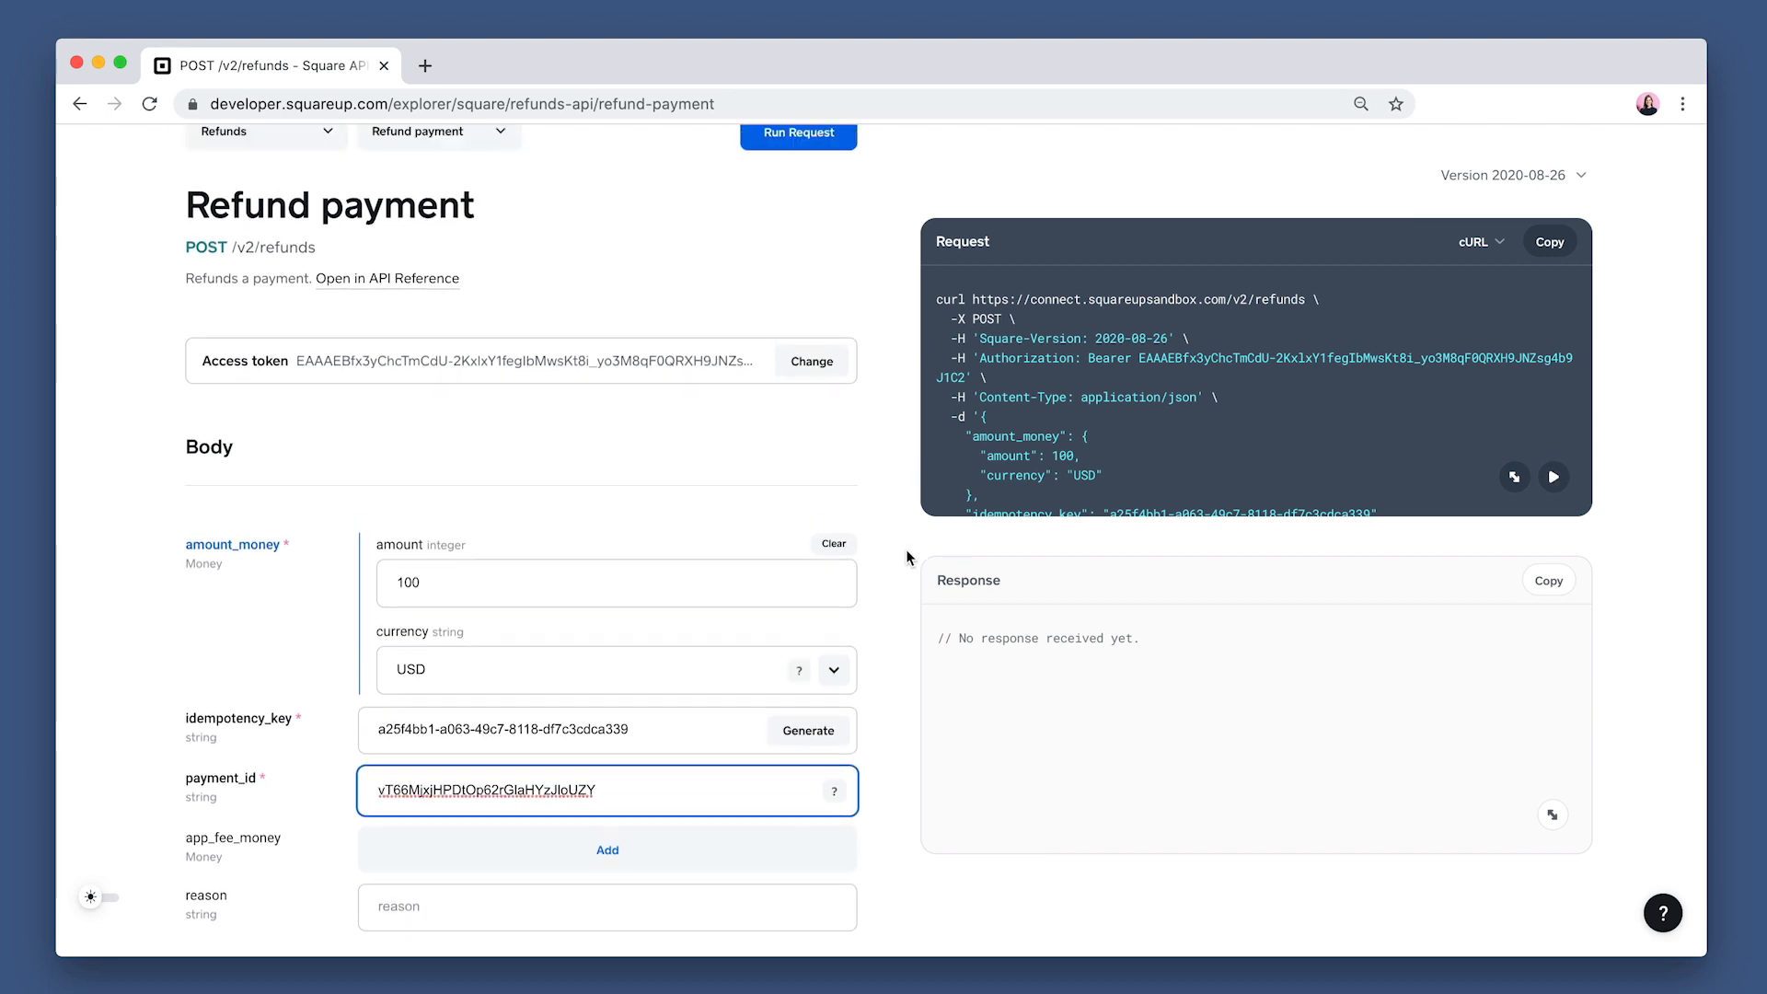
- Run the RefundPayment request and confirm the 200 response with a PENDING refund
click(798, 132)
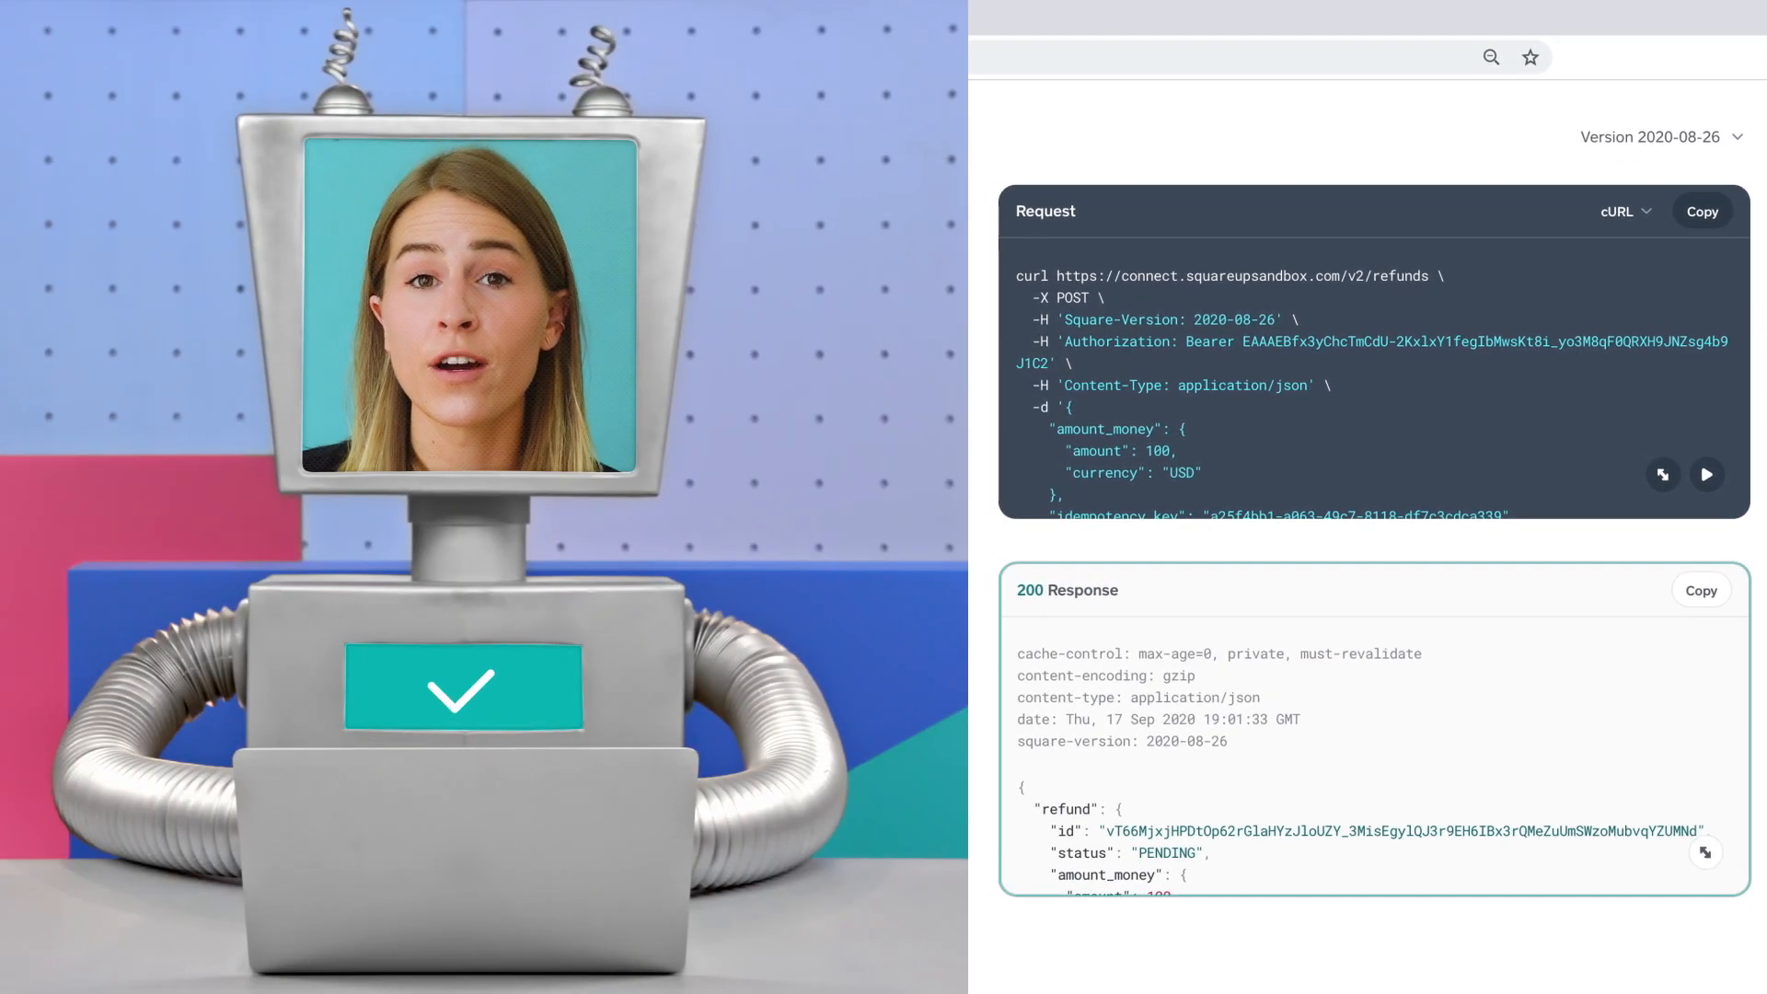
scroll(down, 3)
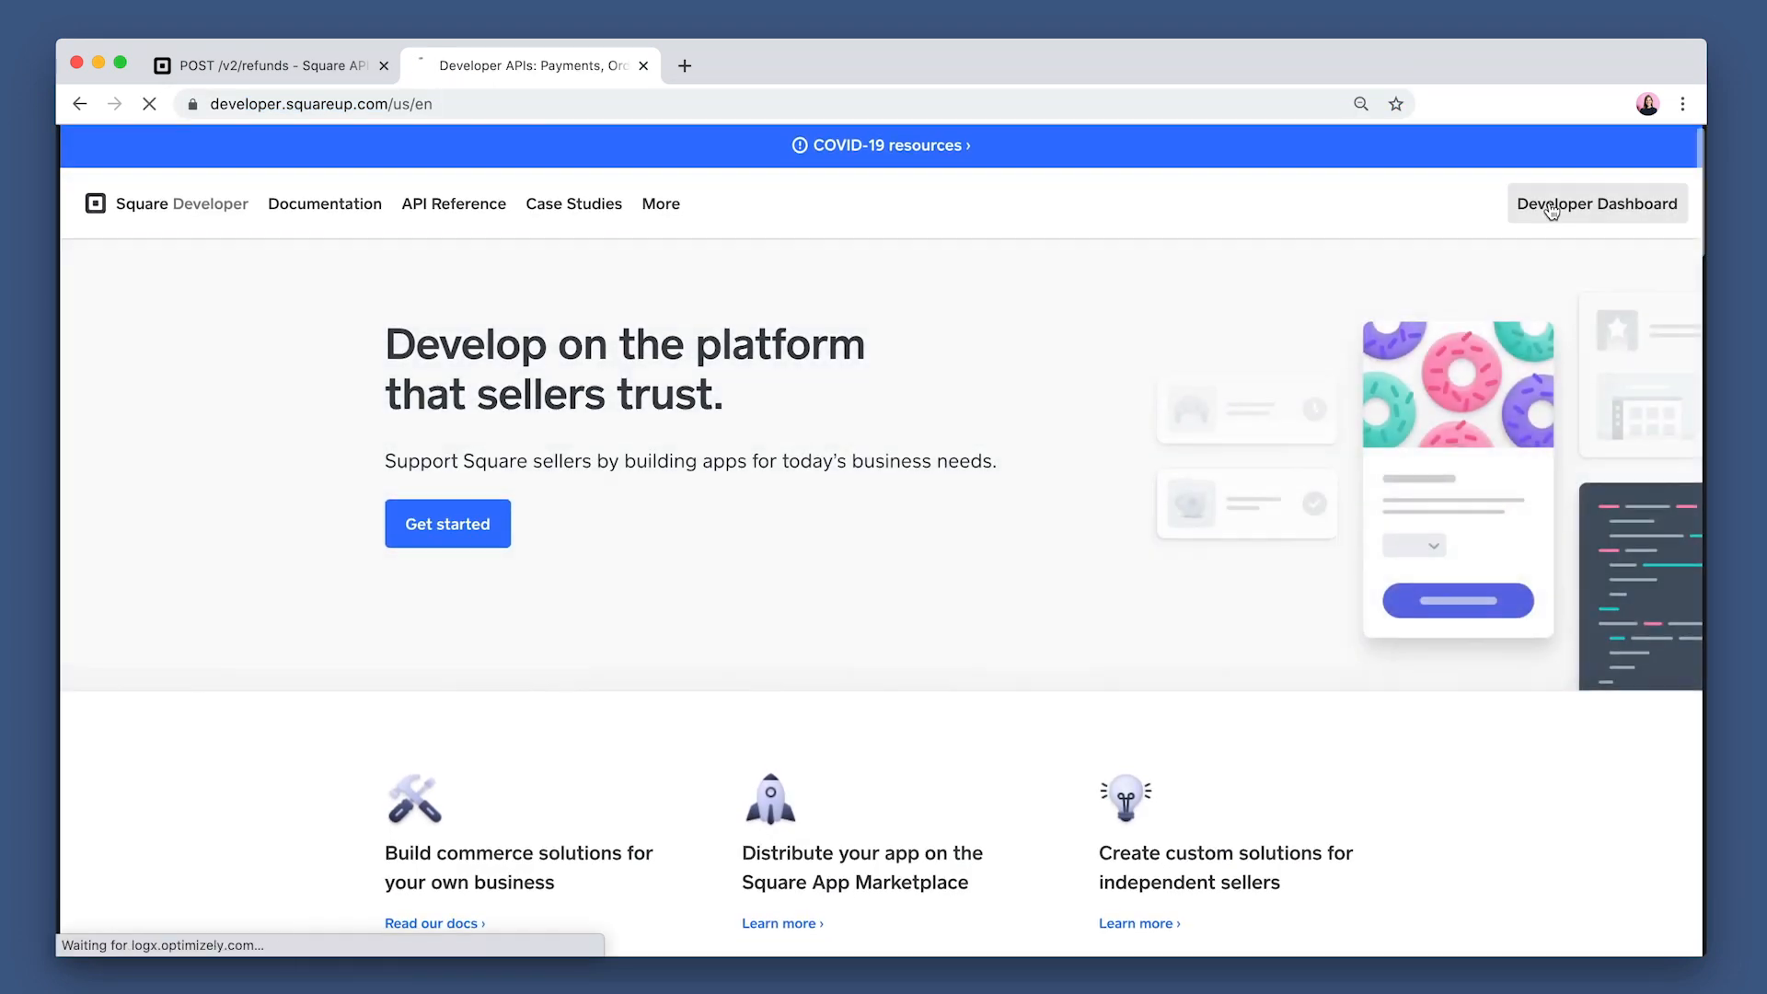
- From the Developer Dashboard, launch the Default Test Account's sandbox Square Dashboard
click(1597, 203)
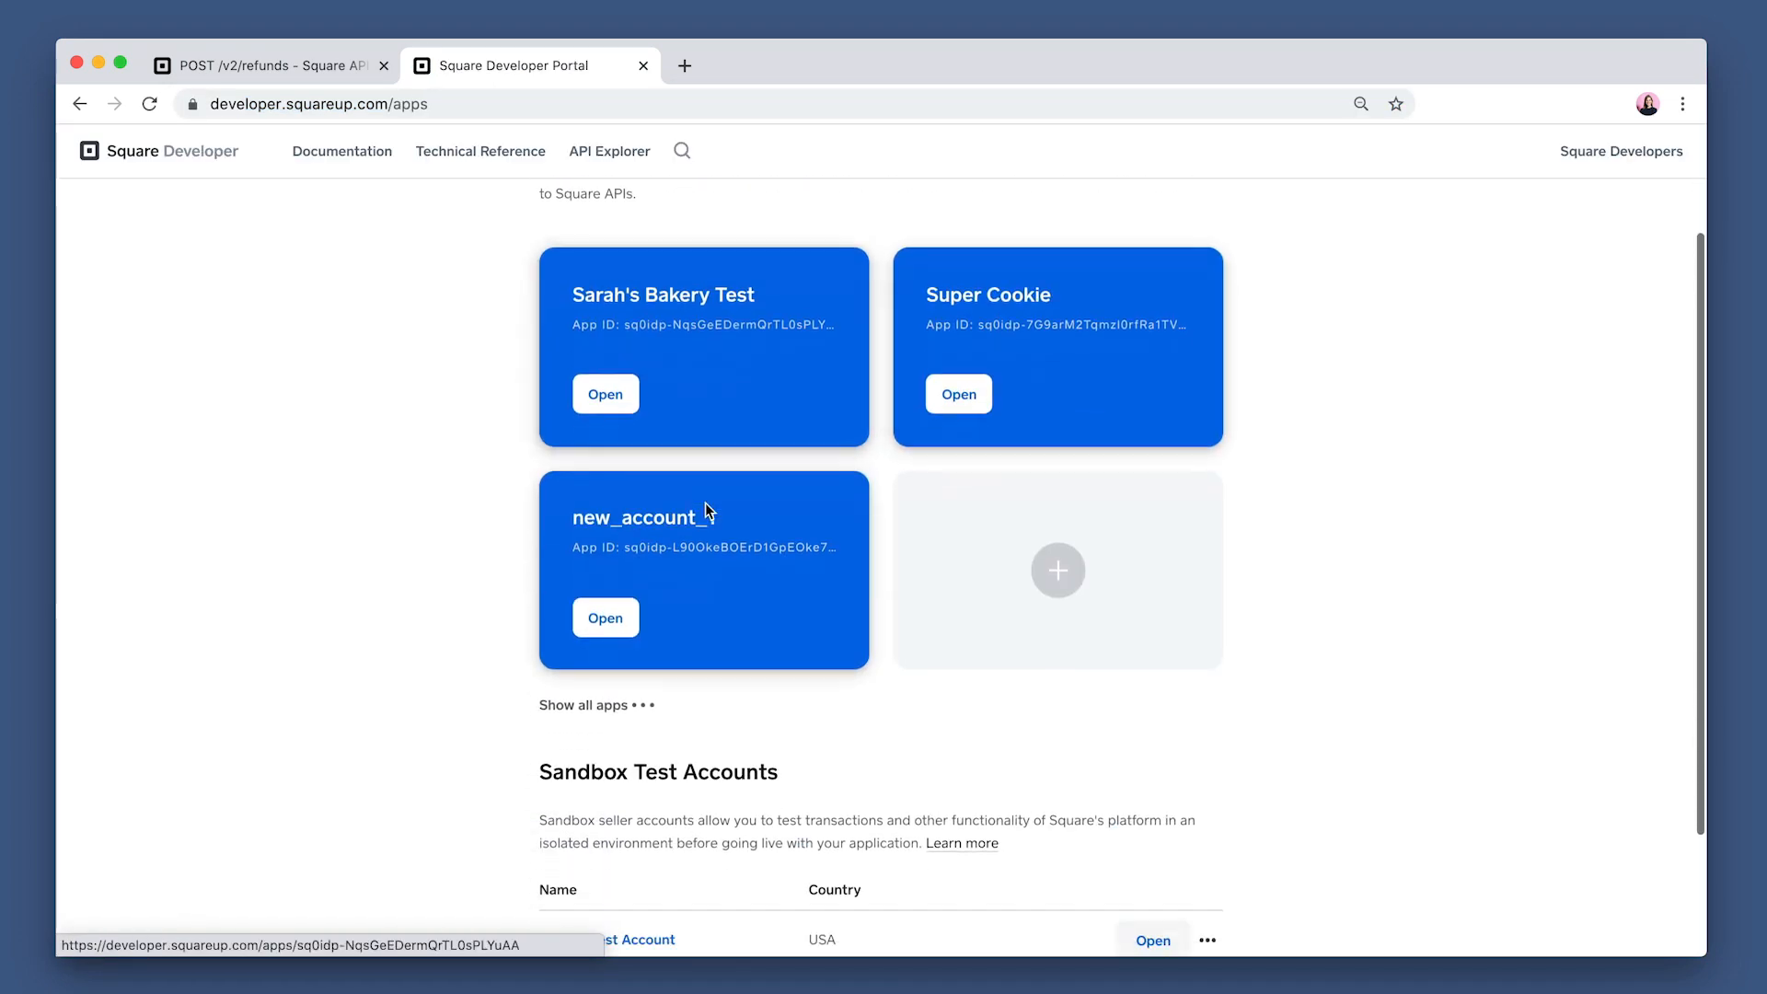
scroll(down, 3)
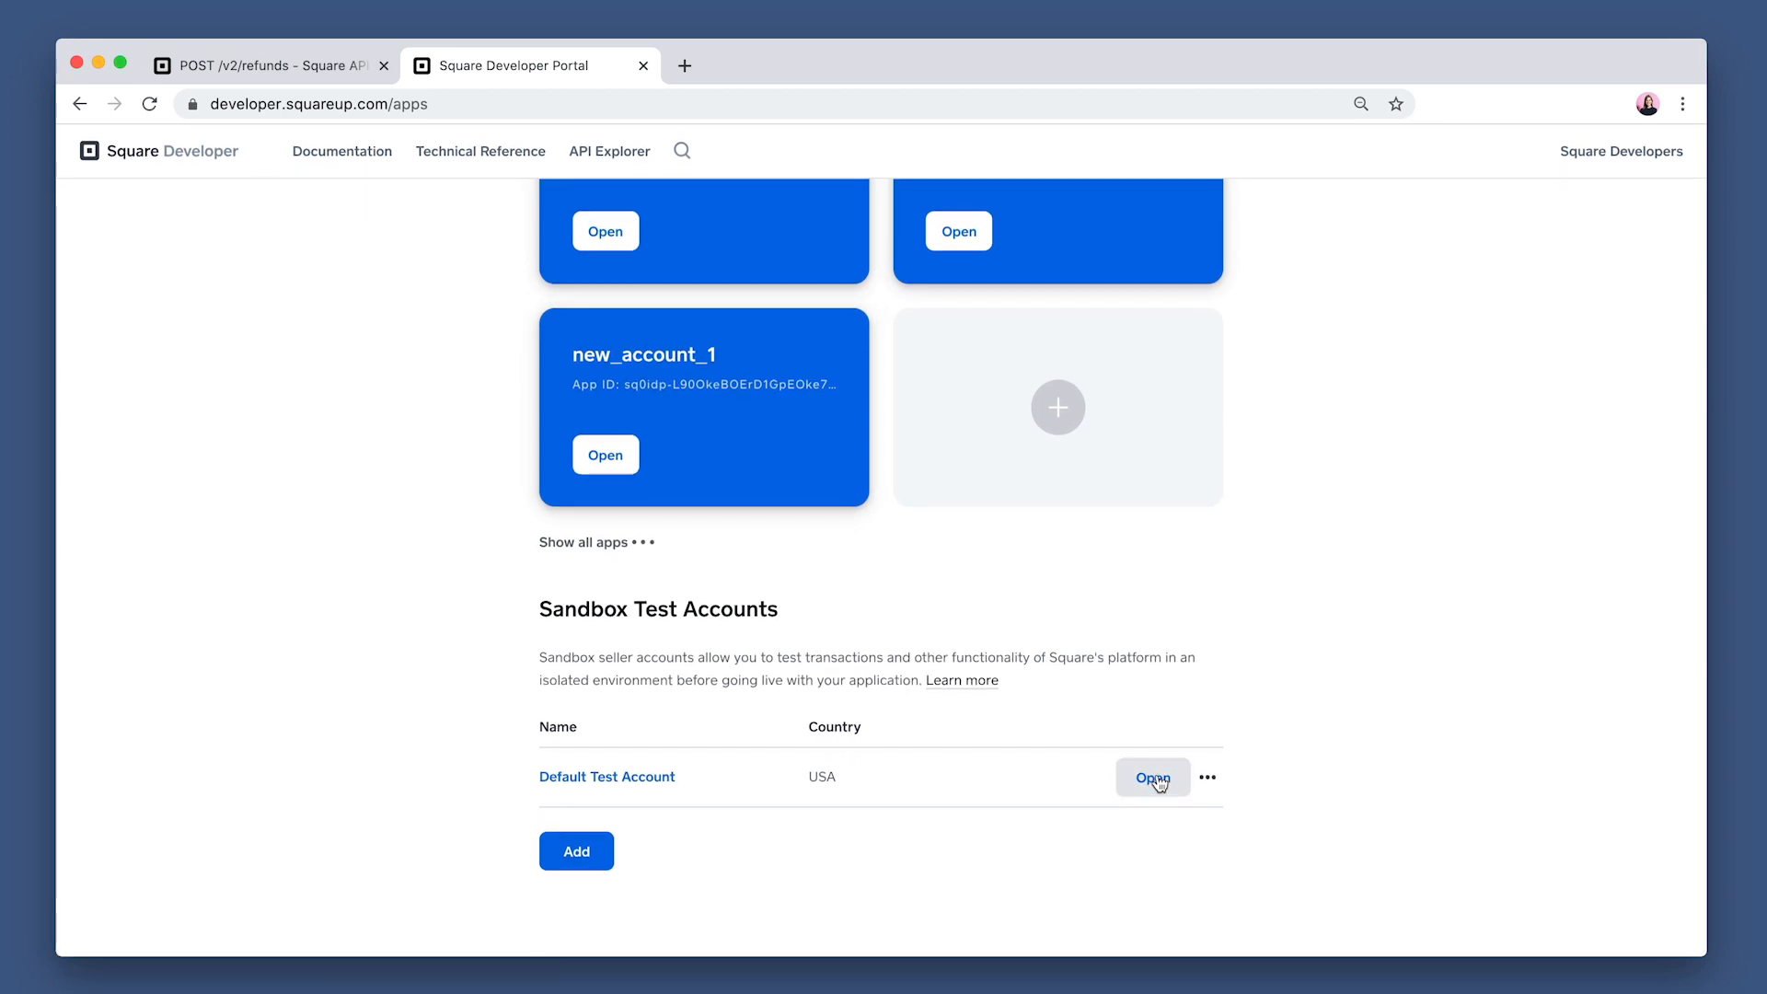
click(1151, 777)
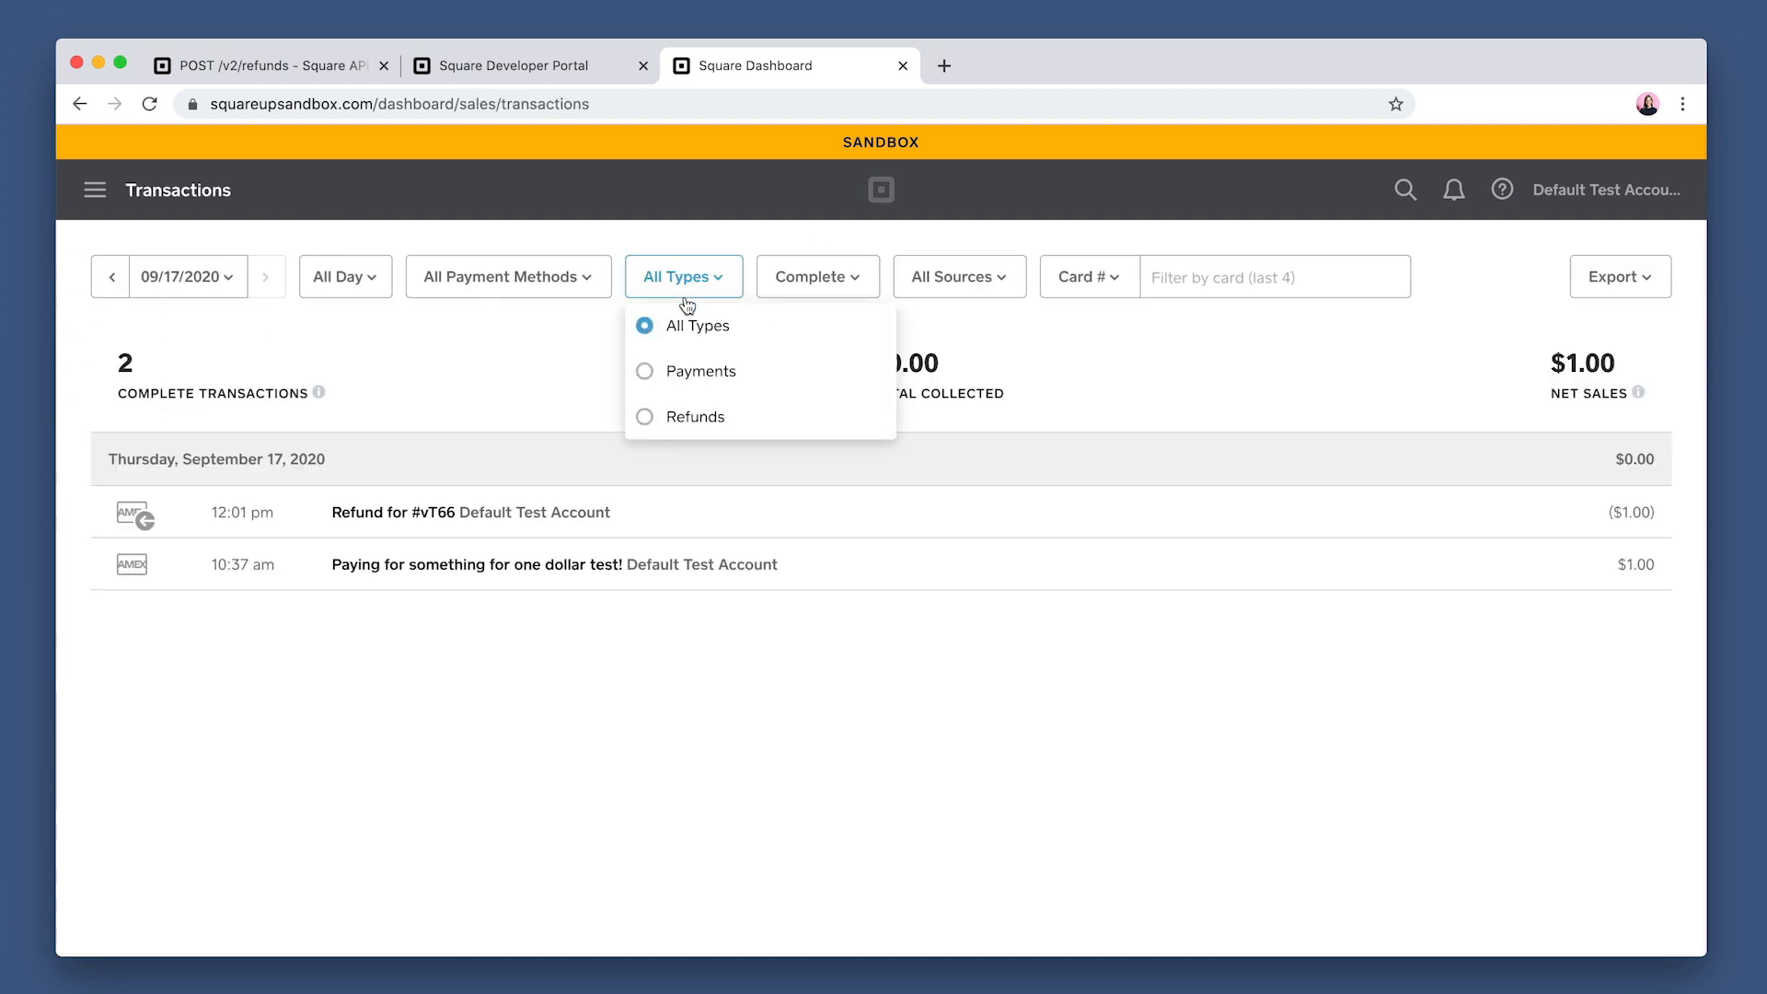
- Filter transactions to Refunds so only the $1.00 refund for #vT66 remains
click(696, 416)
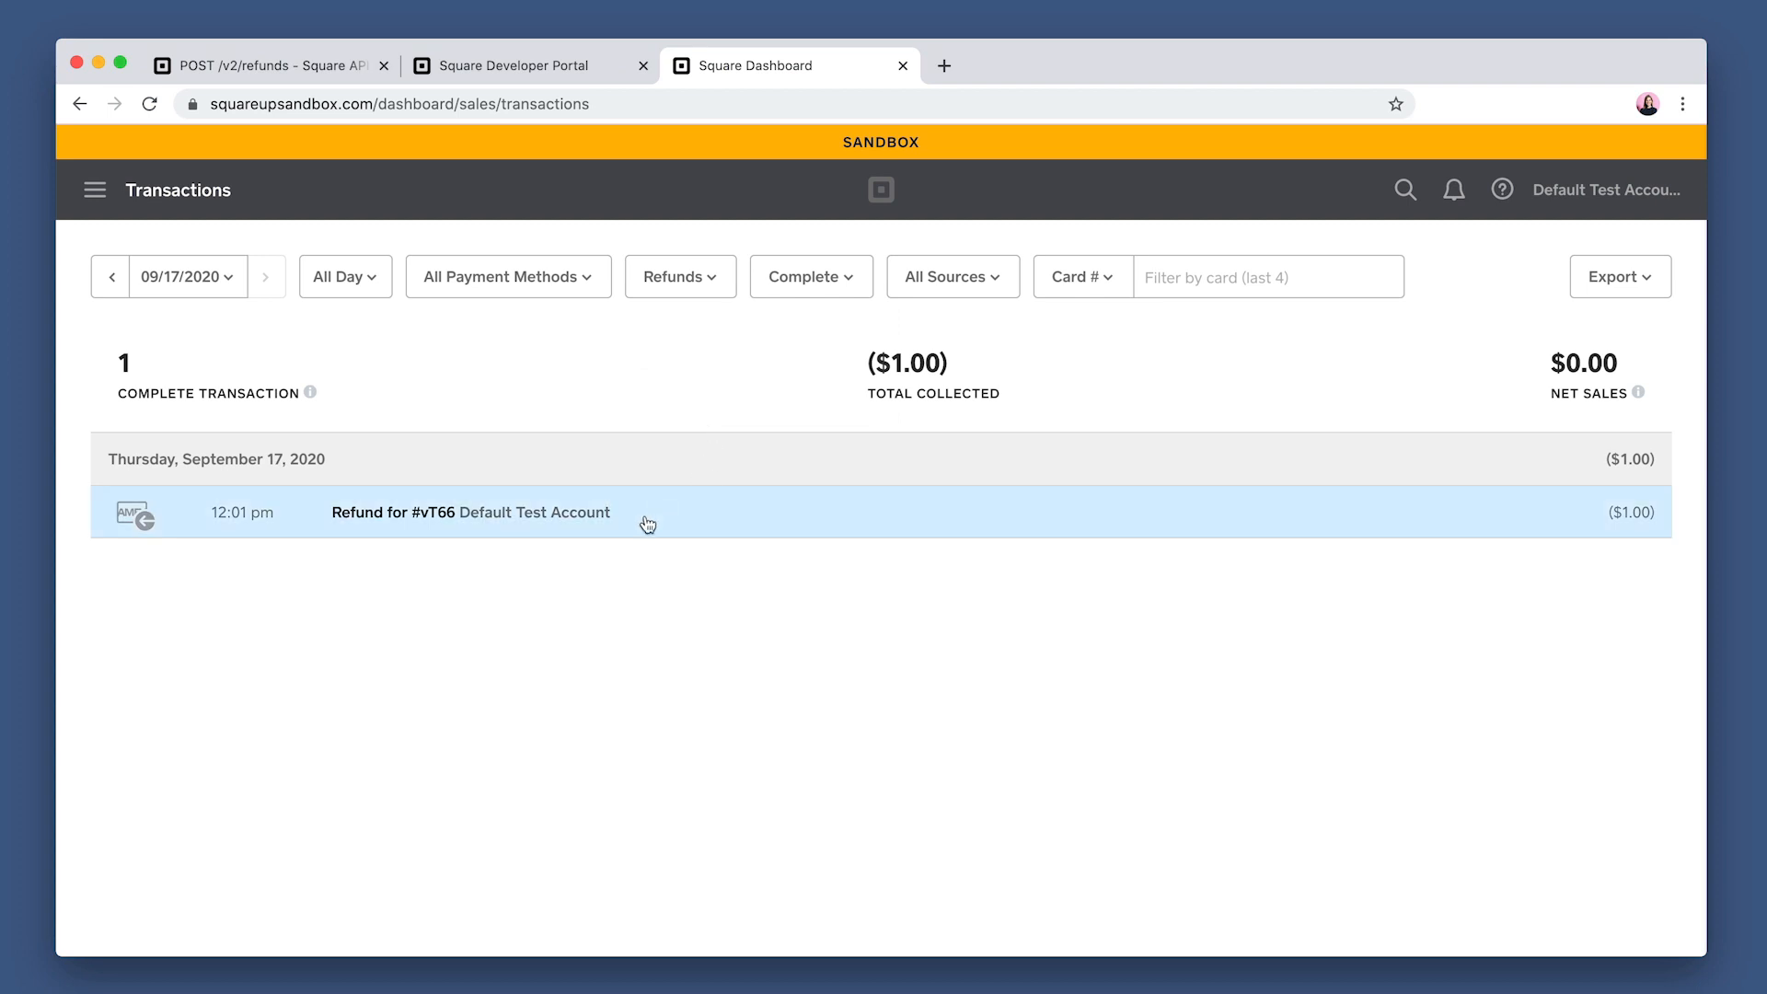
mouse_move(677, 519)
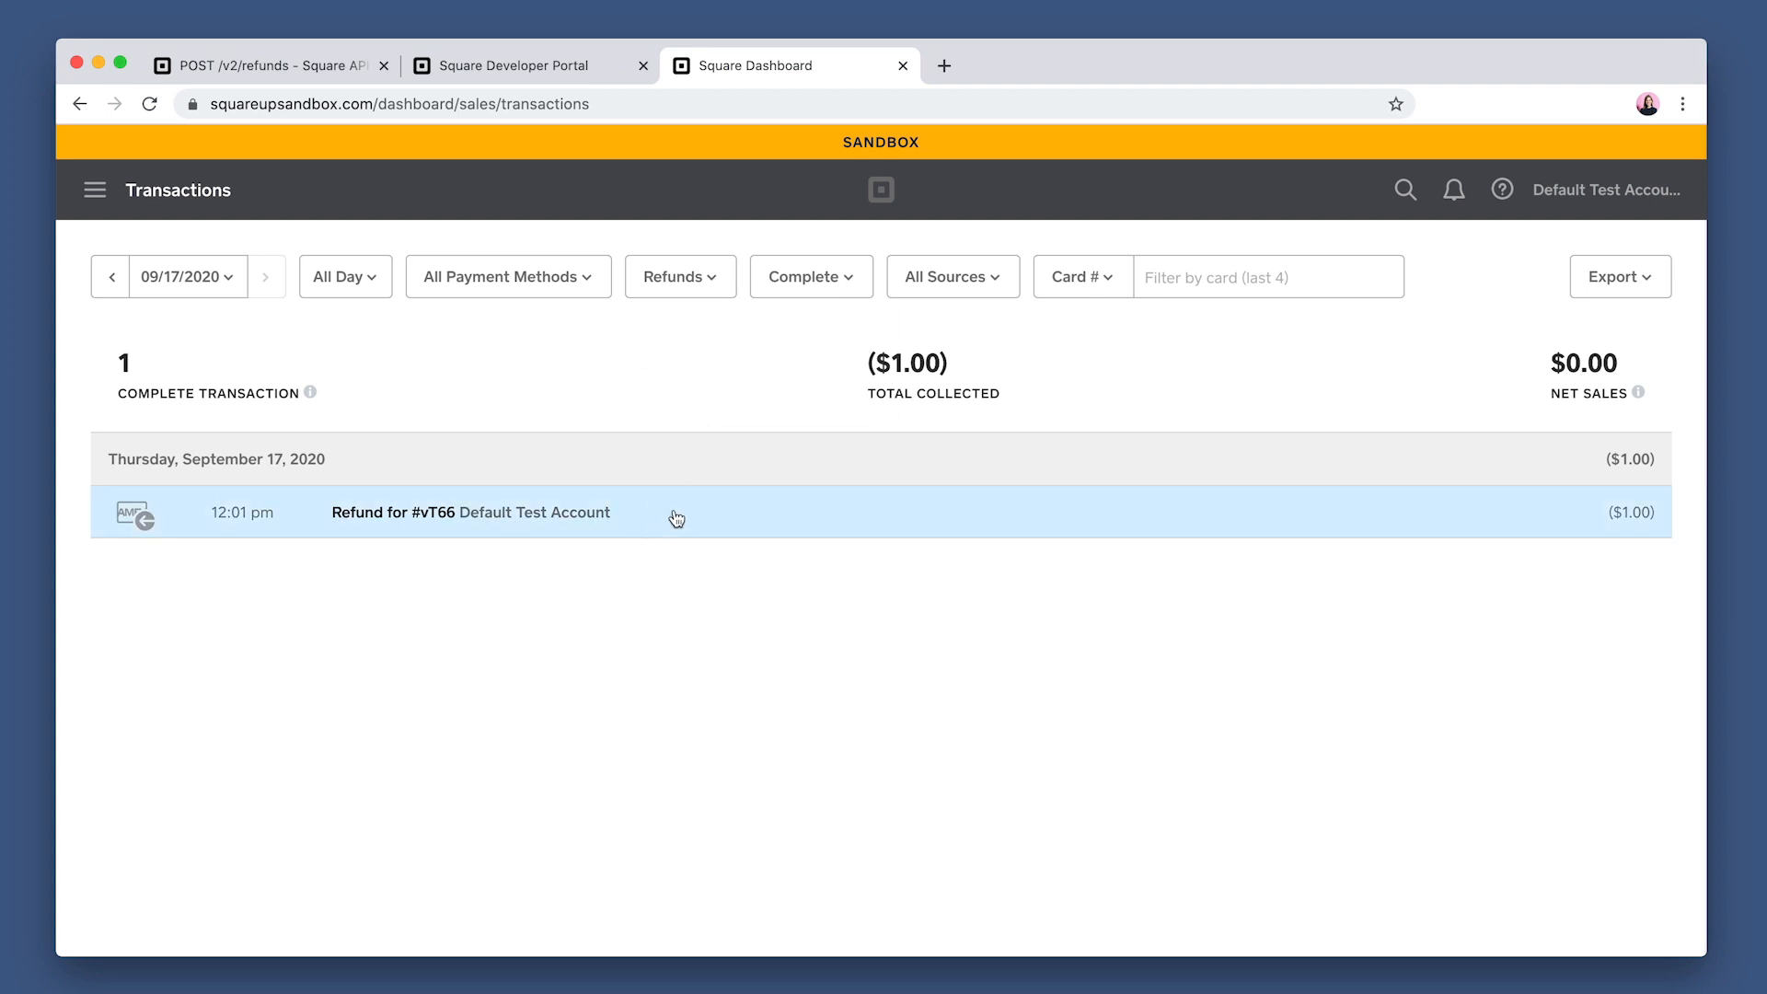